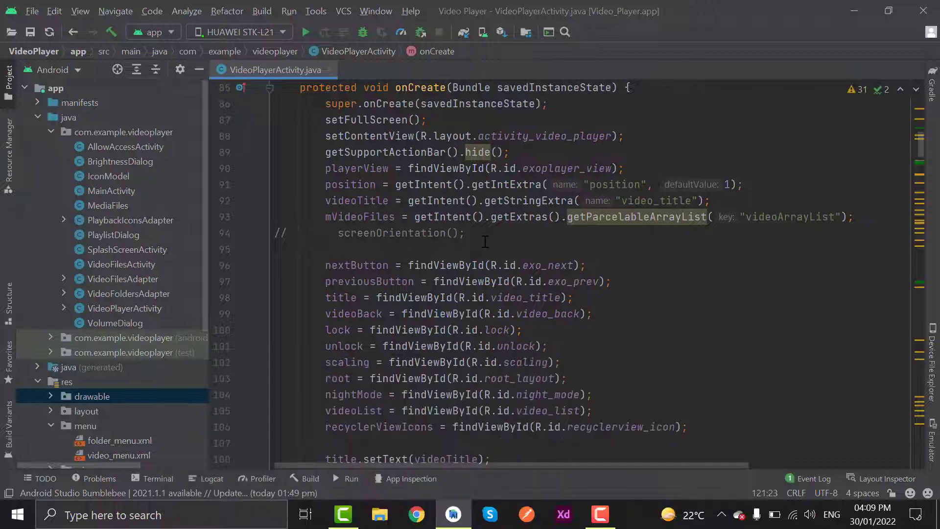
Create a vector asset from 'picture in picture alt' clip art, Round style, named ic_pip_mode
{"action": "scroll", "scroll_direction": "down", "scroll_amount": 3}
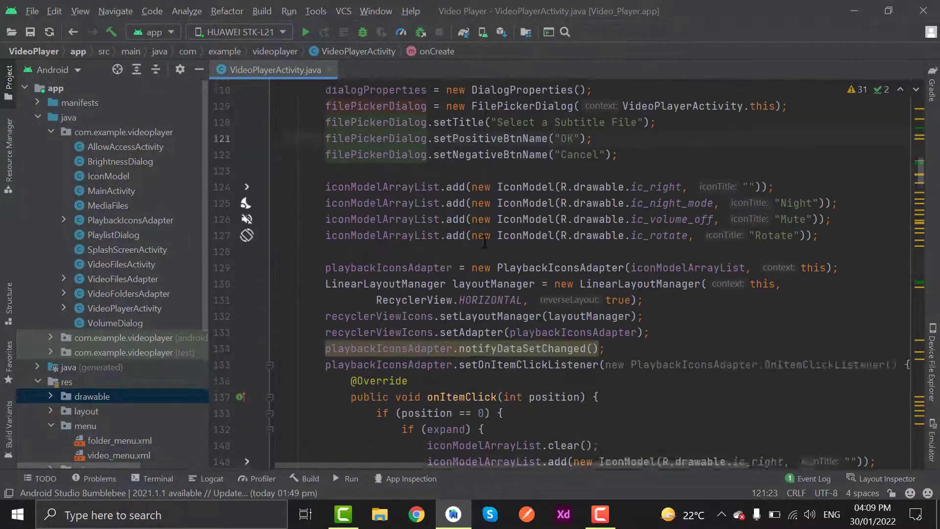
{"action": "scroll", "scroll_direction": "up", "scroll_amount": 3}
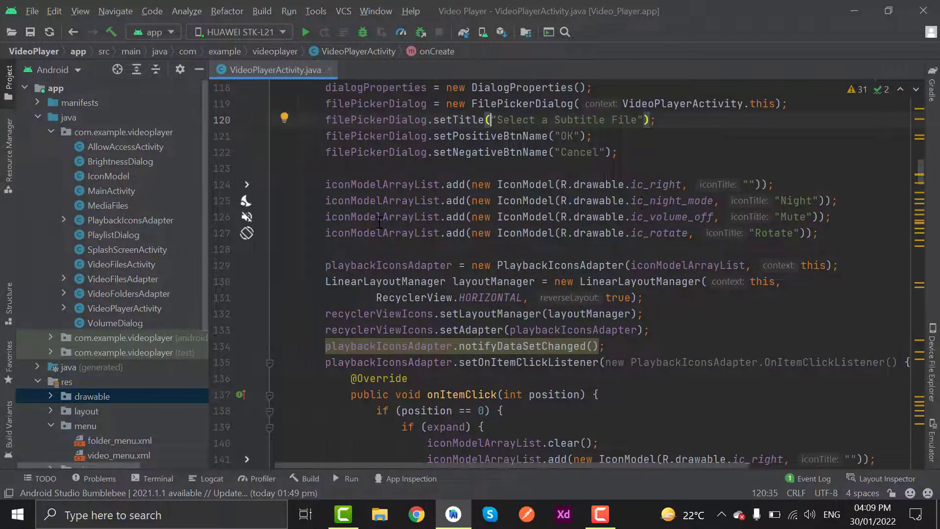
{"action": "scroll", "scroll_direction": "down", "scroll_amount": 3}
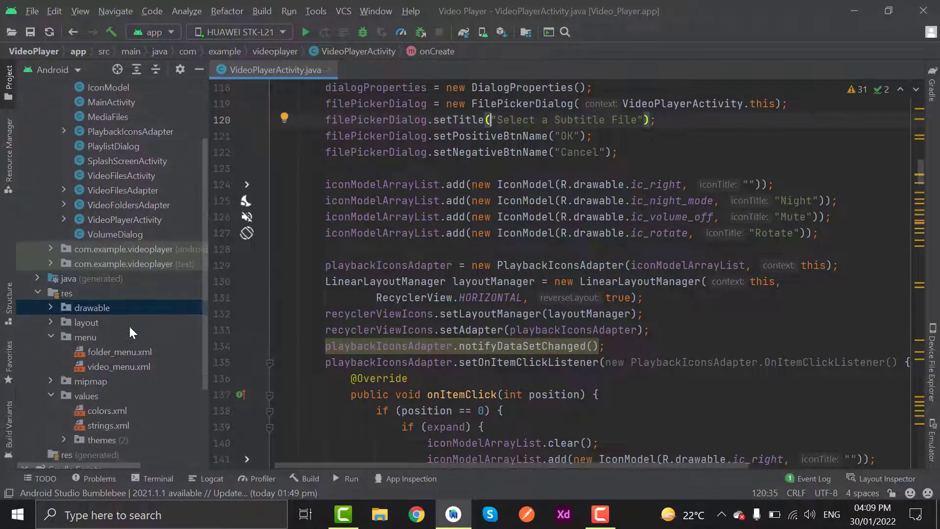
{"action": "right_click", "coordinate": [93, 307]}
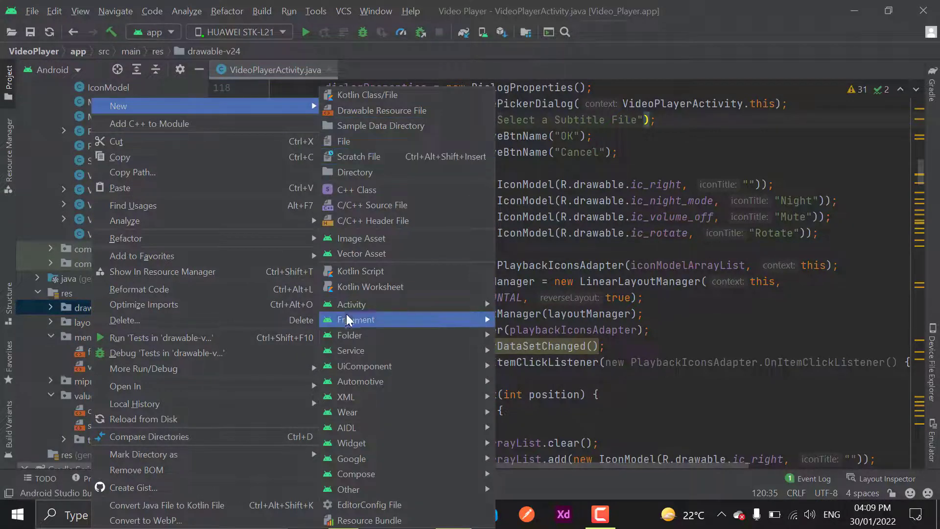
{"action": "left_click", "coordinate": [363, 253]}
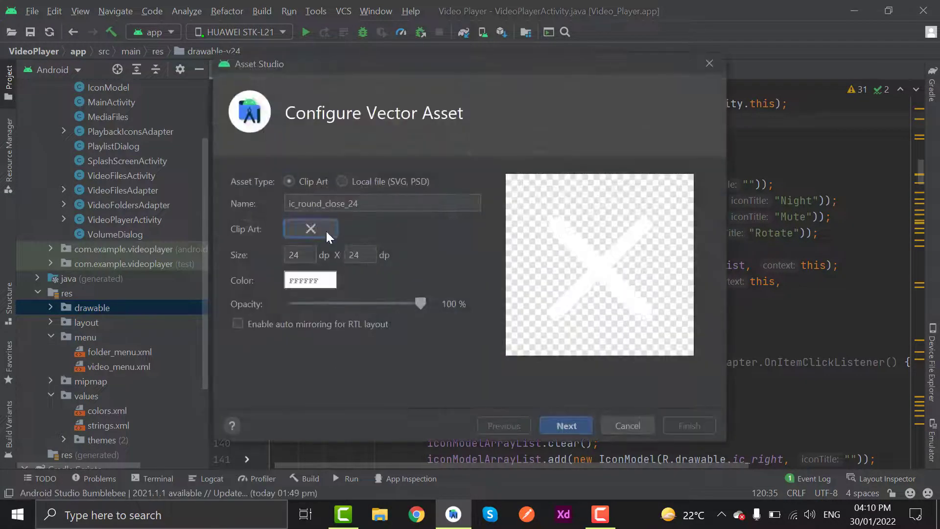
{"action": "left_click", "coordinate": [310, 229]}
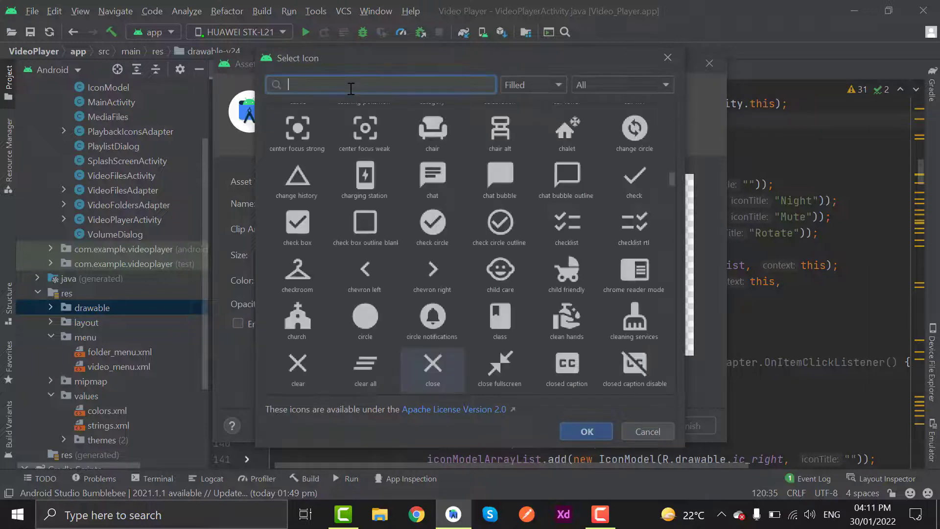
{"action": "type", "text": "pictu"}
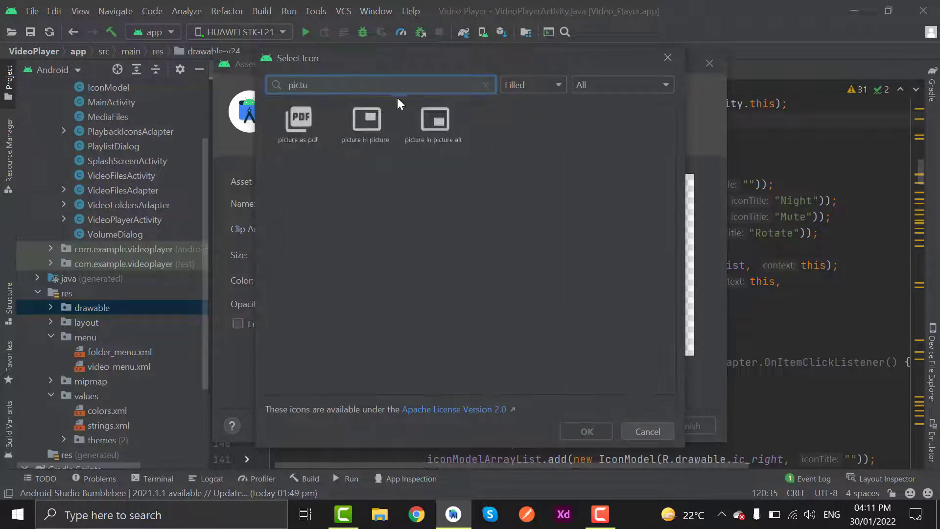
{"action": "left_click", "coordinate": [531, 85]}
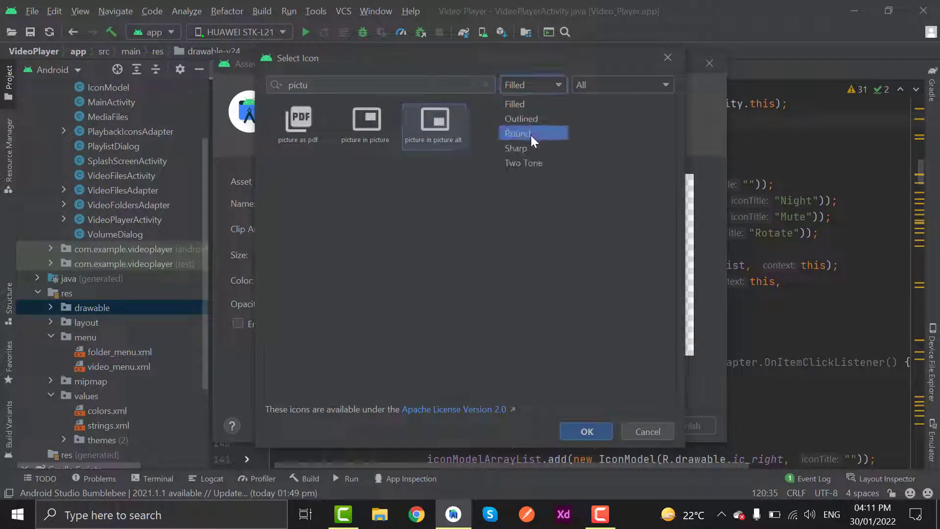
{"action": "left_click", "coordinate": [586, 432]}
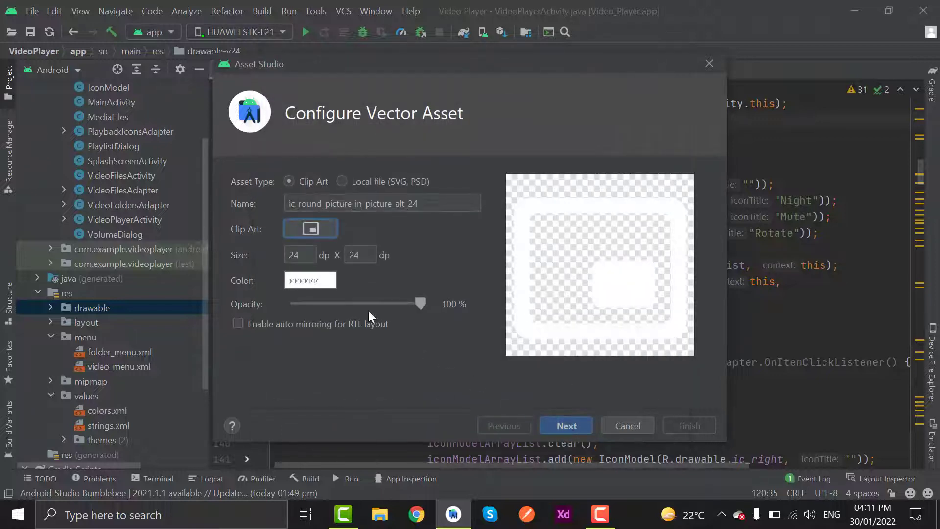
{"action": "left_click", "coordinate": [360, 203]}
{"action": "type", "text": "ic"}
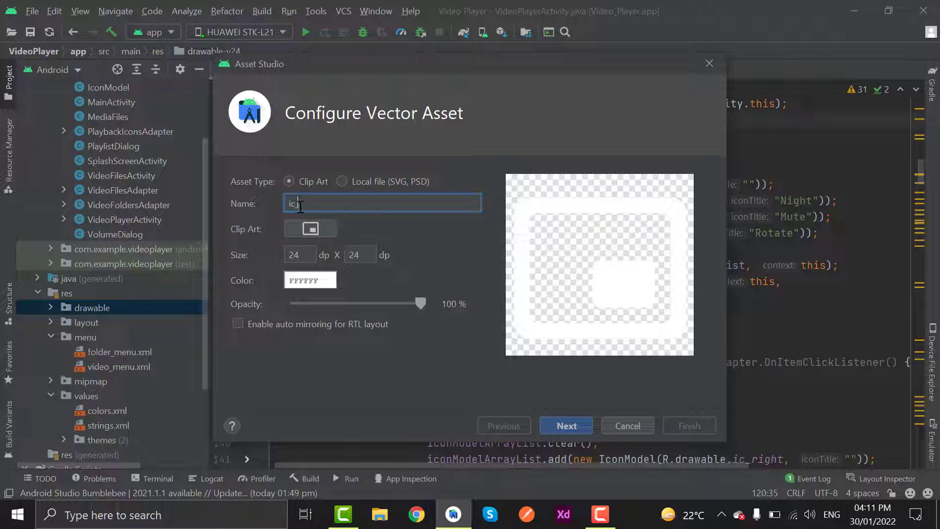
{"action": "type", "text": "pip_mo"}
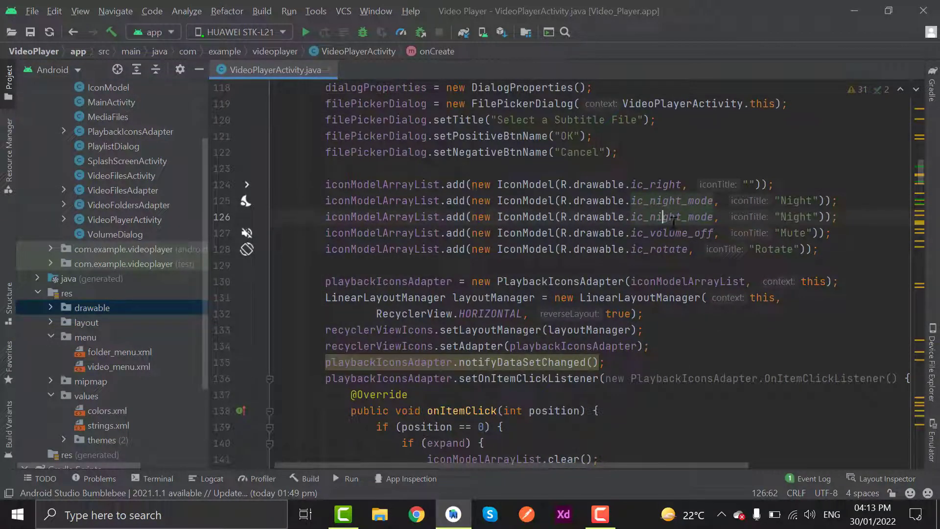
Turn the duplicated night-mode entry into ic_pip_mode titled "Popup"
{"action": "double_click", "coordinate": [671, 216]}
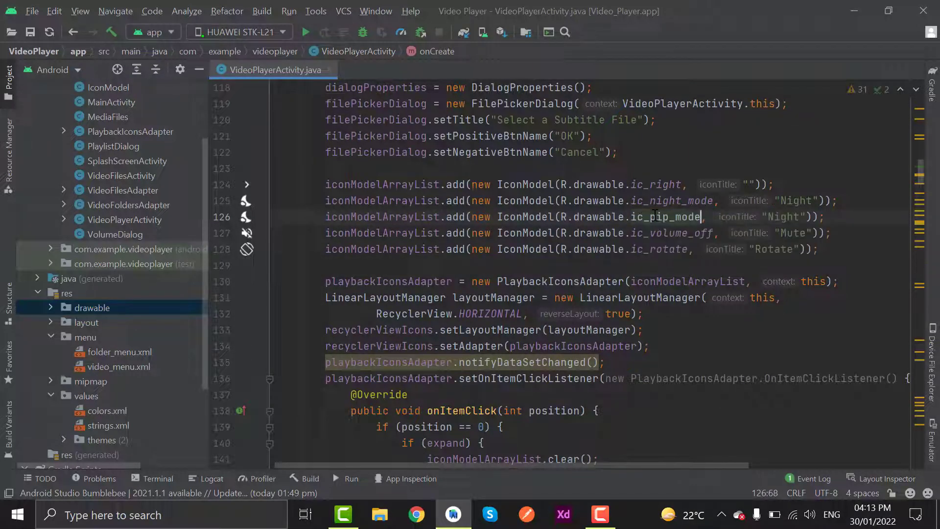
{"action": "double_click", "coordinate": [784, 216]}
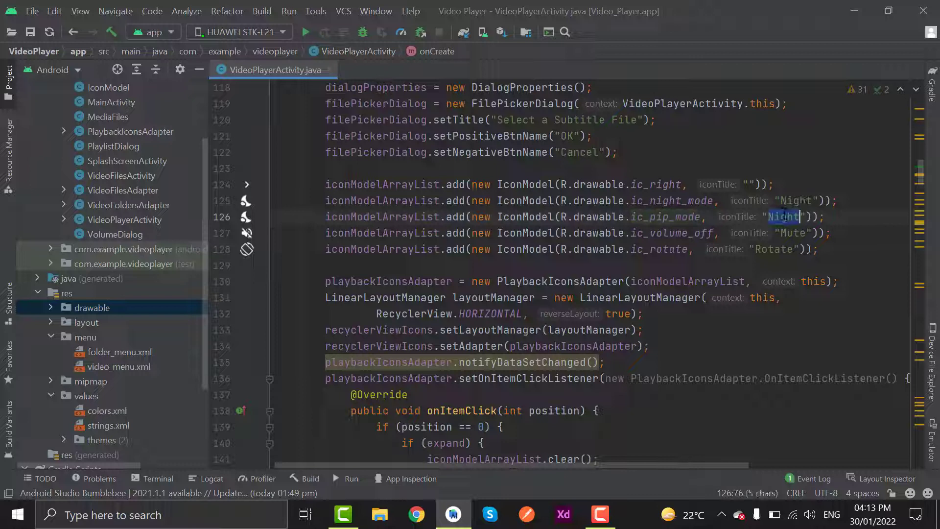
{"action": "type", "text": "Popup"}
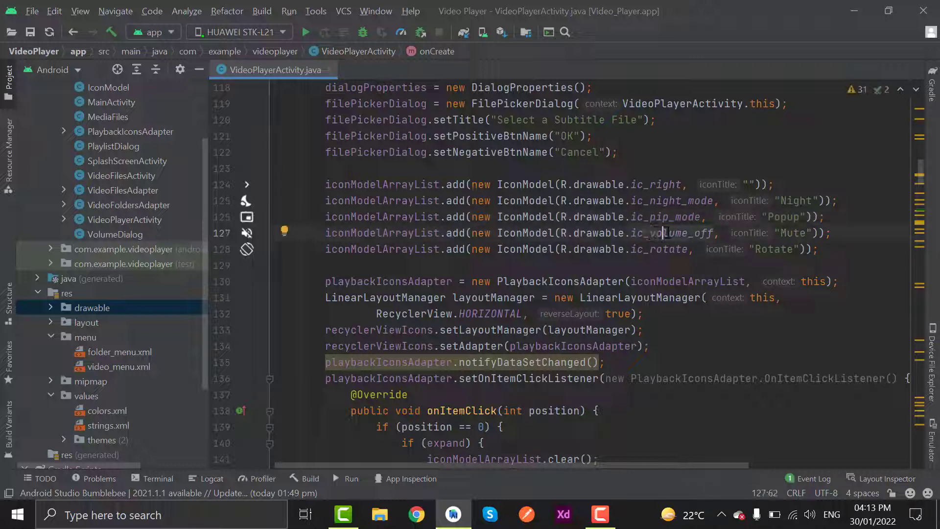
Replace the ic_volume_off "Mute" entry with ic_equalizer "Equalizer"
{"action": "double_click", "coordinate": [672, 233]}
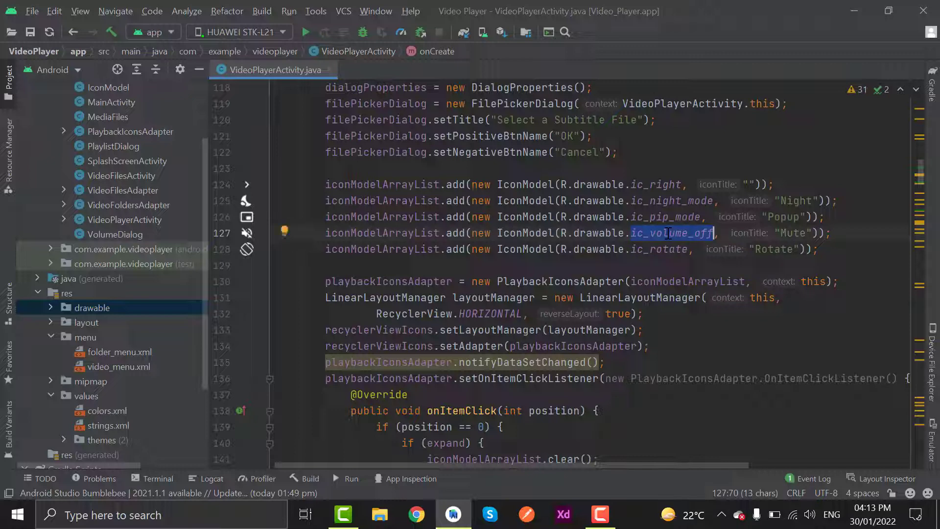
{"action": "type", "text": "equalizer"}
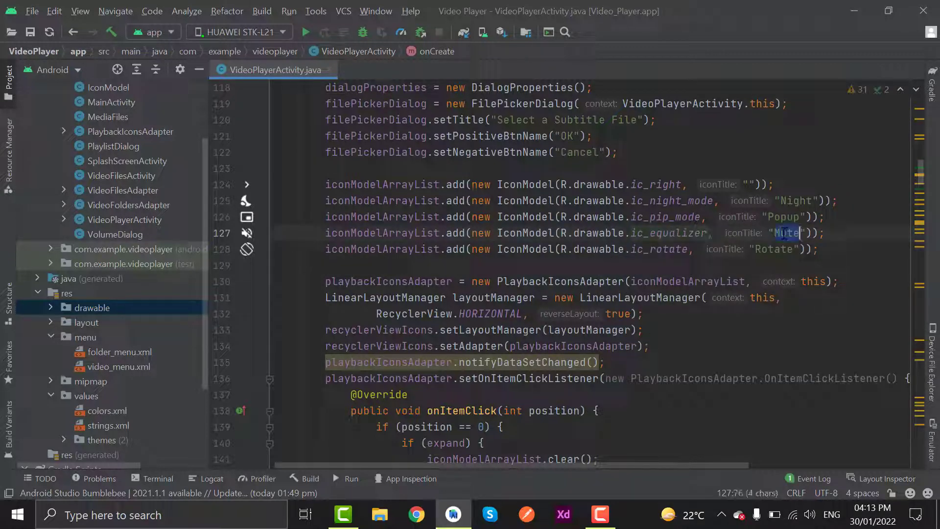
{"action": "type", "text": "Equalizer"}
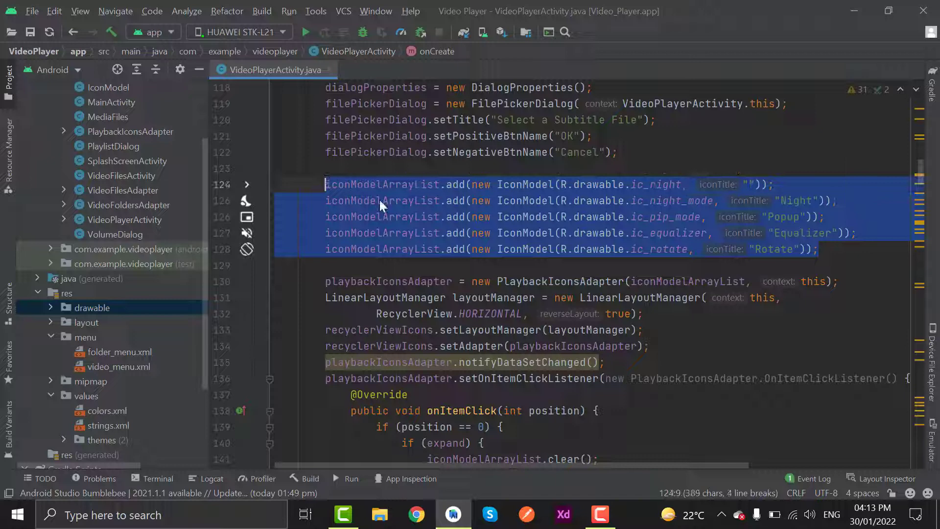
Move the Equalizer line to the top of the expanded list and change it to ic_volume_off "Mute"
{"action": "scroll", "scroll_direction": "down", "scroll_amount": 3}
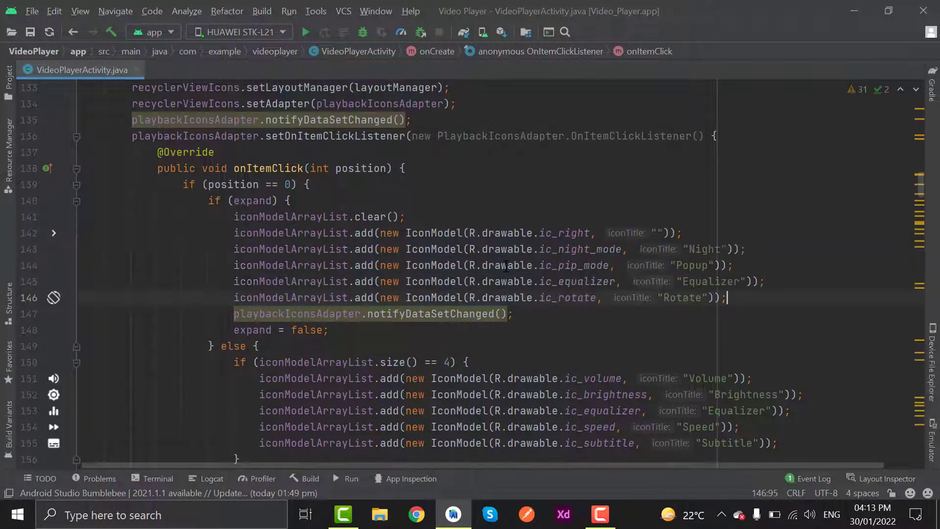
{"action": "scroll", "scroll_direction": "down", "scroll_amount": 3}
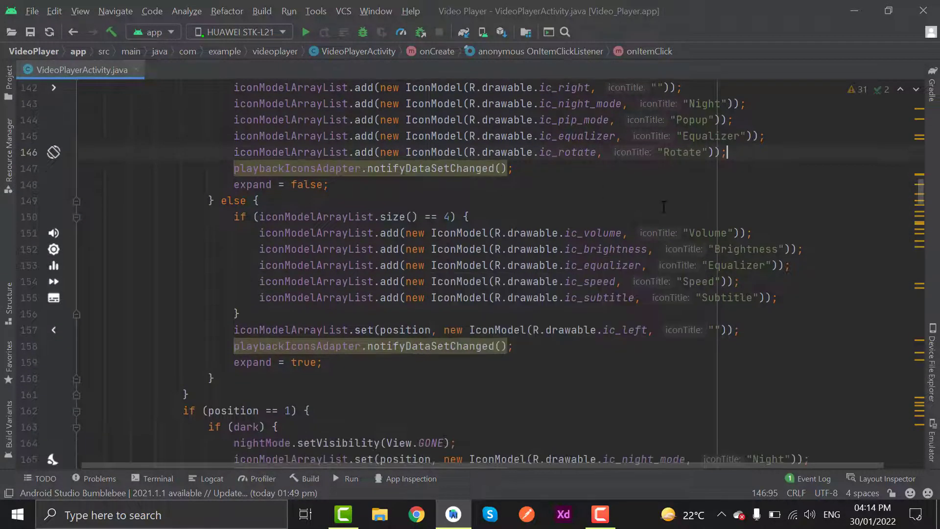
{"action": "left_click", "coordinate": [585, 264]}
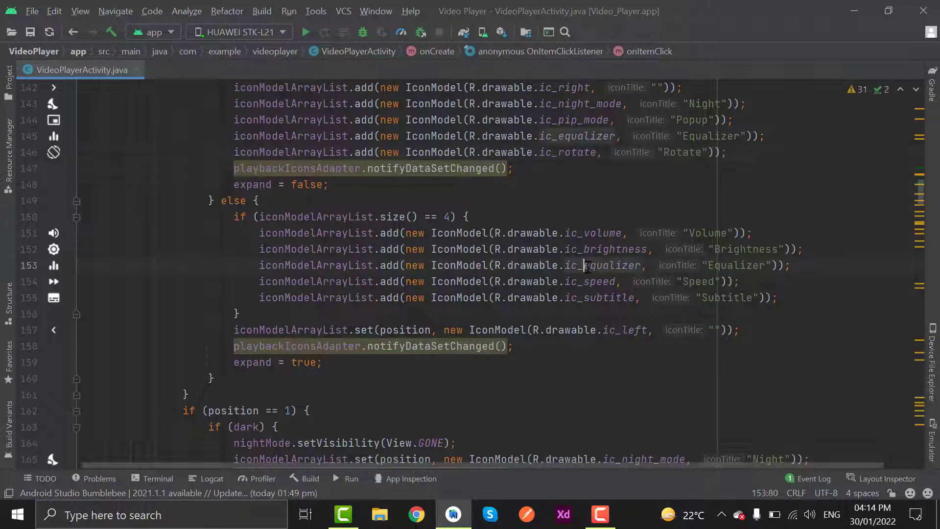
{"action": "key", "text": "ctrl+shift+up"}
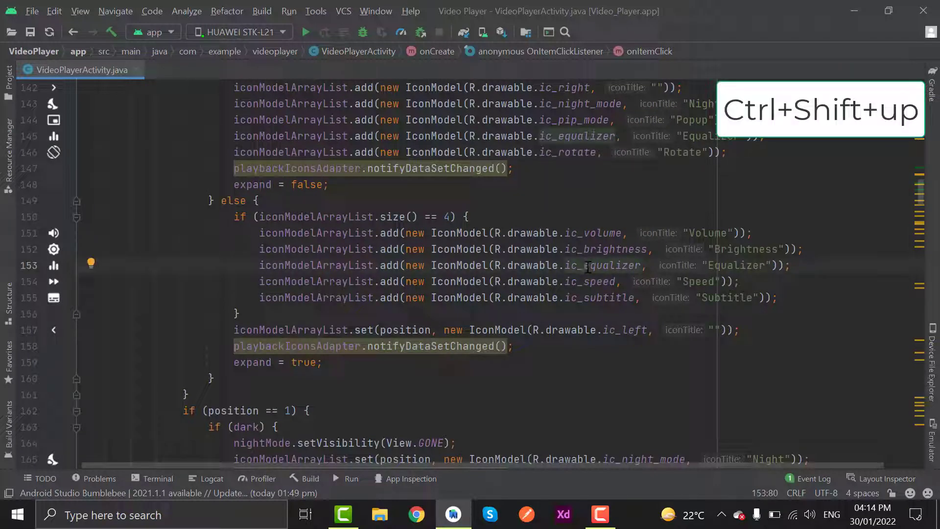
{"action": "key", "text": "ctrl+shift+up"}
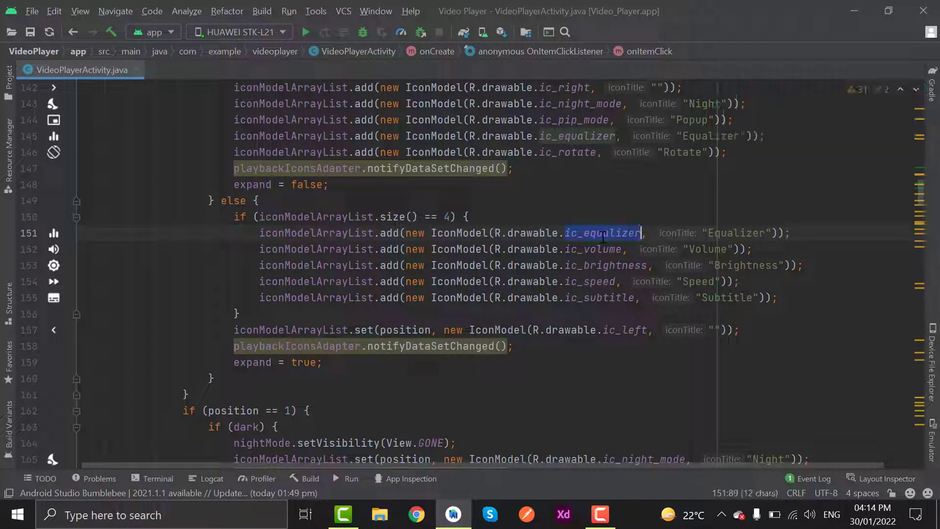
{"action": "type", "text": "volume_off"}
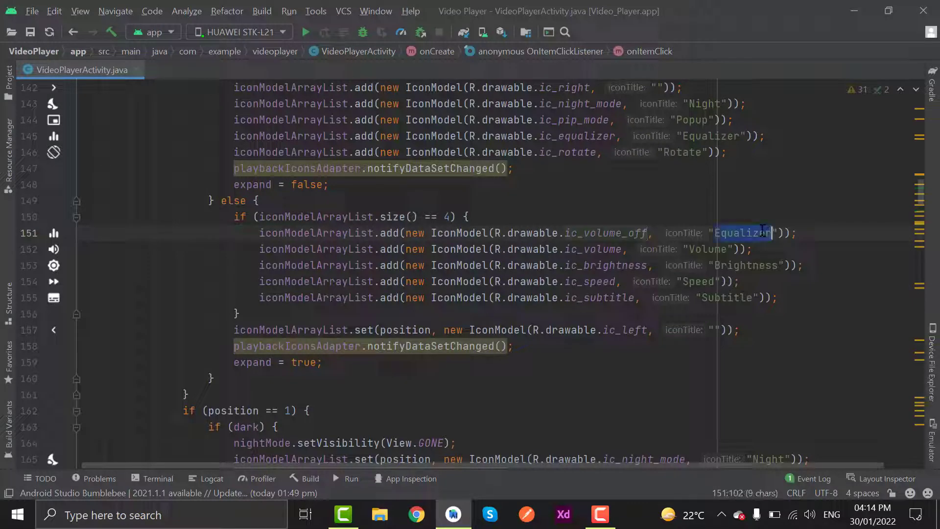
{"action": "type", "text": "Mute"}
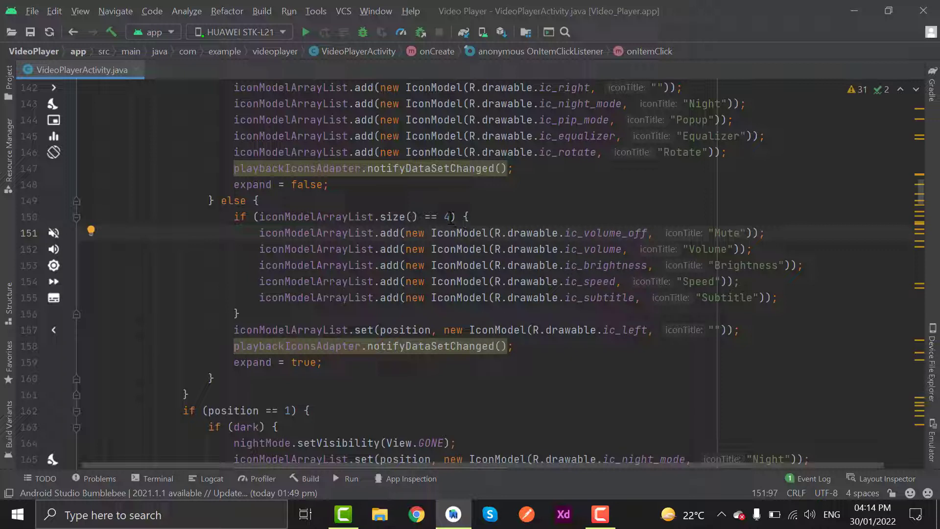
Change the icon list size check to size() == 5
{"action": "left_click", "coordinate": [447, 216]}
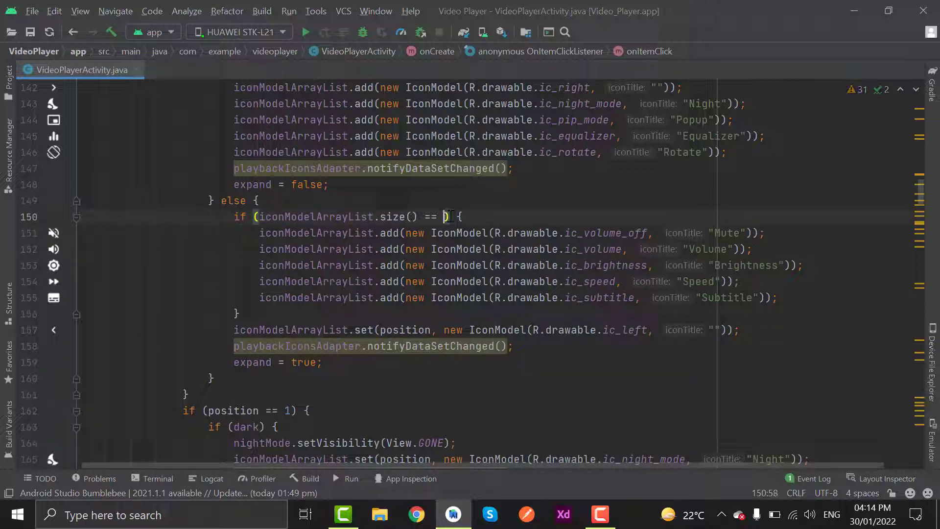
{"action": "type", "text": "5"}
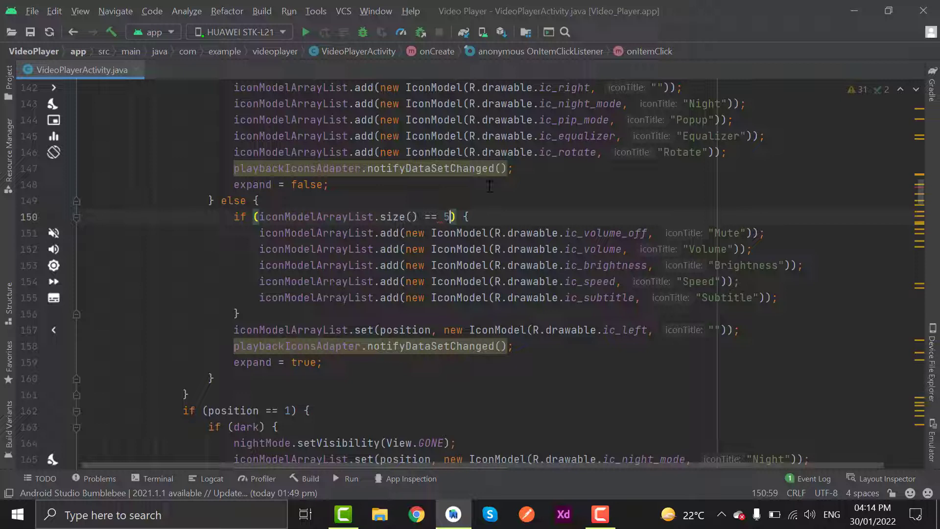
{"action": "scroll", "scroll_direction": "up", "scroll_amount": 3}
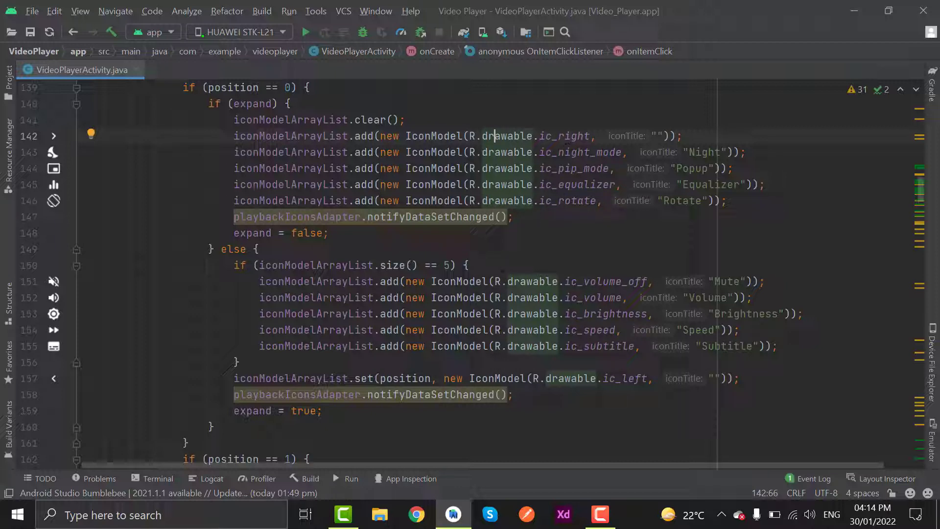
{"action": "scroll", "scroll_direction": "down", "scroll_amount": 3}
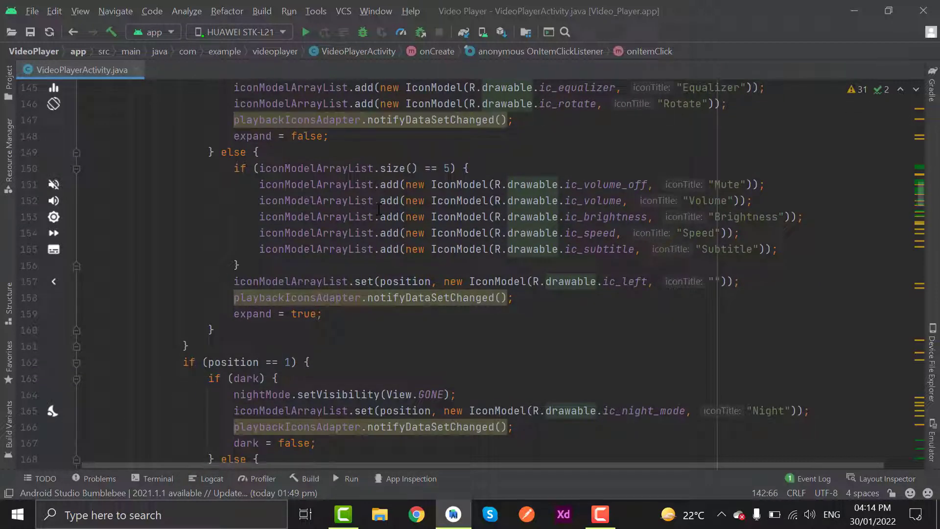
{"action": "scroll", "scroll_direction": "down", "scroll_amount": 3}
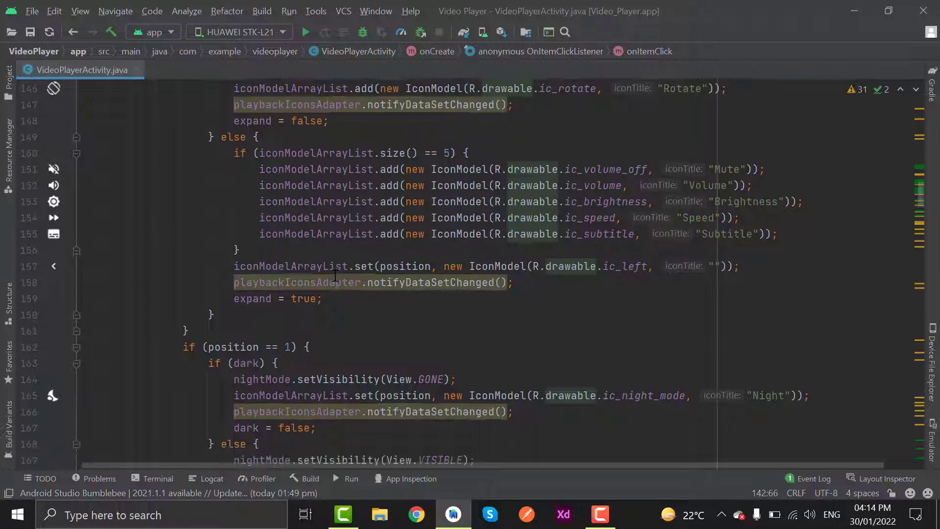
{"action": "scroll", "scroll_direction": "down", "scroll_amount": 3}
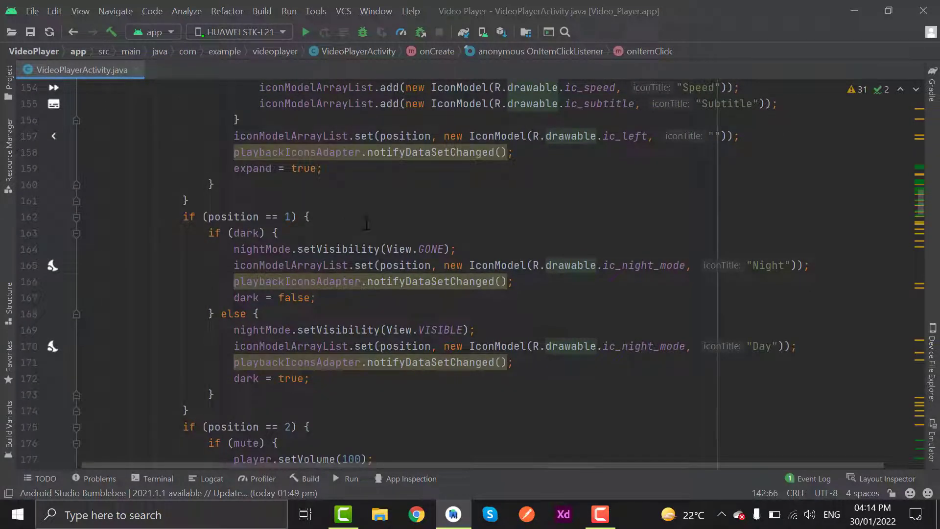
{"action": "scroll", "scroll_direction": "down", "scroll_amount": 3}
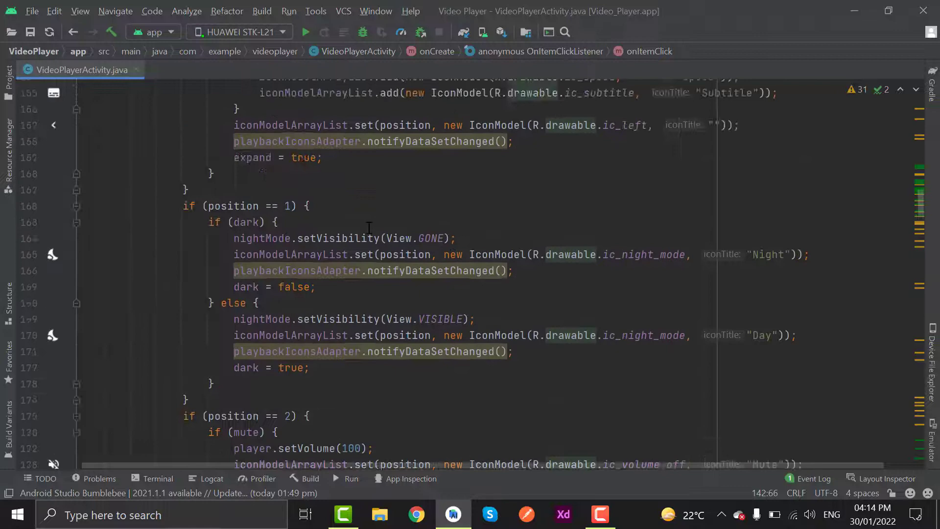
{"action": "scroll", "scroll_direction": "up", "scroll_amount": 3}
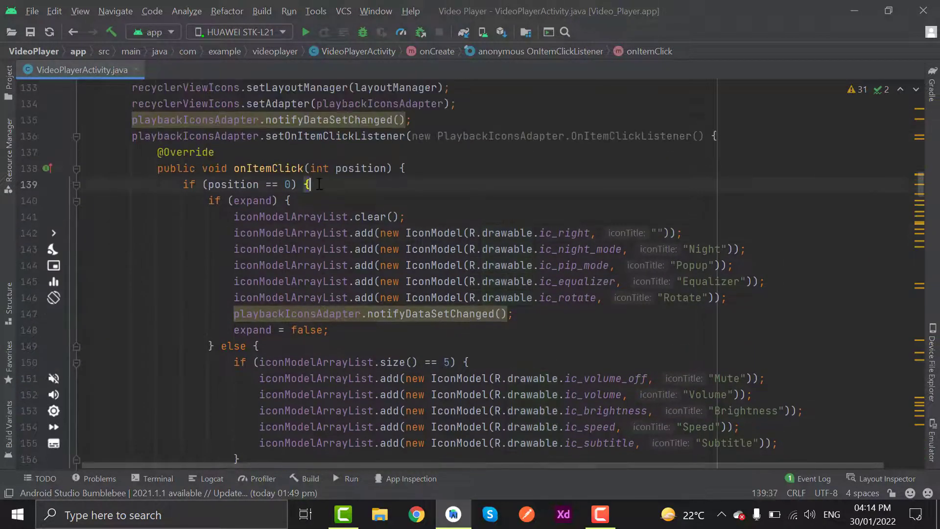
{"action": "scroll", "scroll_direction": "down", "scroll_amount": 3}
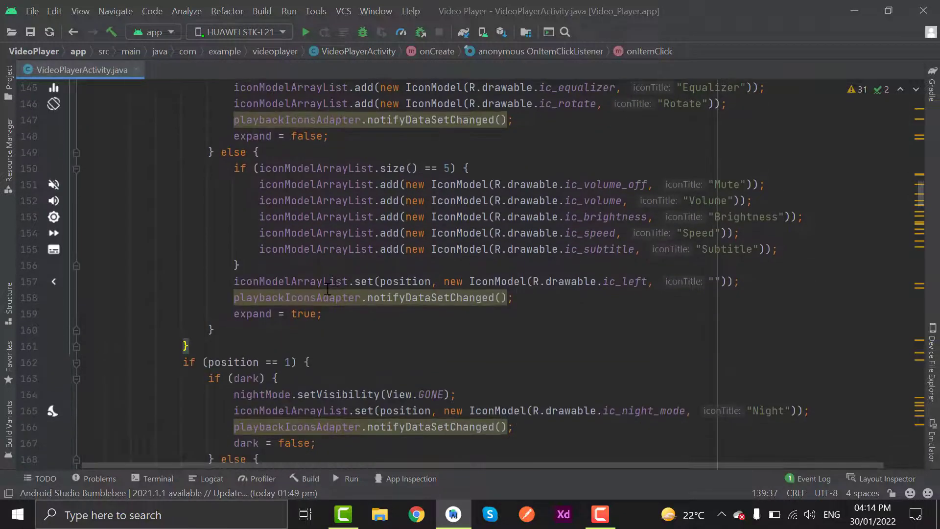
{"action": "scroll", "scroll_direction": "down", "scroll_amount": 3}
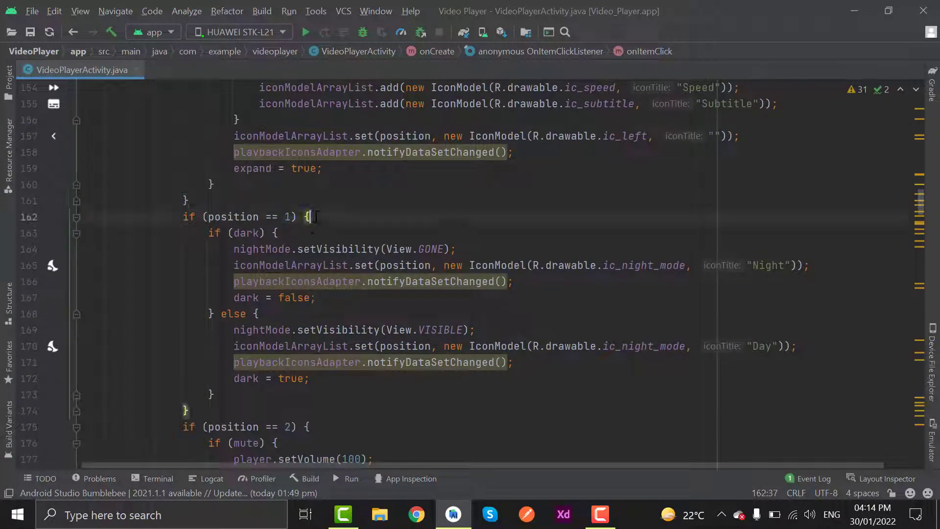
{"action": "scroll", "scroll_direction": "down", "scroll_amount": 3}
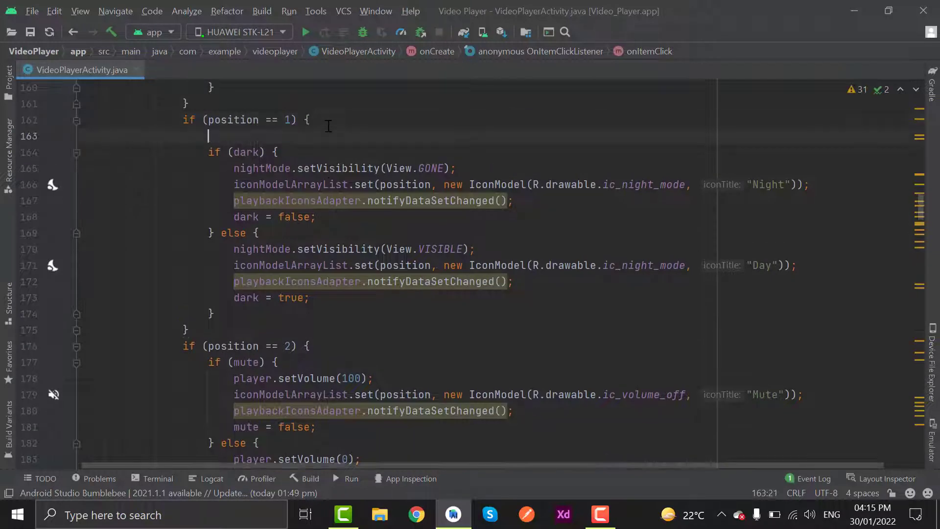
Add //night mode, //popup, //equalizer and //rotate comments to positions 1–4
{"action": "type", "text": "//night mode"}
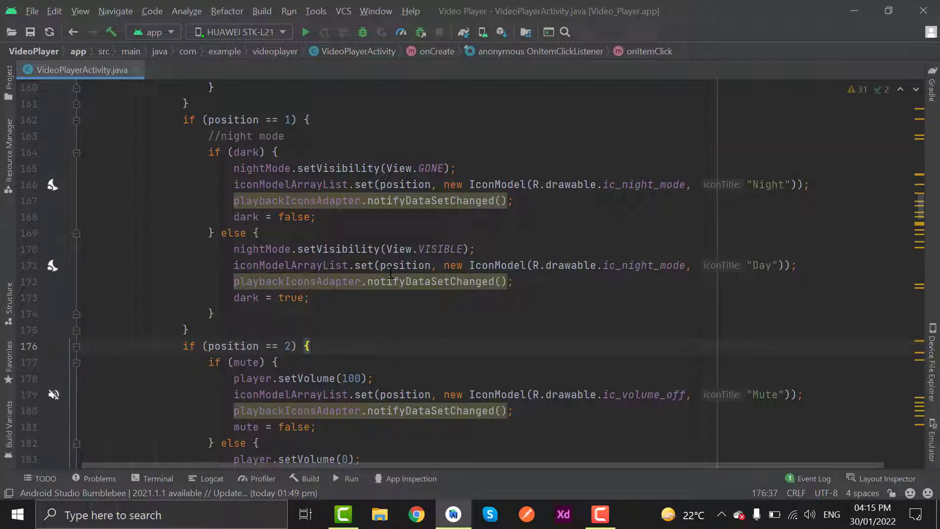
{"action": "scroll", "scroll_direction": "down", "scroll_amount": 3}
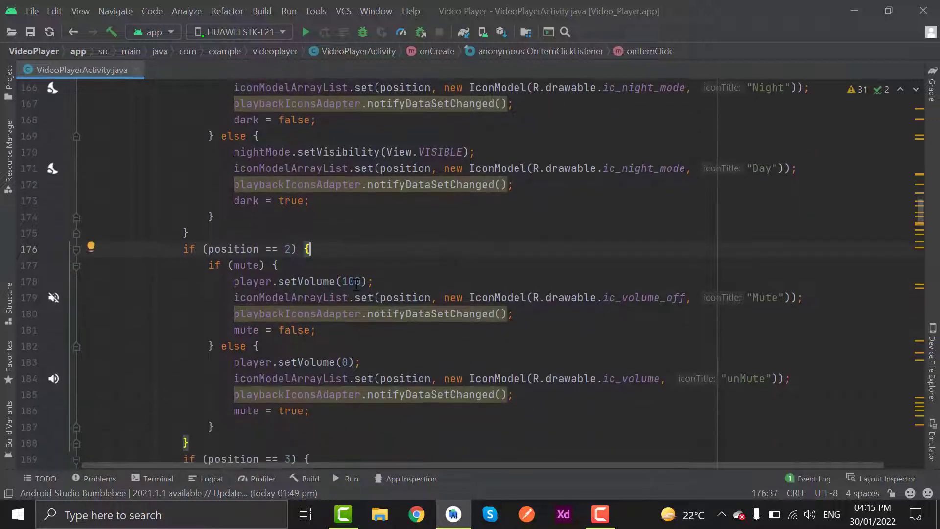
{"action": "type", "text": "//popup"}
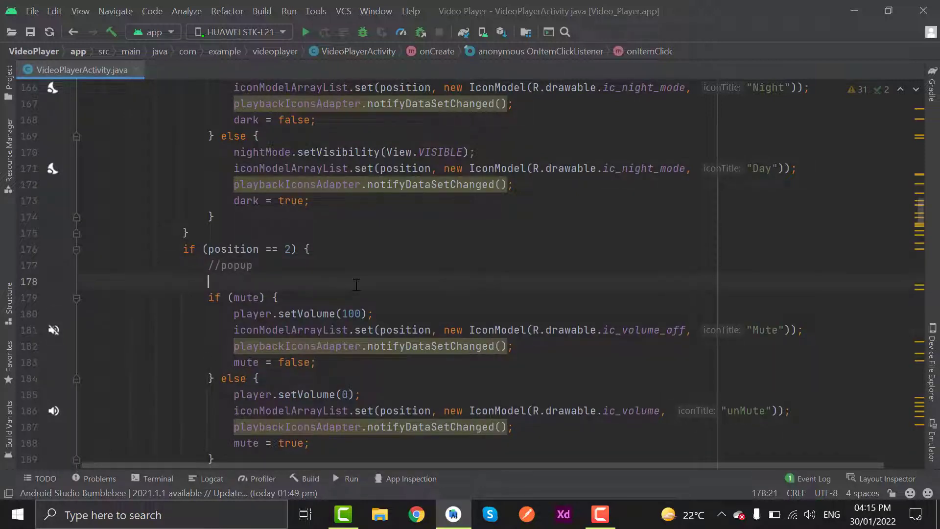
{"action": "type", "text": "//"}
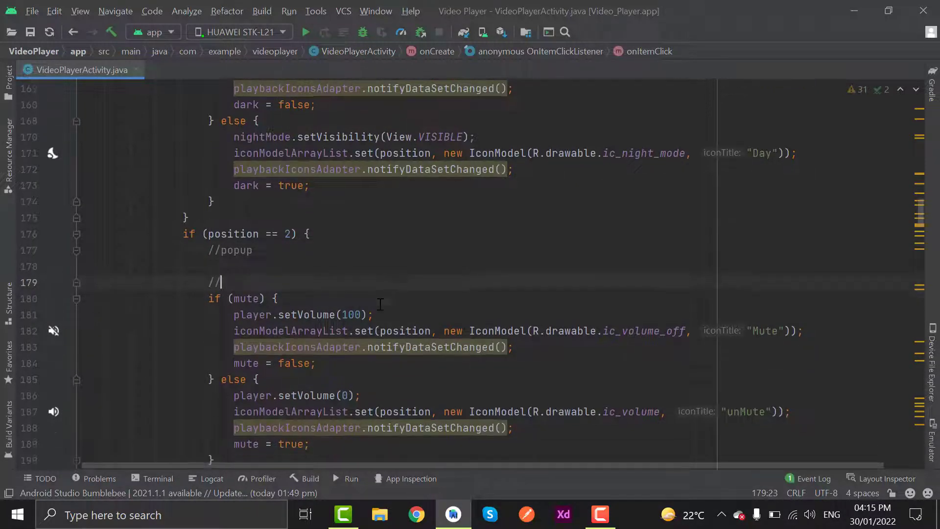
{"action": "scroll", "scroll_direction": "down", "scroll_amount": 3}
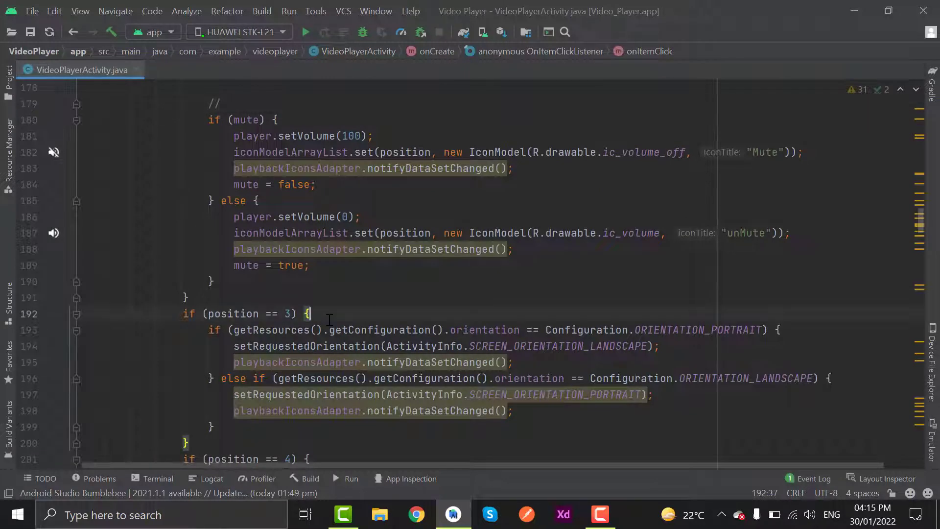
{"action": "type", "text": "//"}
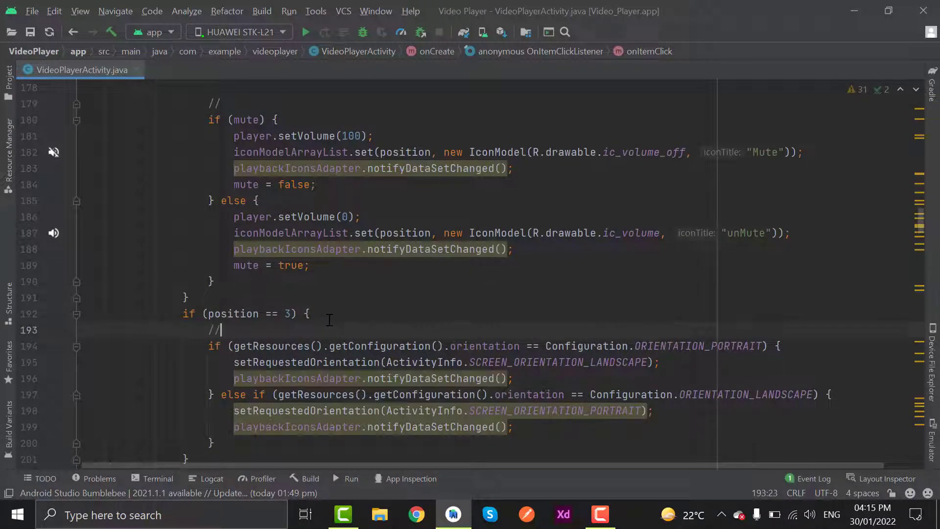
{"action": "type", "text": "equalizer"}
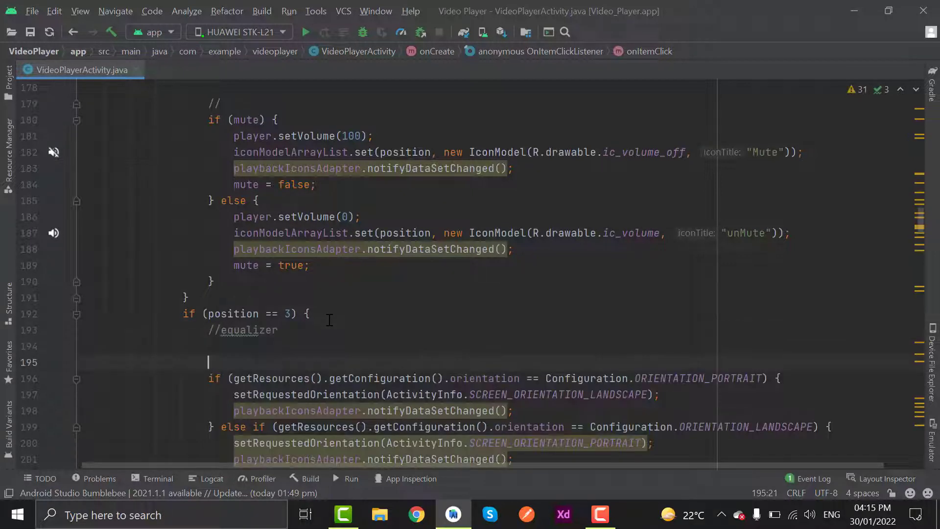
{"action": "type", "text": "//"}
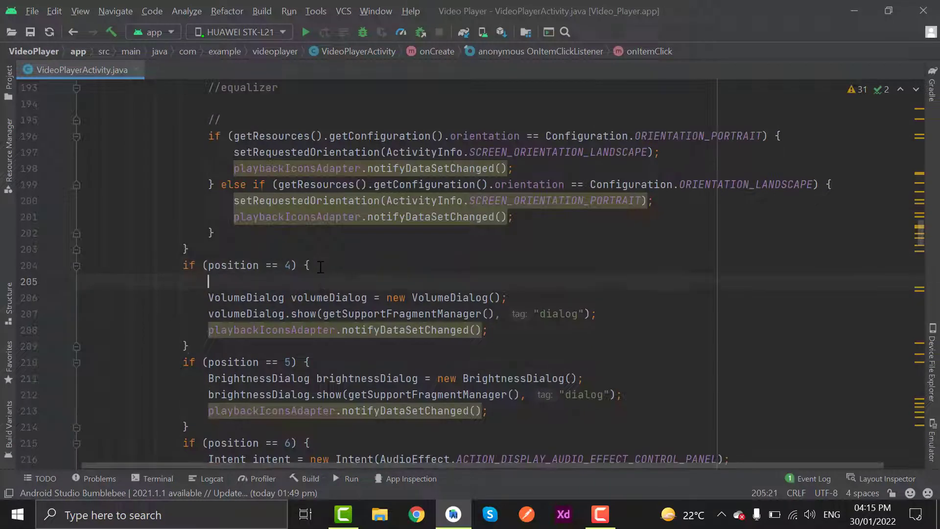
{"action": "type", "text": "//rotate"}
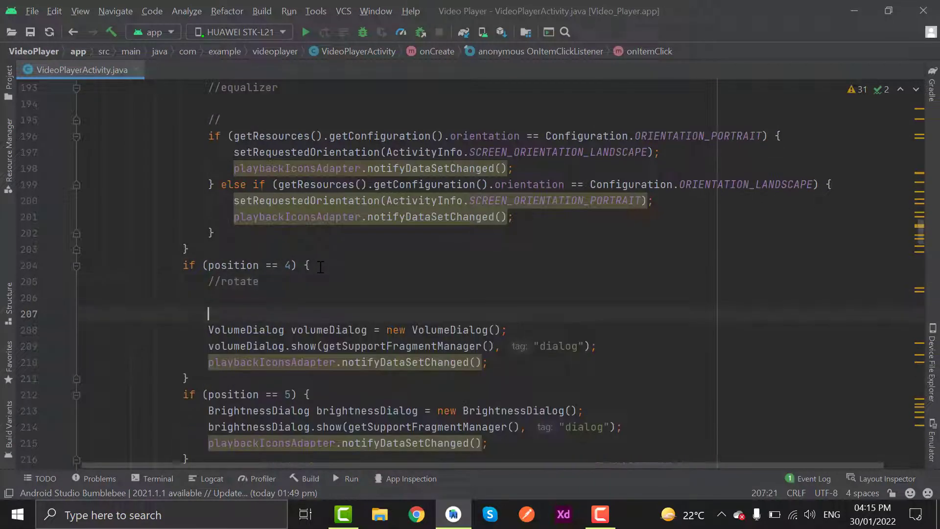
Add //mute and //volume comments to the next position branches
{"action": "scroll", "scroll_direction": "down", "scroll_amount": 3}
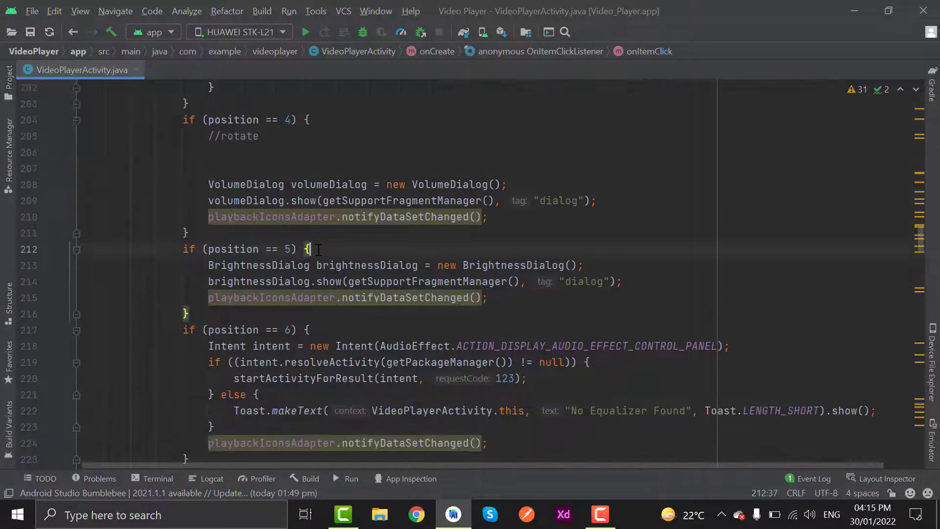
{"action": "type", "text": "m"}
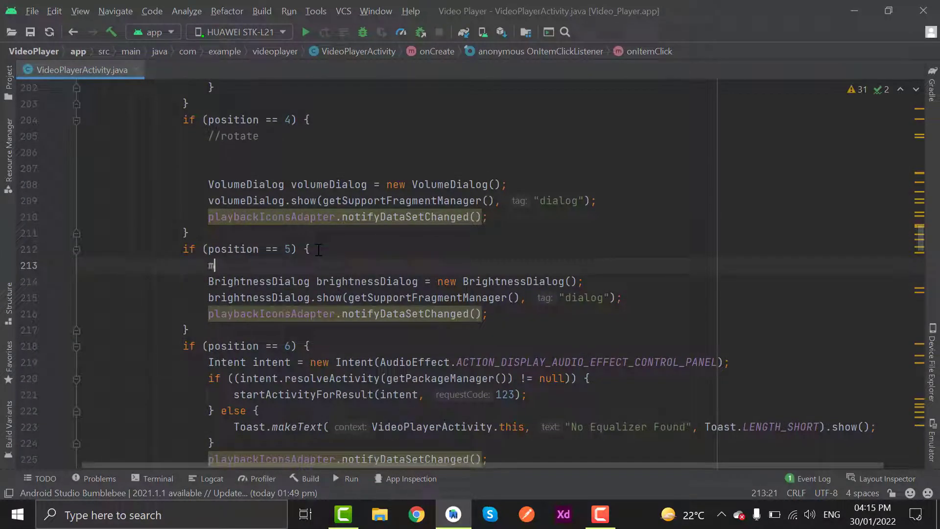
{"action": "type", "text": "ute"}
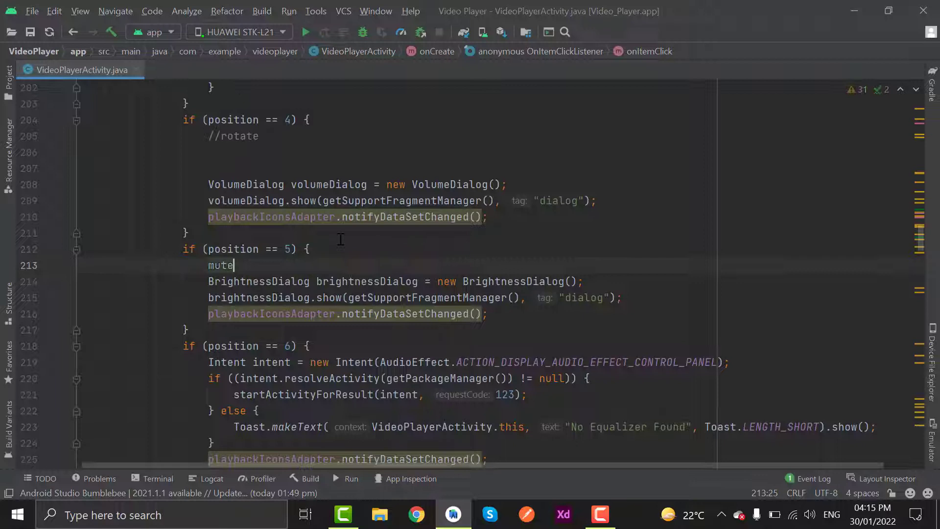
{"action": "type", "text": "//"}
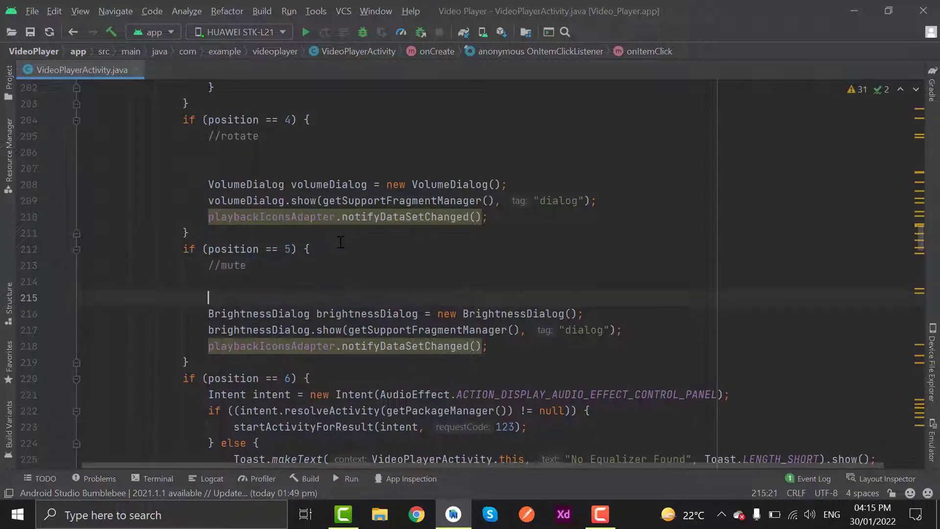
{"action": "scroll", "scroll_direction": "down", "scroll_amount": 3}
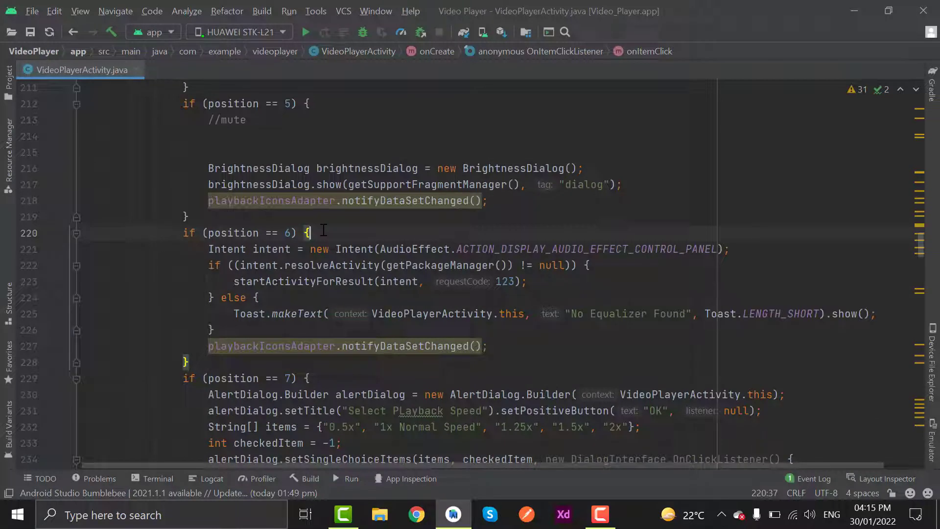
{"action": "type", "text": "//"}
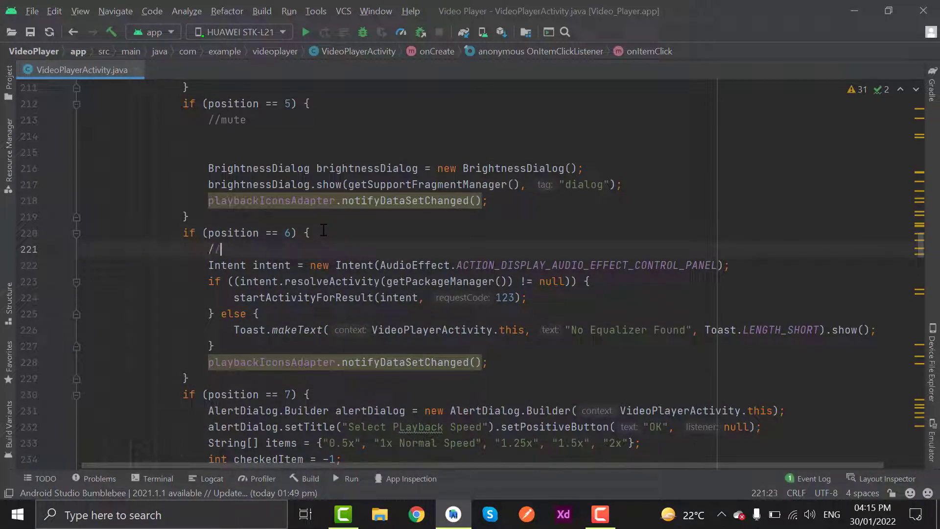
{"action": "type", "text": "volume"}
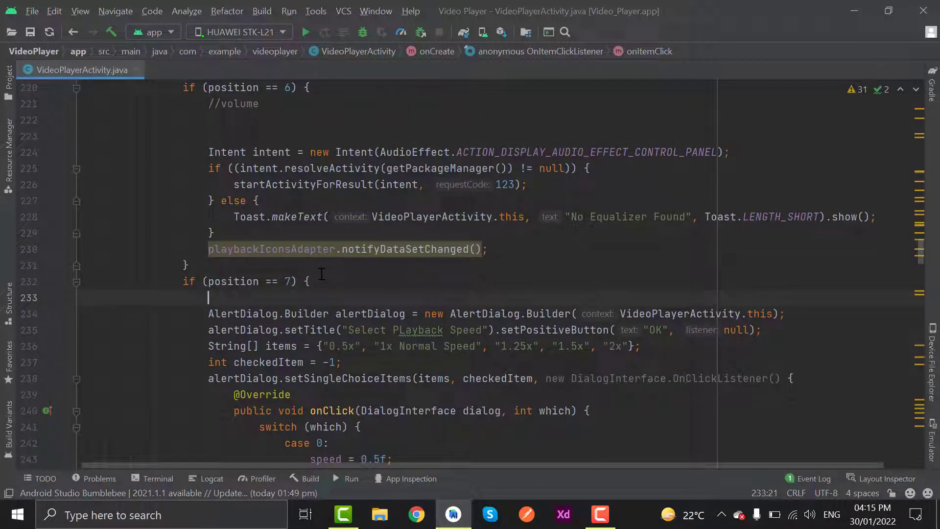
Add //brightness and //speed comments to the last two branches
{"action": "type", "text": "//brightness"}
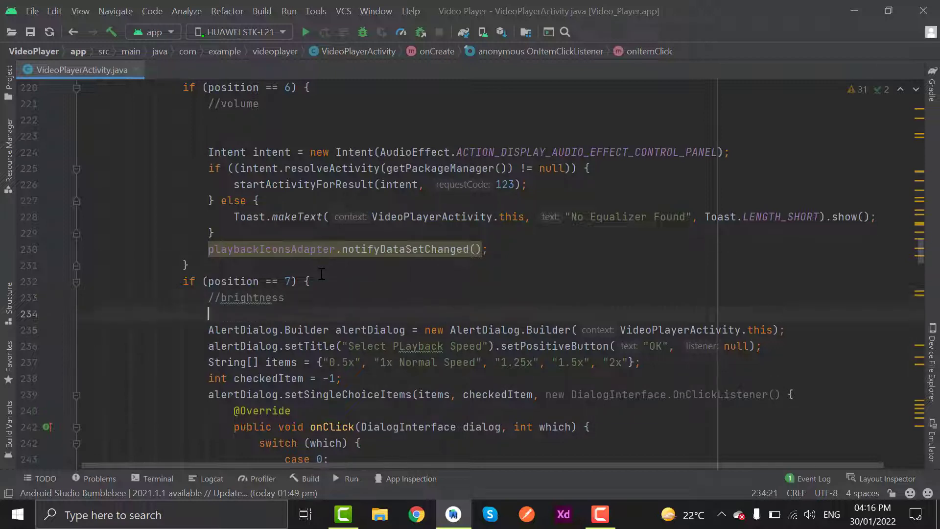
{"action": "scroll", "scroll_direction": "down", "scroll_amount": 3}
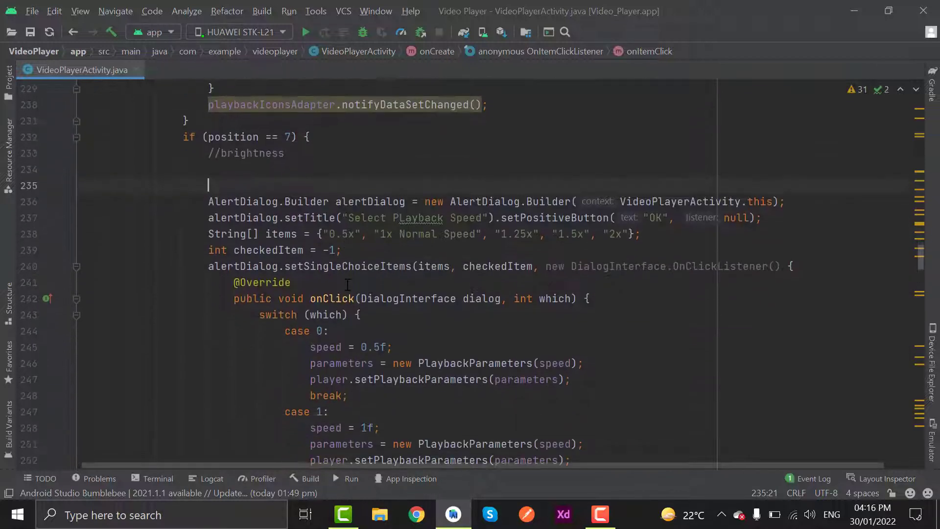
{"action": "scroll", "scroll_direction": "down", "scroll_amount": 3}
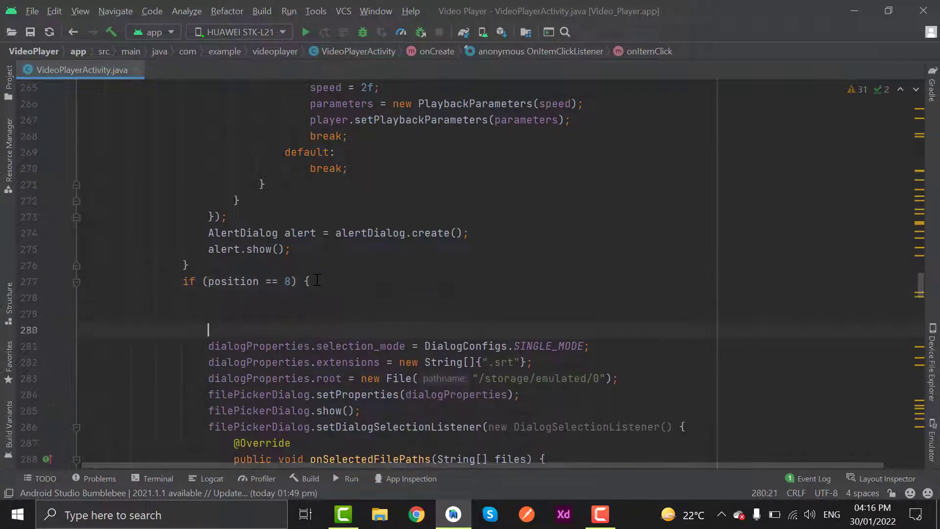
{"action": "type", "text": "//"}
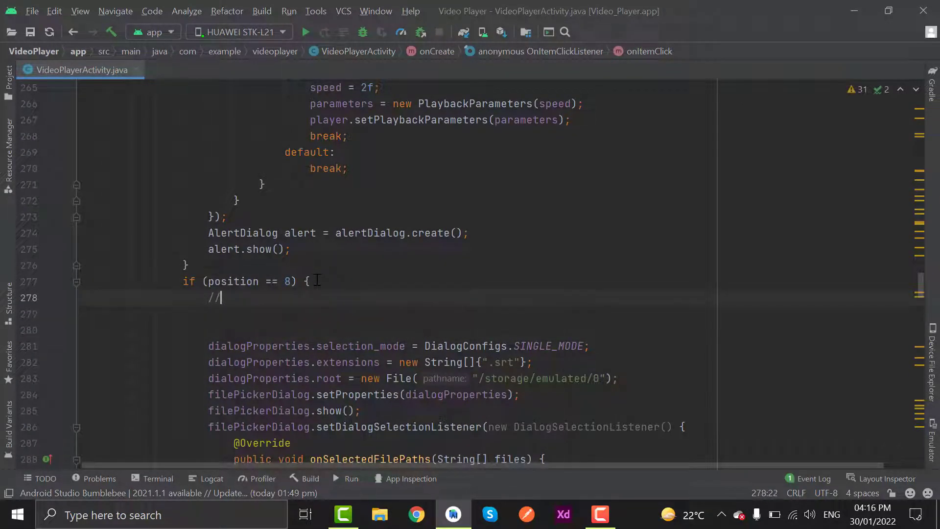
{"action": "type", "text": "speed"}
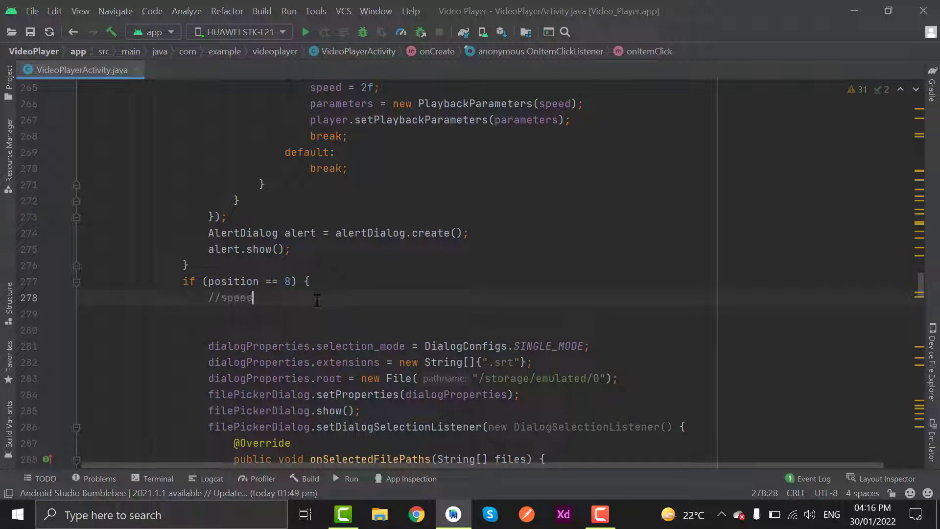
{"action": "scroll", "scroll_direction": "down", "scroll_amount": 3}
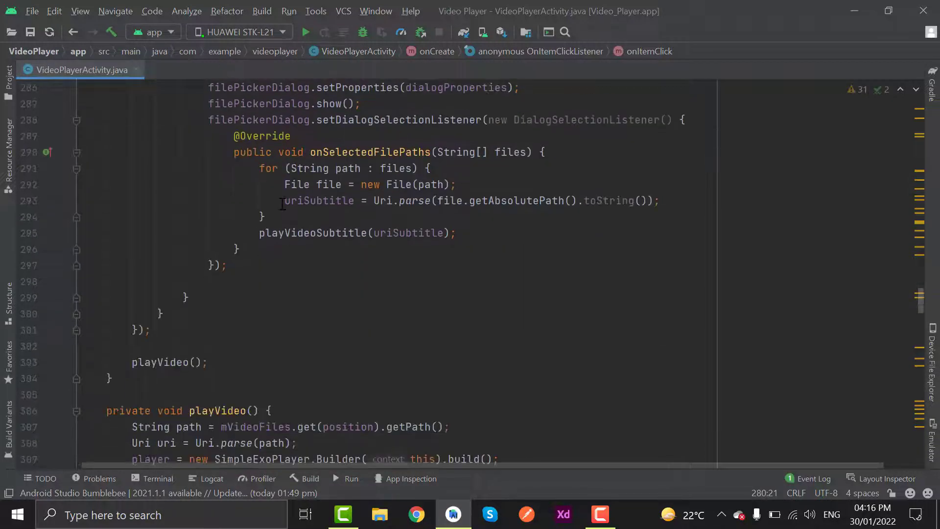
{"action": "scroll", "scroll_direction": "up", "scroll_amount": 3}
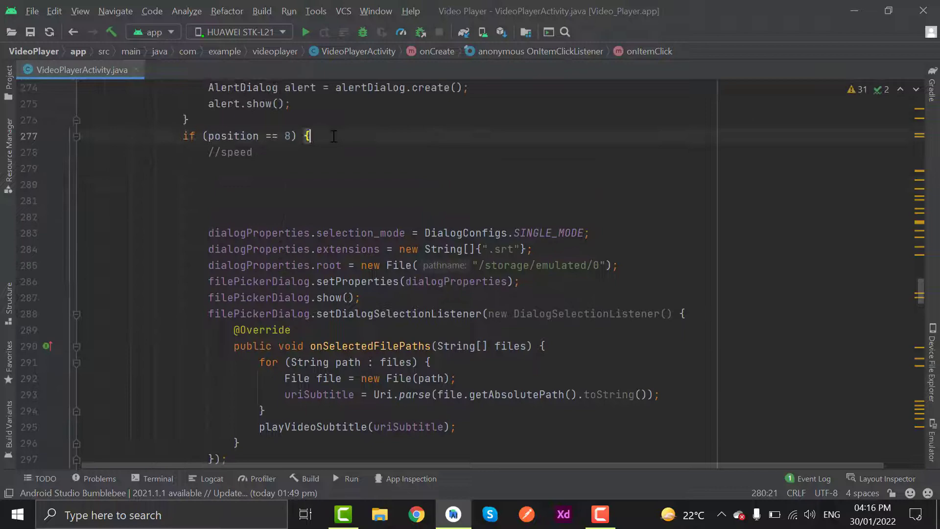
{"action": "scroll", "scroll_direction": "down", "scroll_amount": 3}
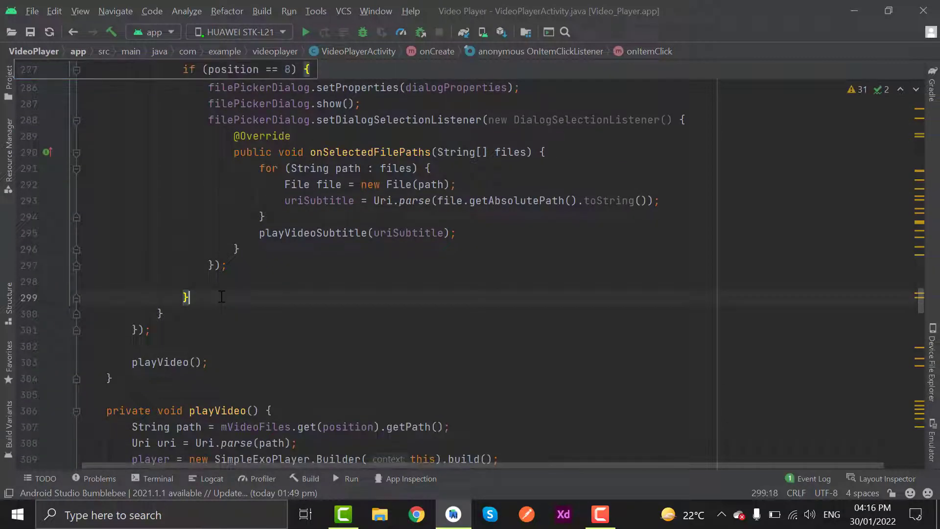
Add an if (position == 9) block containing a //subtitle comment after position 8
{"action": "type", "text": "id"}
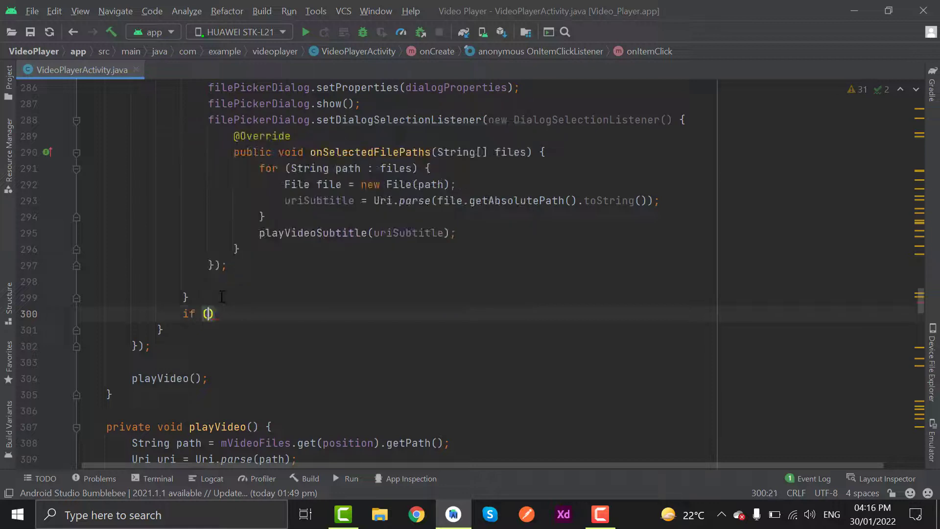
{"action": "type", "text": "position=="}
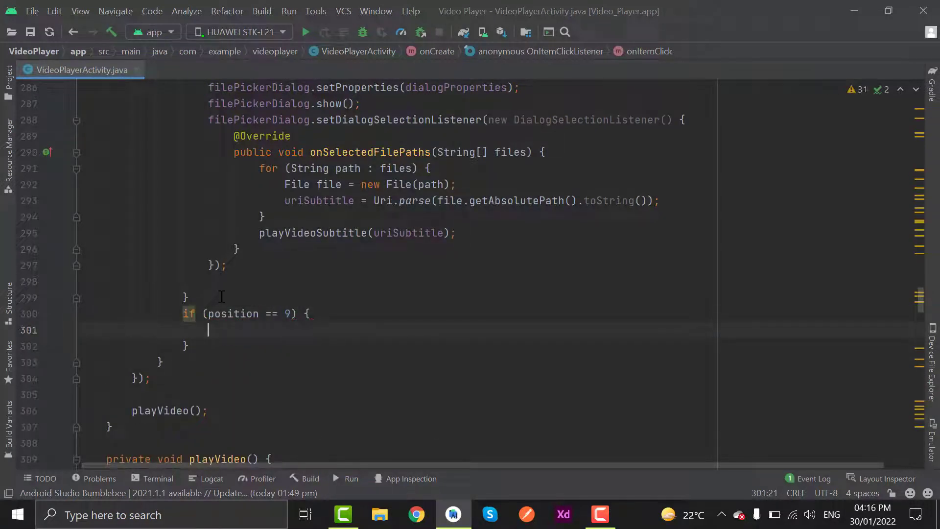
{"action": "scroll", "scroll_direction": "down", "scroll_amount": 3}
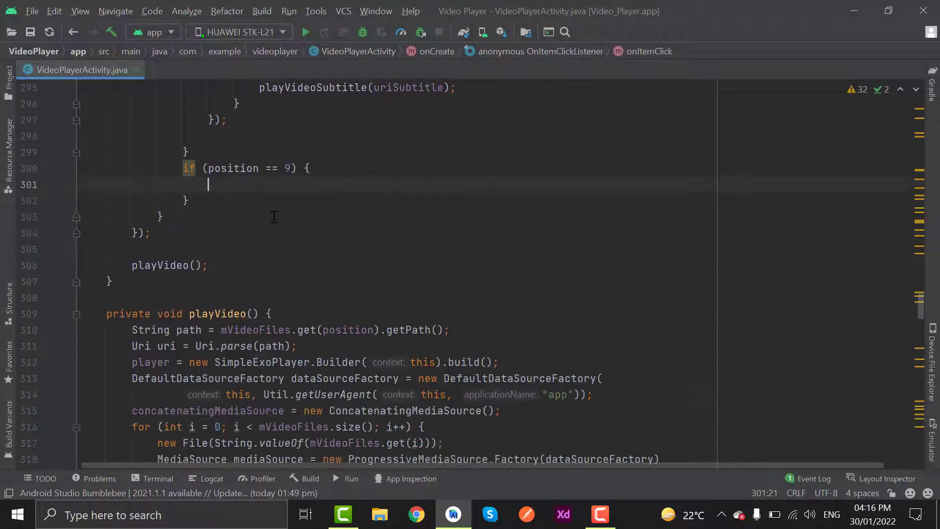
{"action": "type", "text": "//sub"}
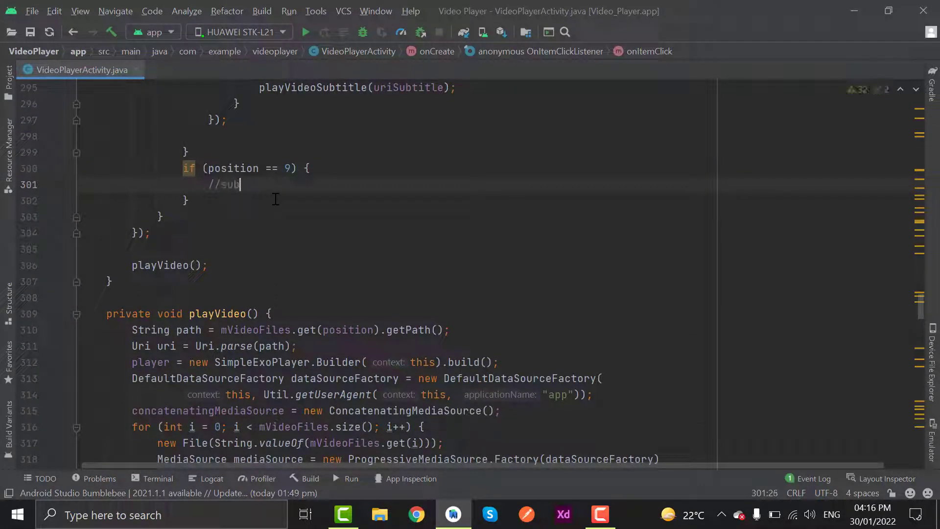
{"action": "type", "text": "title"}
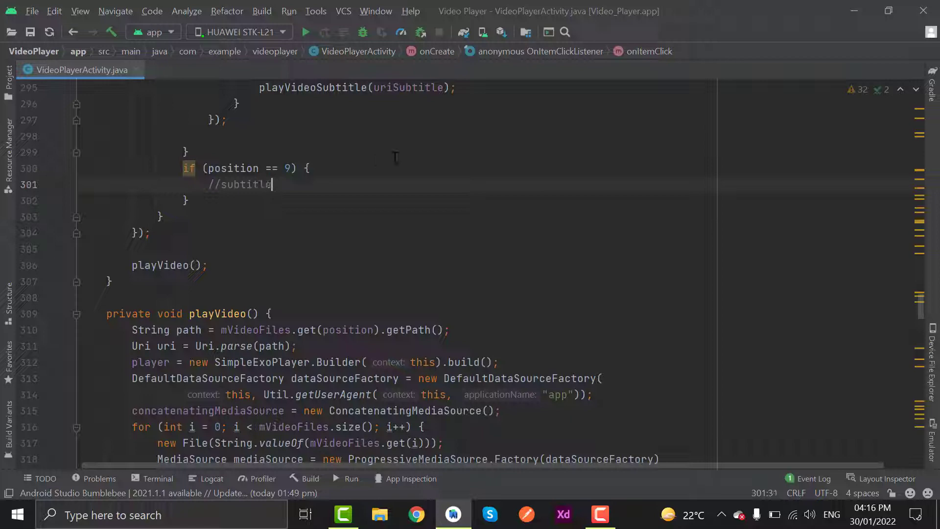
{"action": "scroll", "scroll_direction": "up", "scroll_amount": 3}
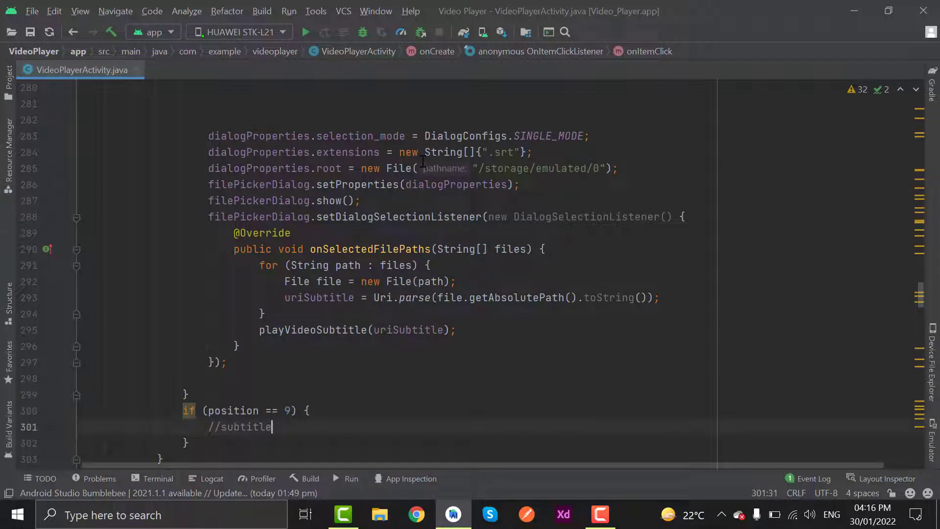
{"action": "scroll", "scroll_direction": "up", "scroll_amount": 3}
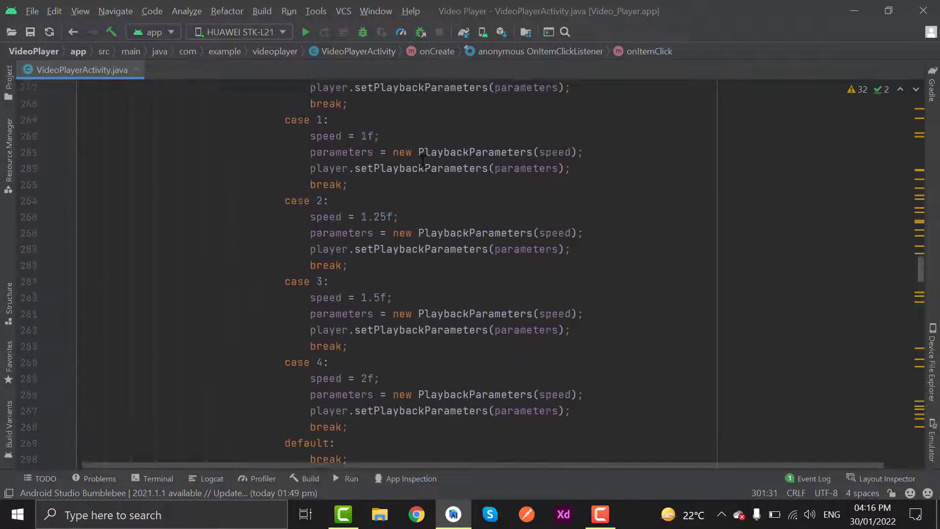
{"action": "scroll", "scroll_direction": "up", "scroll_amount": 3}
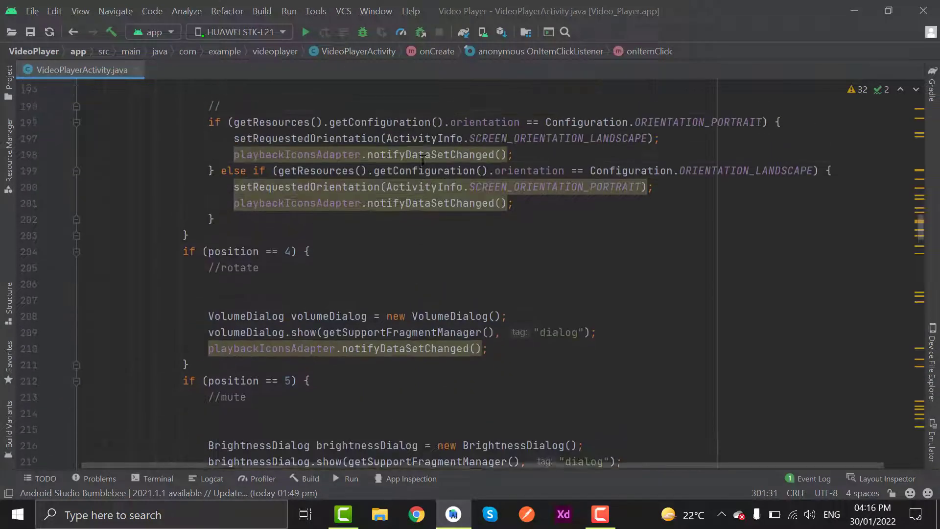
{"action": "scroll", "scroll_direction": "up", "scroll_amount": 3}
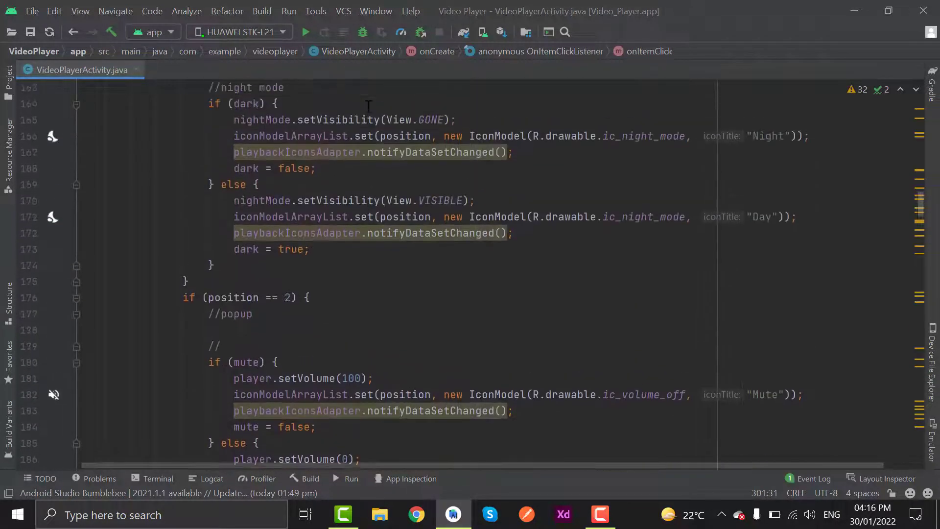
{"action": "scroll", "scroll_direction": "up", "scroll_amount": 3}
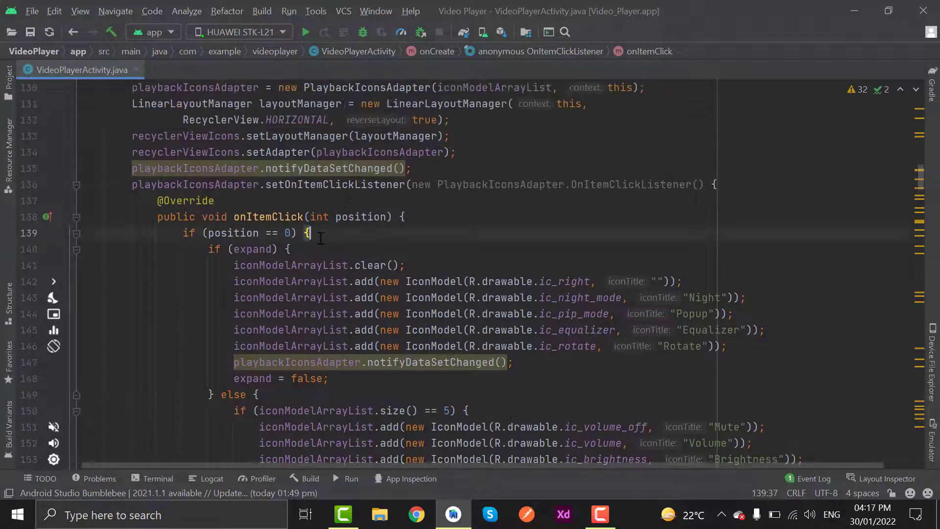
{"action": "scroll", "scroll_direction": "down", "scroll_amount": 3}
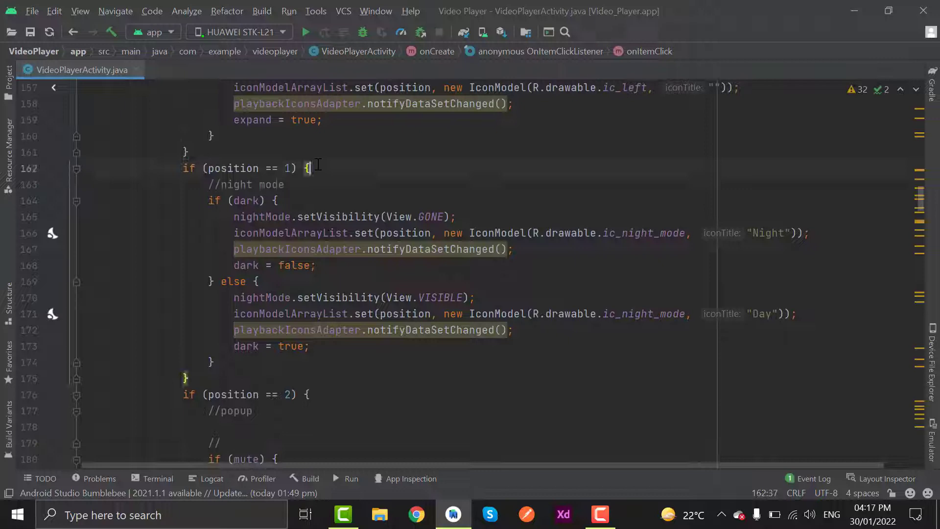
{"action": "scroll", "scroll_direction": "down", "scroll_amount": 3}
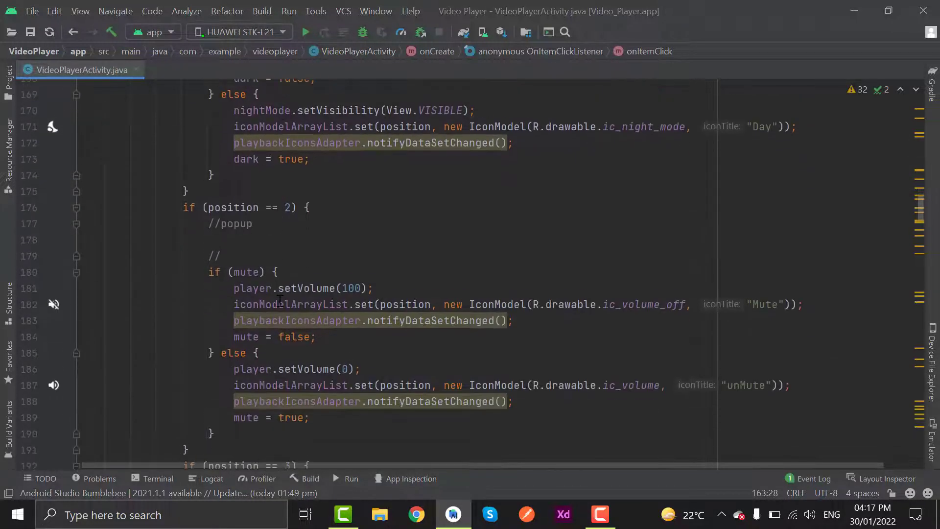
{"action": "scroll", "scroll_direction": "up", "scroll_amount": 3}
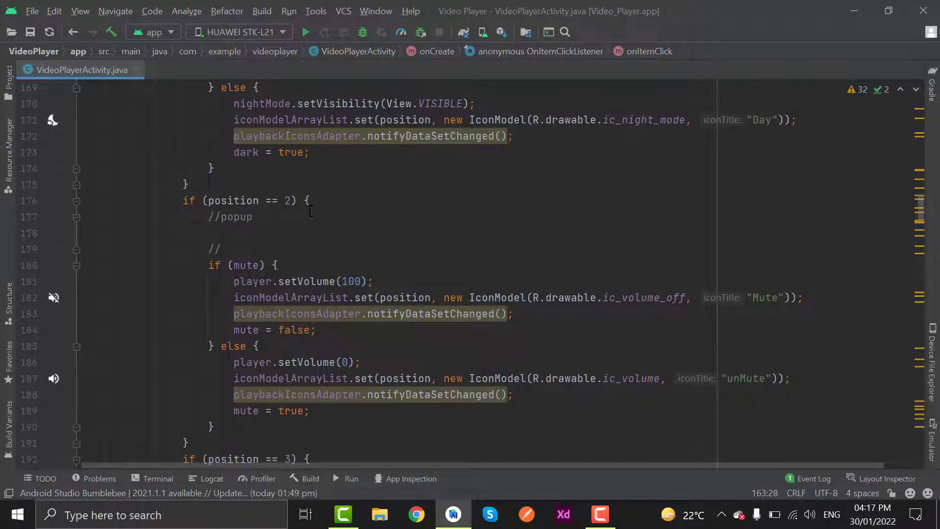
{"action": "scroll", "scroll_direction": "down", "scroll_amount": 3}
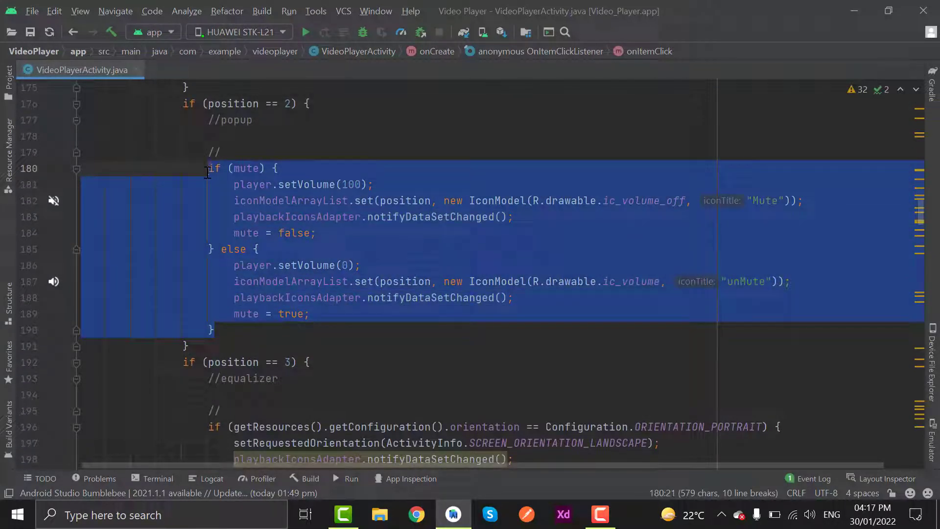
Cut the mute toggle code from the popup branch and paste it under //mute
{"action": "key", "text": "Delete"}
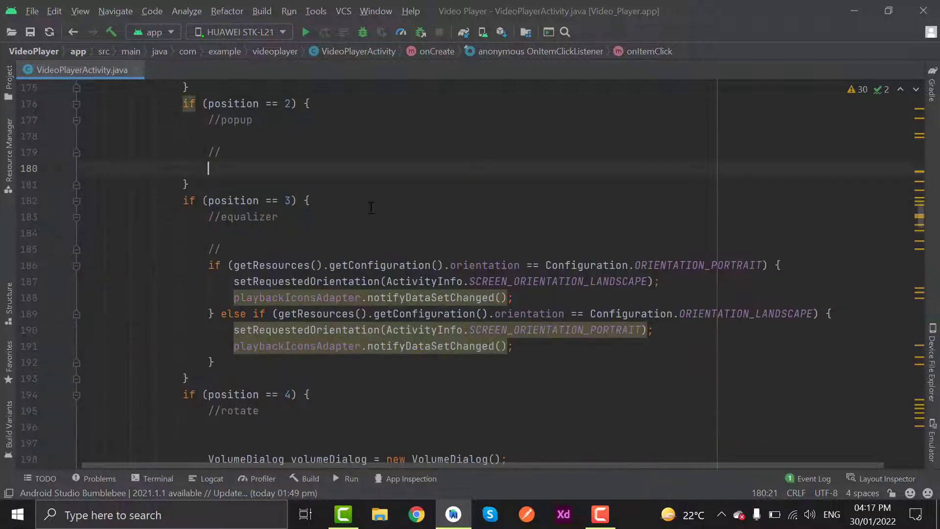
{"action": "scroll", "scroll_direction": "down", "scroll_amount": 3}
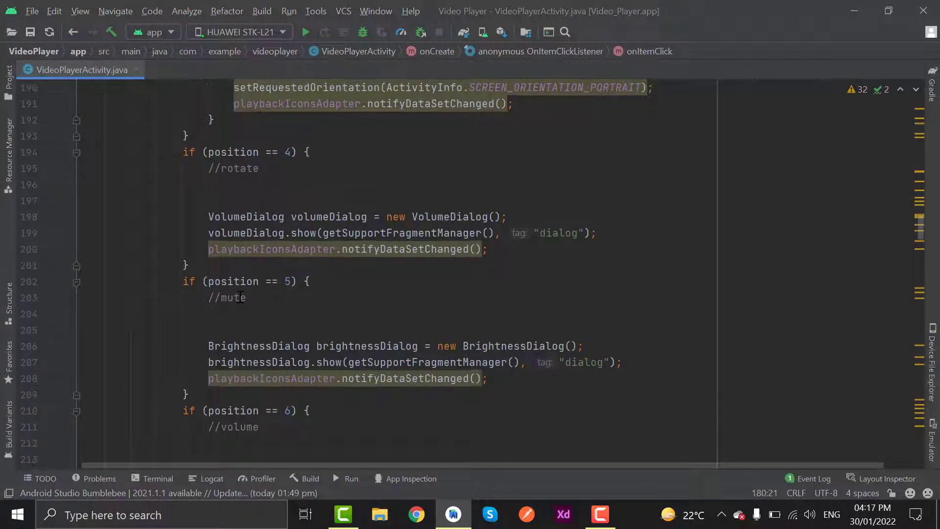
{"action": "scroll", "scroll_direction": "down", "scroll_amount": 3}
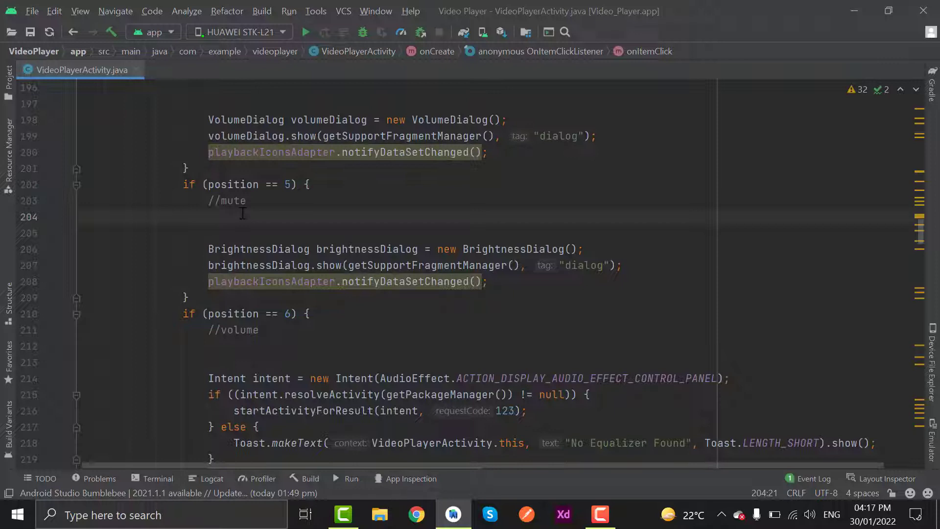
{"action": "scroll", "scroll_direction": "down", "scroll_amount": 3}
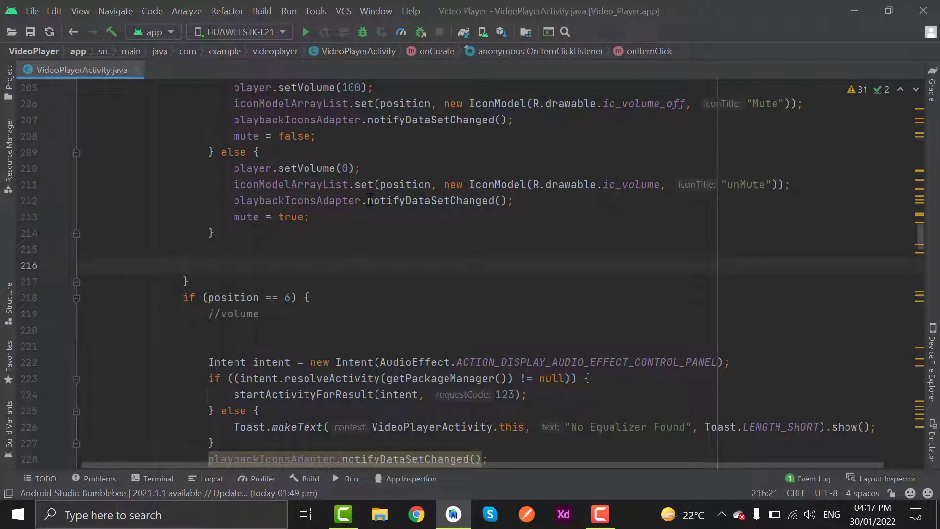
{"action": "scroll", "scroll_direction": "up", "scroll_amount": 3}
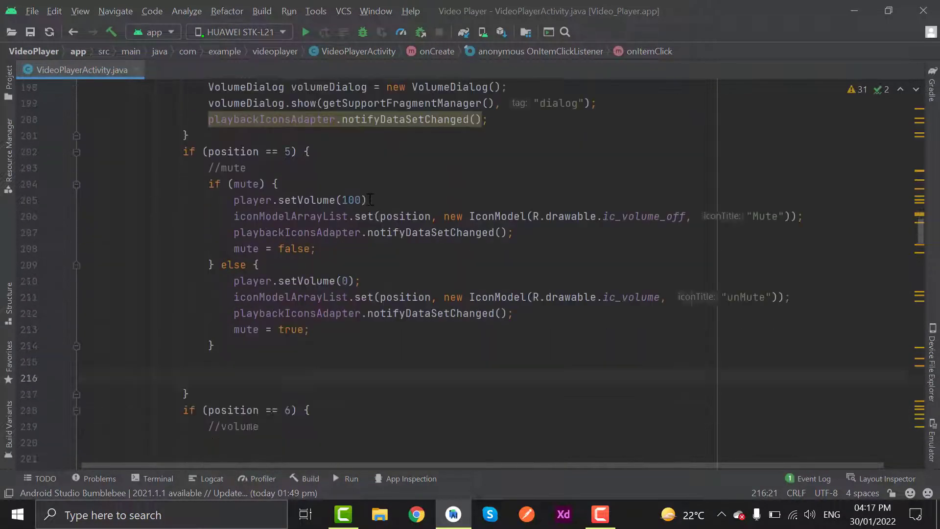
Add 'BrightnessDialog brightnessDialog = new BrightnessDialog();' under //brightness
{"action": "scroll", "scroll_direction": "down", "scroll_amount": 3}
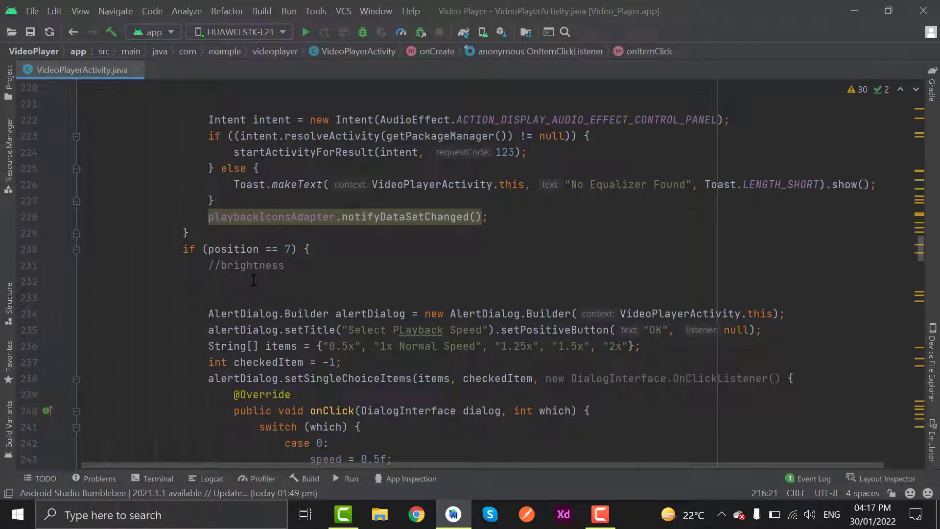
{"action": "type", "text": "BrightnessDialog brightnessDialog = new BrightnessDialog();"}
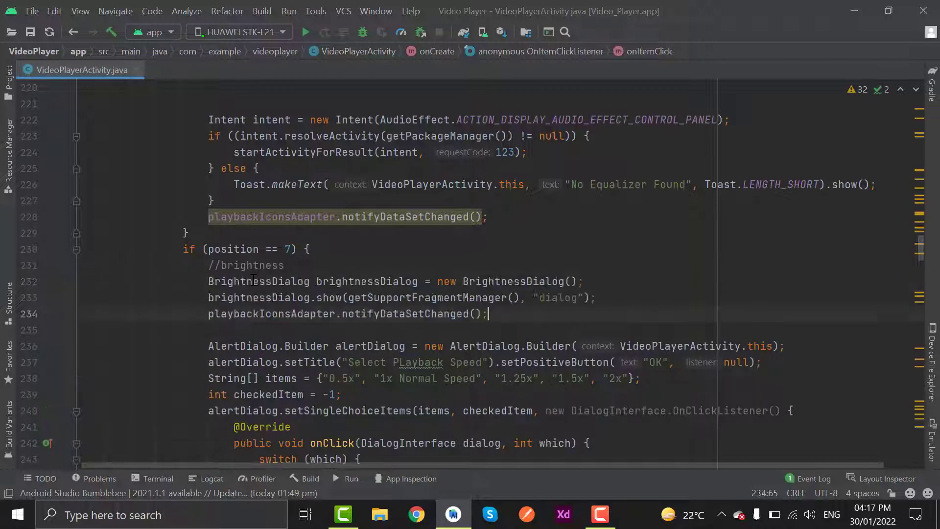
{"action": "scroll", "scroll_direction": "up", "scroll_amount": 3}
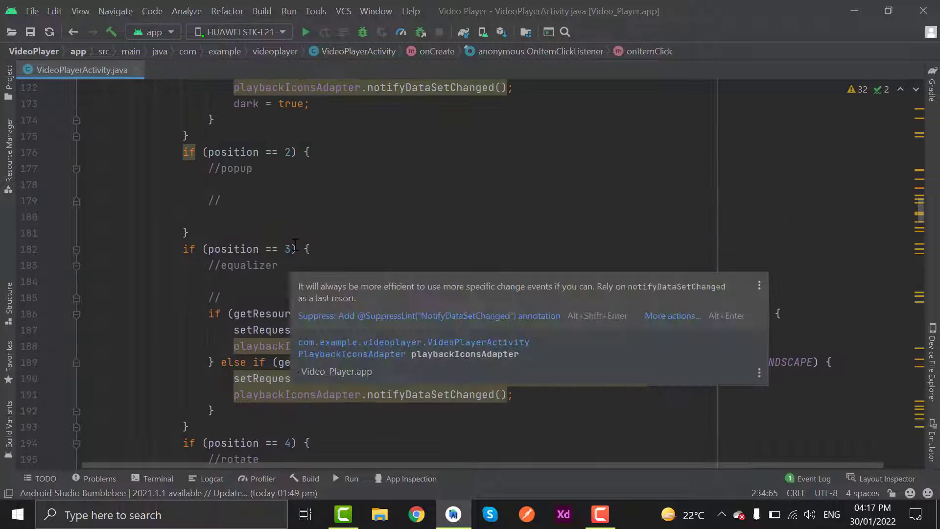
Relocate the AudioEffect intent and 'No Equalizer Found' toast from position 6 to position 3
{"action": "left_click", "coordinate": [308, 201]}
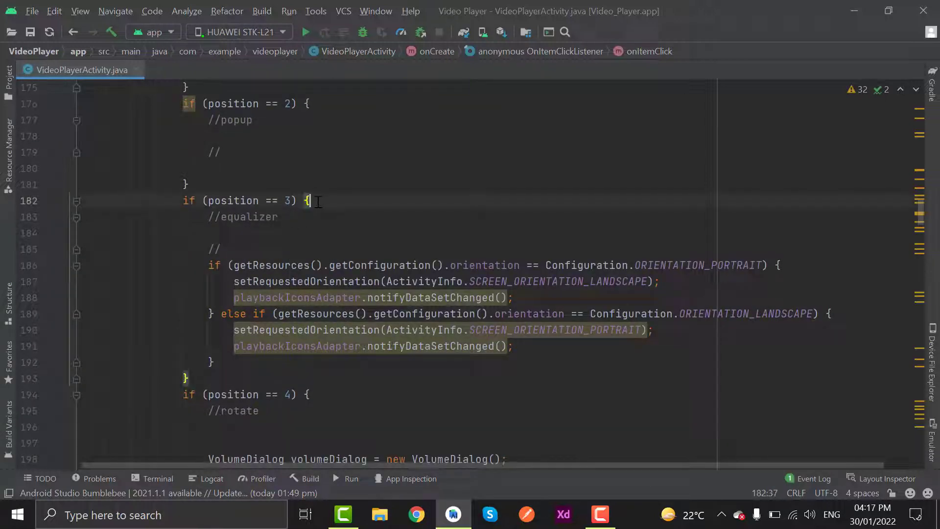
{"action": "scroll", "scroll_direction": "down", "scroll_amount": 3}
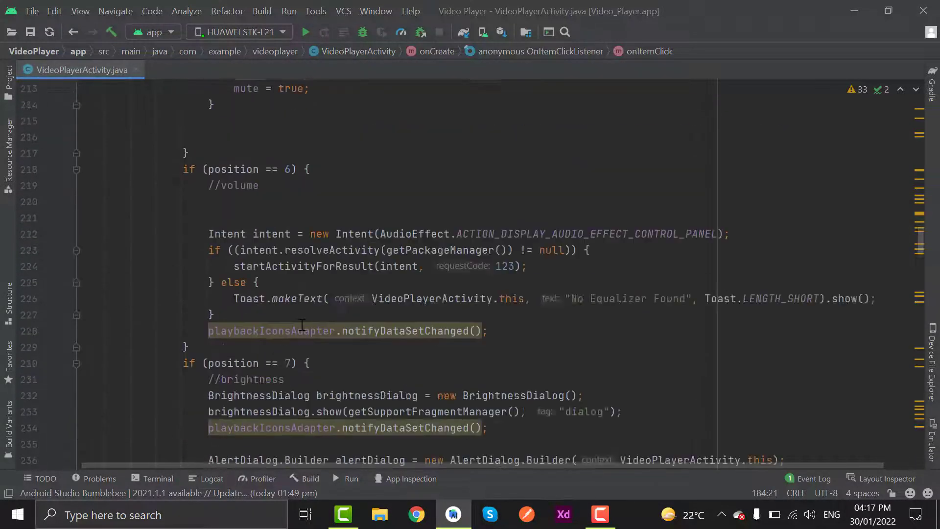
{"action": "scroll", "scroll_direction": "down", "scroll_amount": 3}
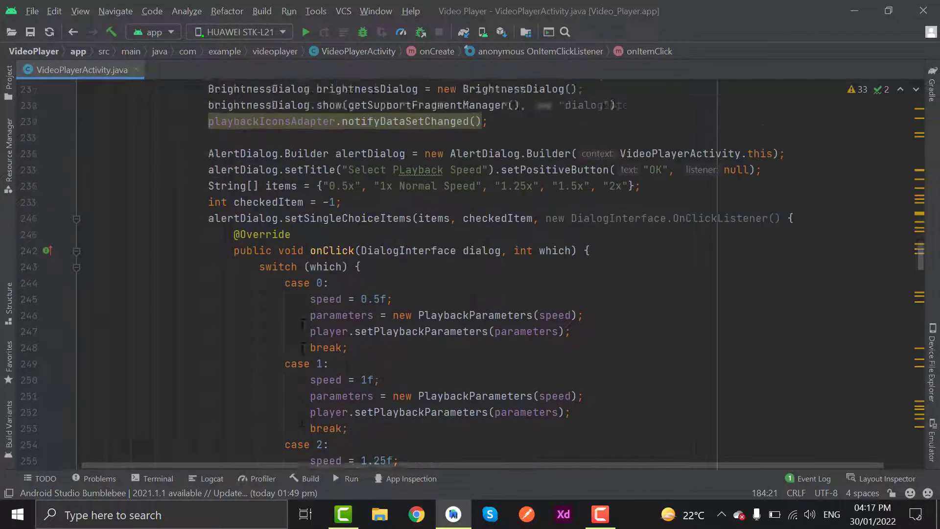
{"action": "scroll", "scroll_direction": "up", "scroll_amount": 3}
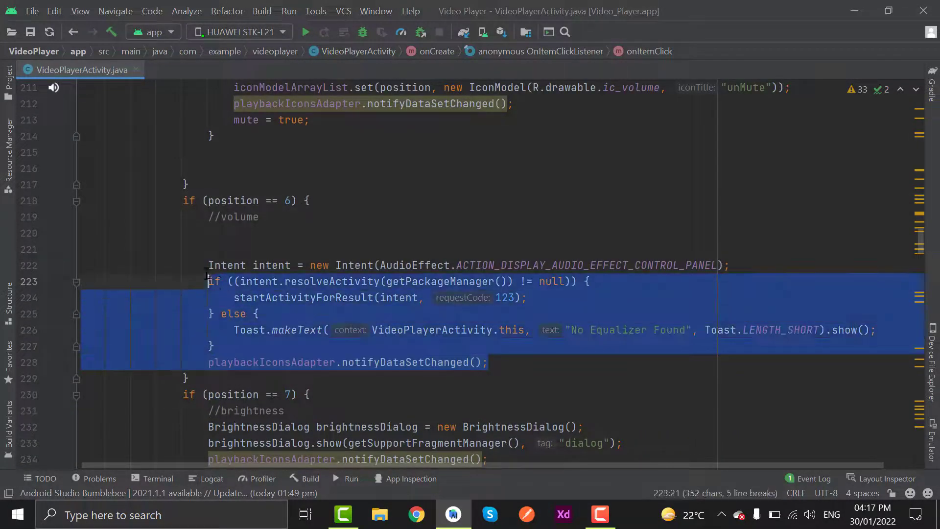
{"action": "scroll", "scroll_direction": "up", "scroll_amount": 3}
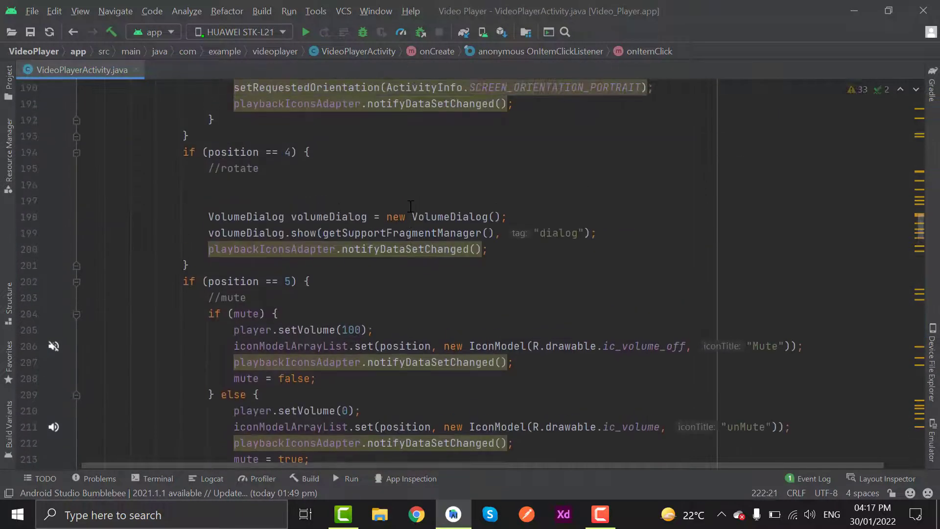
{"action": "scroll", "scroll_direction": "up", "scroll_amount": 3}
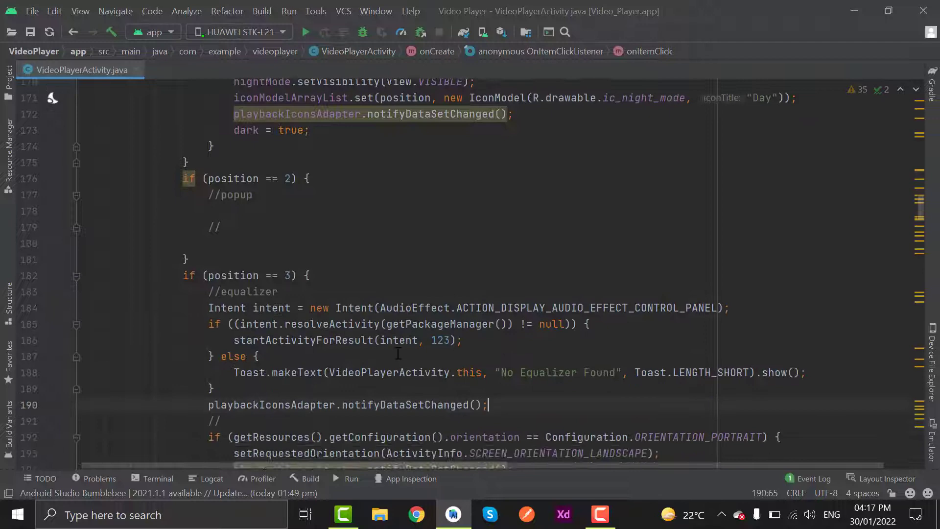
{"action": "scroll", "scroll_direction": "down", "scroll_amount": 3}
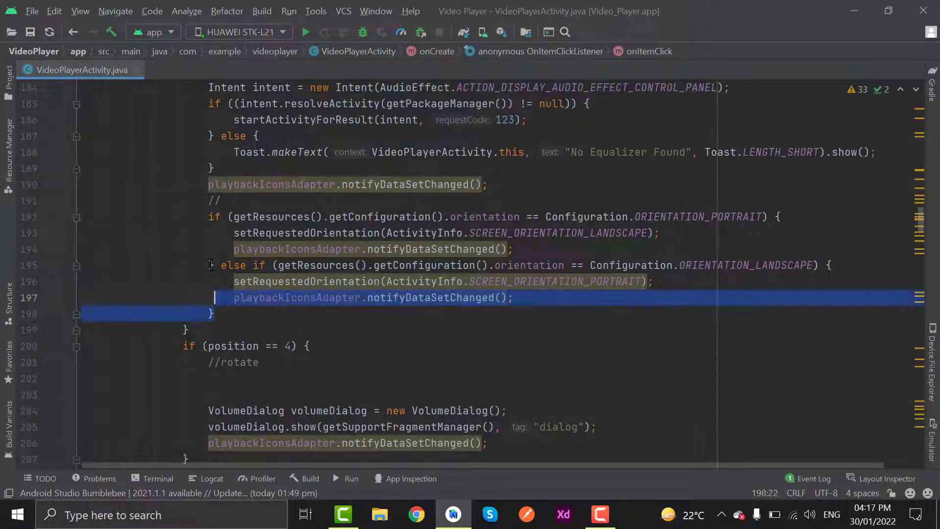
{"action": "key", "text": "Delete"}
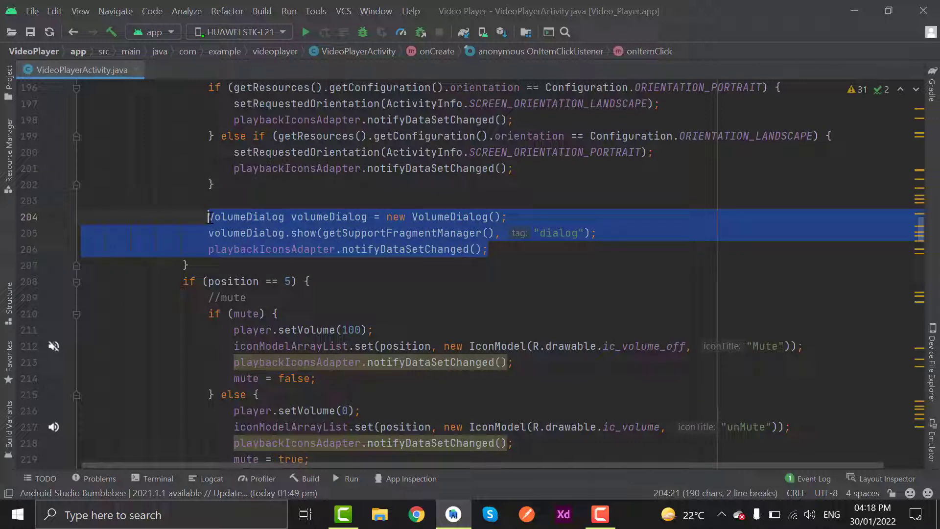
{"action": "key", "text": "Delete"}
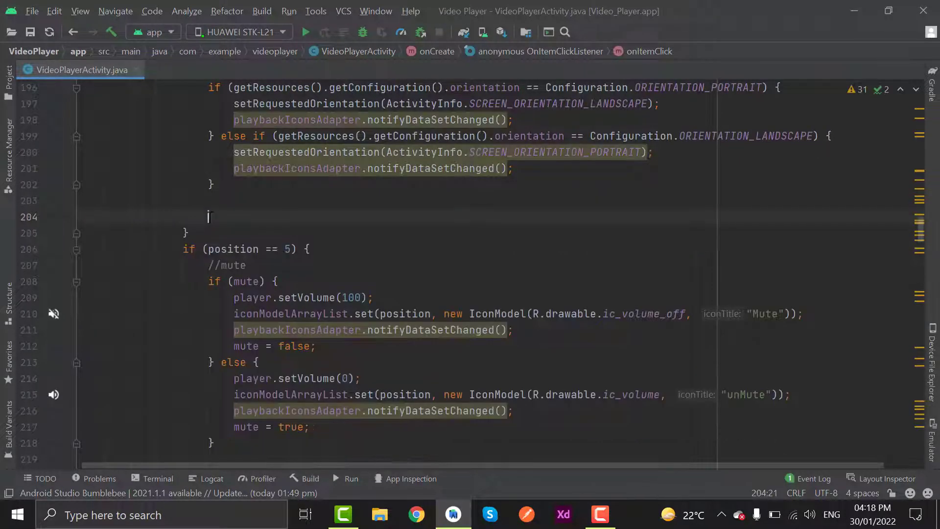
{"action": "scroll", "scroll_direction": "down", "scroll_amount": 3}
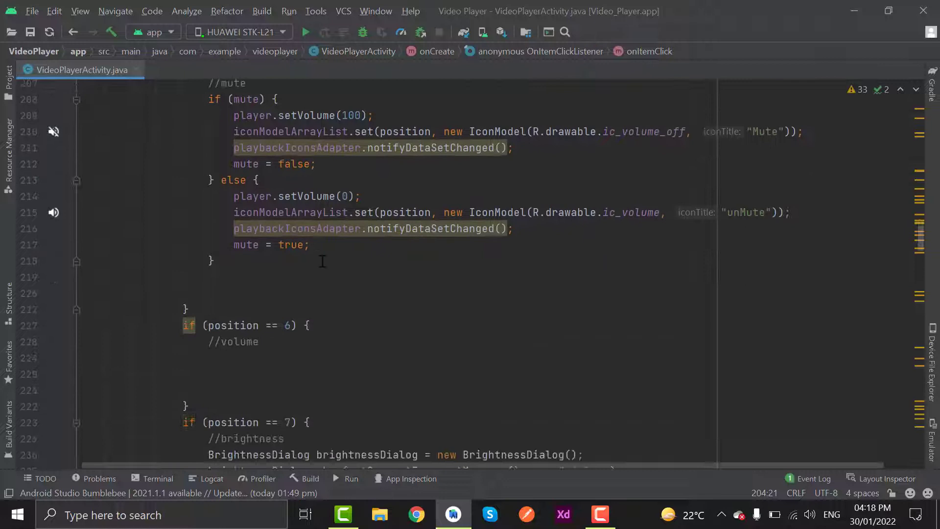
{"action": "scroll", "scroll_direction": "down", "scroll_amount": 3}
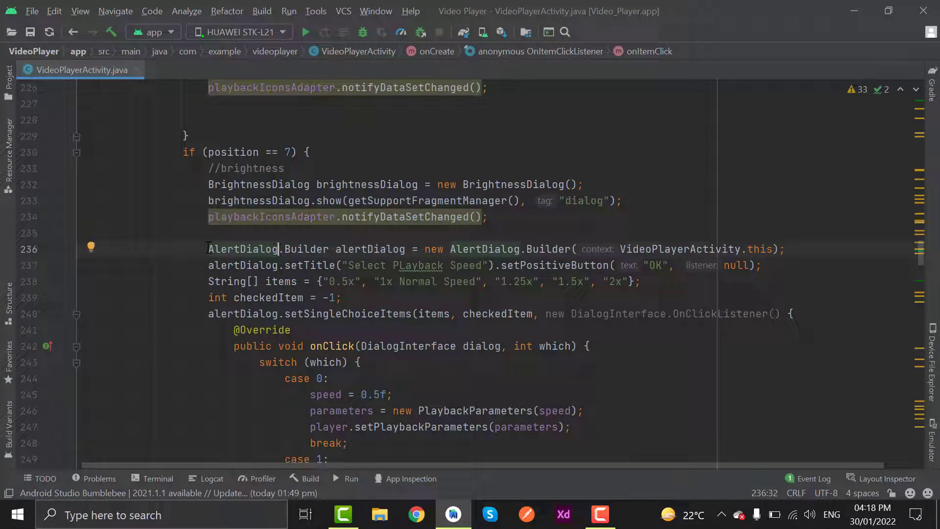
Move the AlertDialog playback speed code into the position 8 branch
{"action": "left_click", "coordinate": [208, 248]}
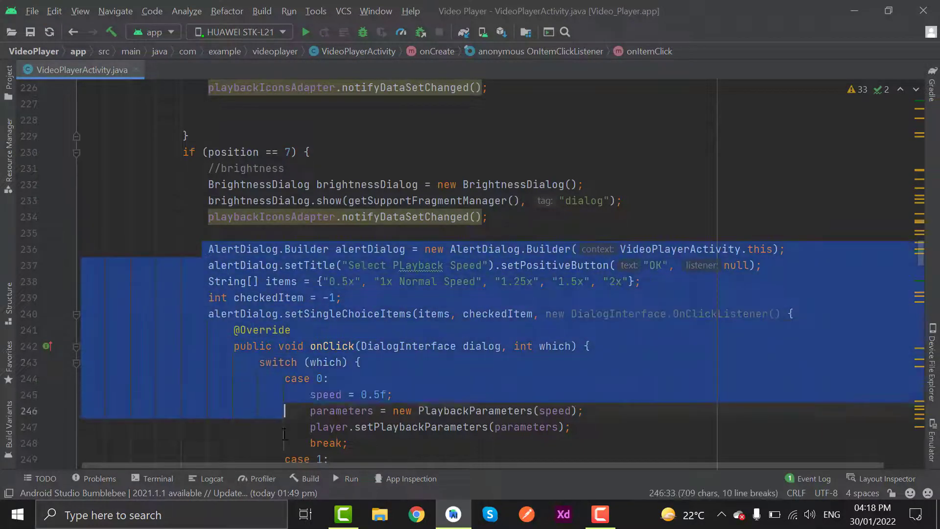
{"action": "scroll", "scroll_direction": "down", "scroll_amount": 3}
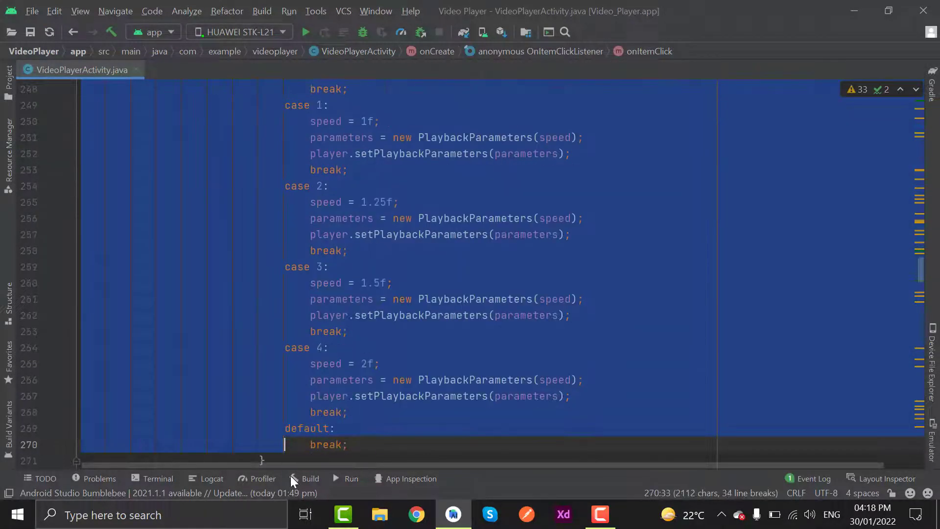
{"action": "scroll", "scroll_direction": "down", "scroll_amount": 3}
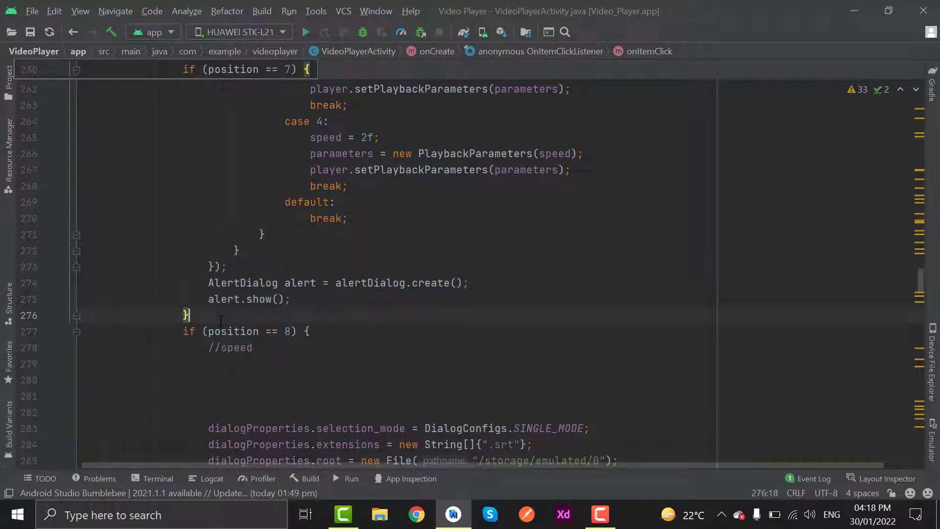
{"action": "left_click", "coordinate": [306, 300]}
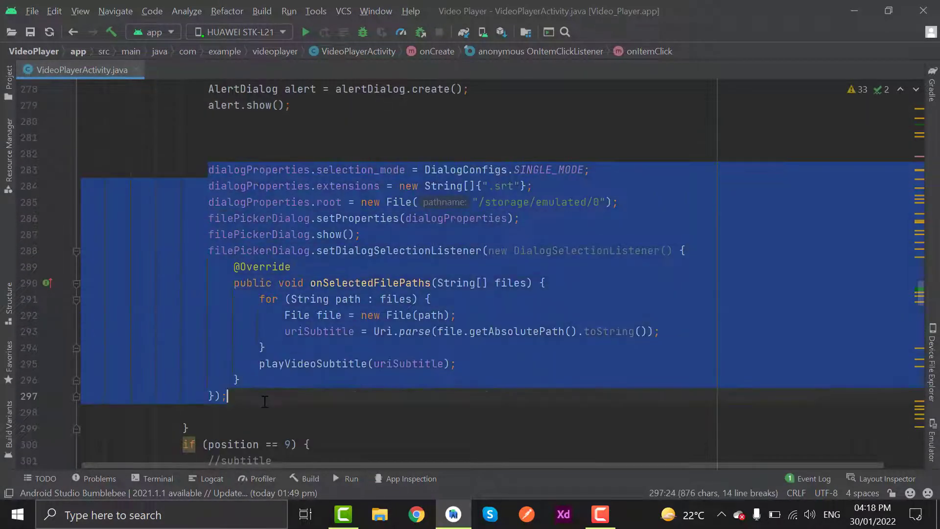
Move the dialogProperties .srt file picker code into the position 9 branch
{"action": "key", "text": "Delete"}
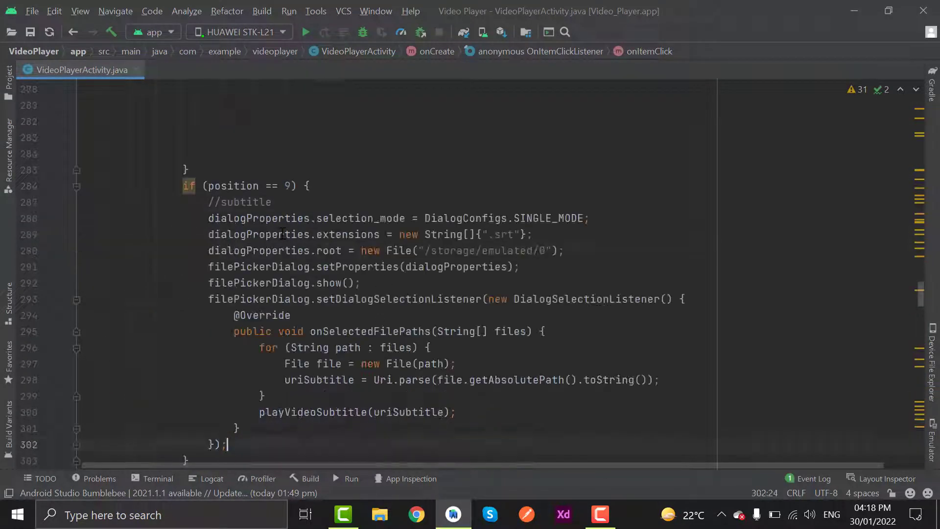
{"action": "scroll", "scroll_direction": "up", "scroll_amount": 3}
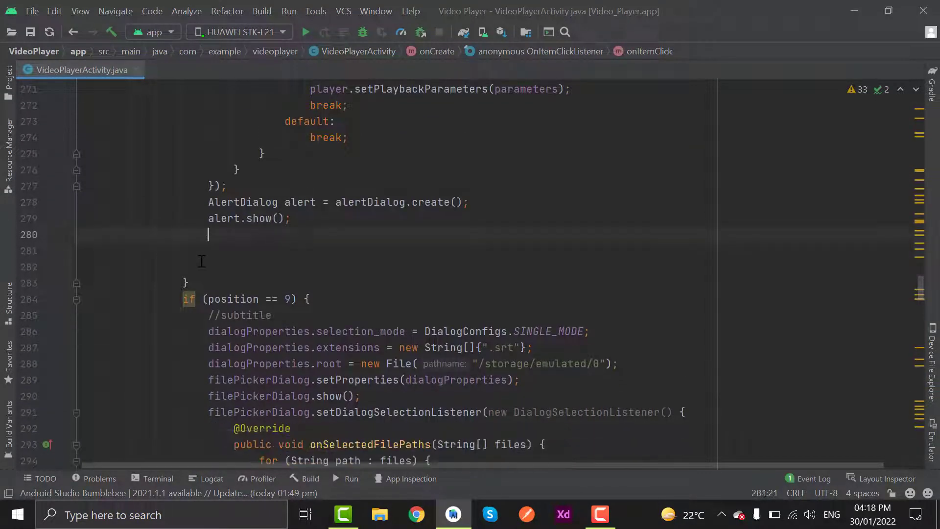
{"action": "scroll", "scroll_direction": "up", "scroll_amount": 3}
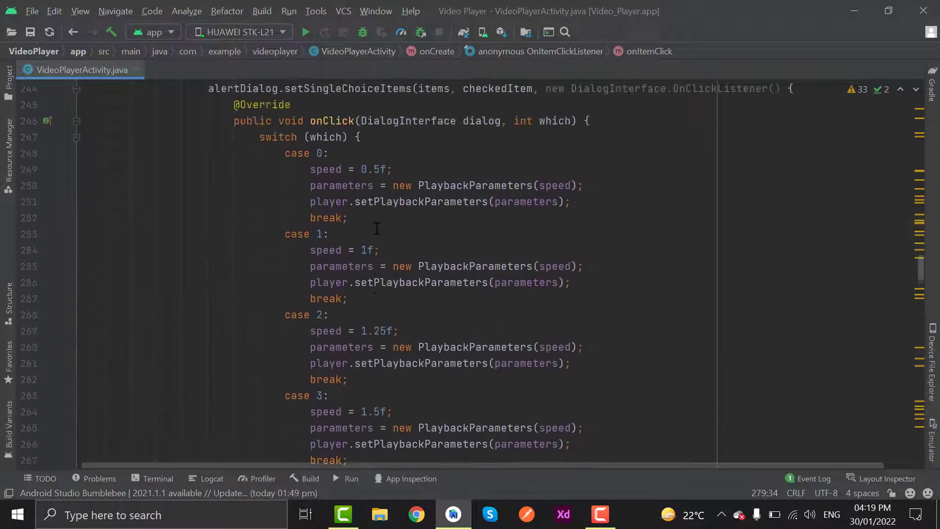
{"action": "scroll", "scroll_direction": "up", "scroll_amount": 3}
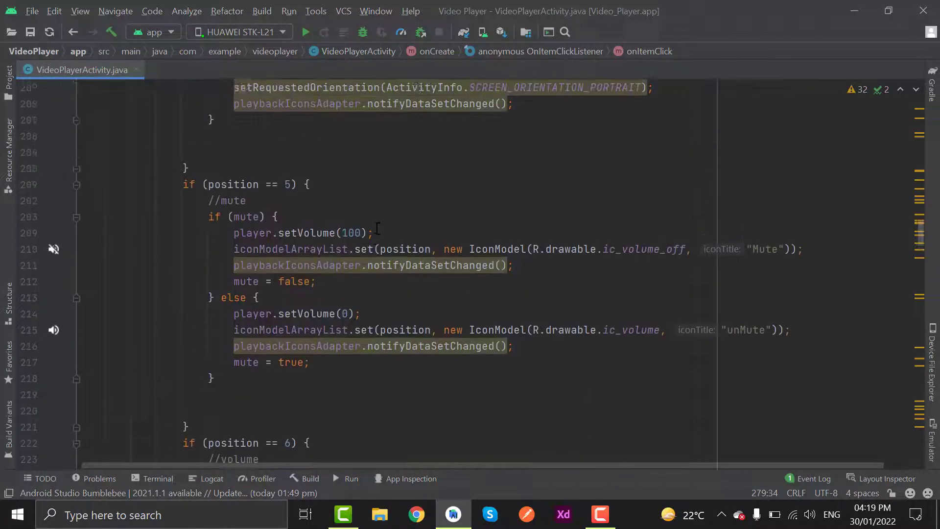
{"action": "scroll", "scroll_direction": "up", "scroll_amount": 3}
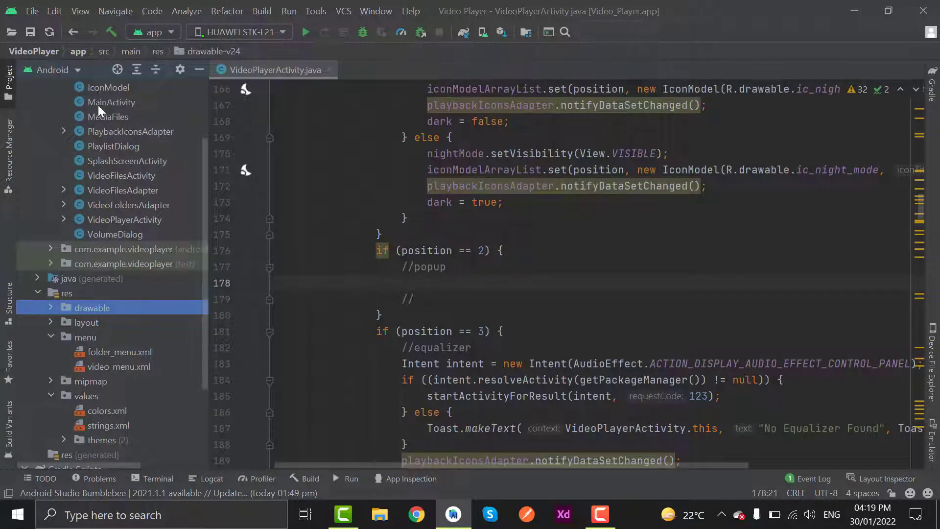
Extend VideoPlayerActivity's configChanges in AndroidManifest.xml with extra screen and keyboard values
{"action": "left_click", "coordinate": [79, 102]}
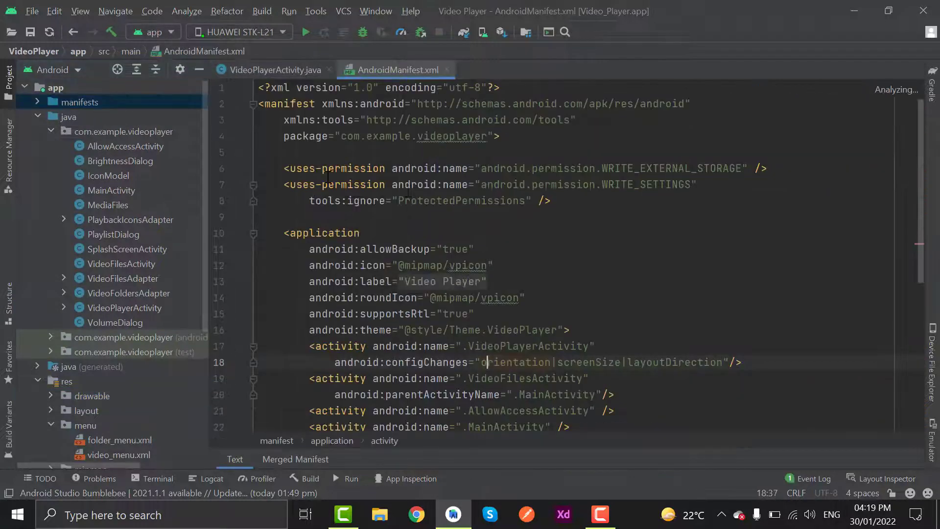
{"action": "scroll", "scroll_direction": "down", "scroll_amount": 3}
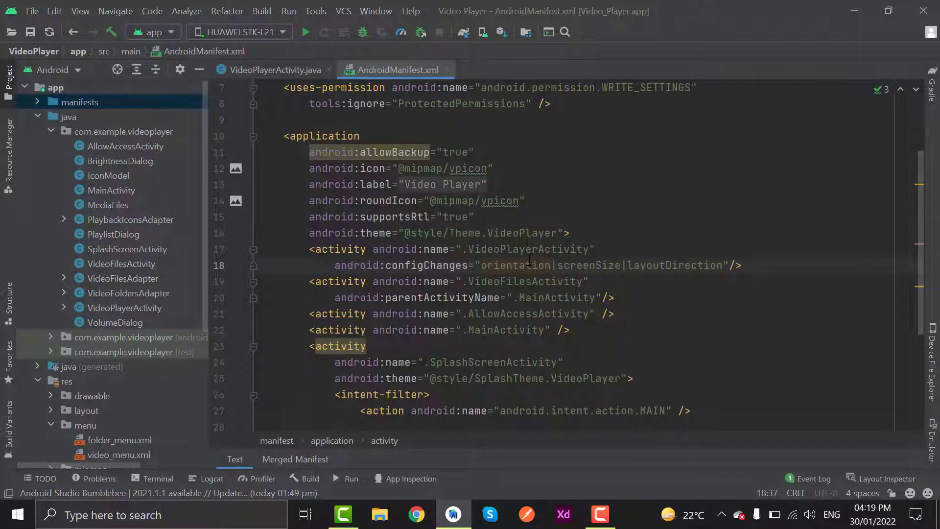
{"action": "left_click", "coordinate": [523, 249]}
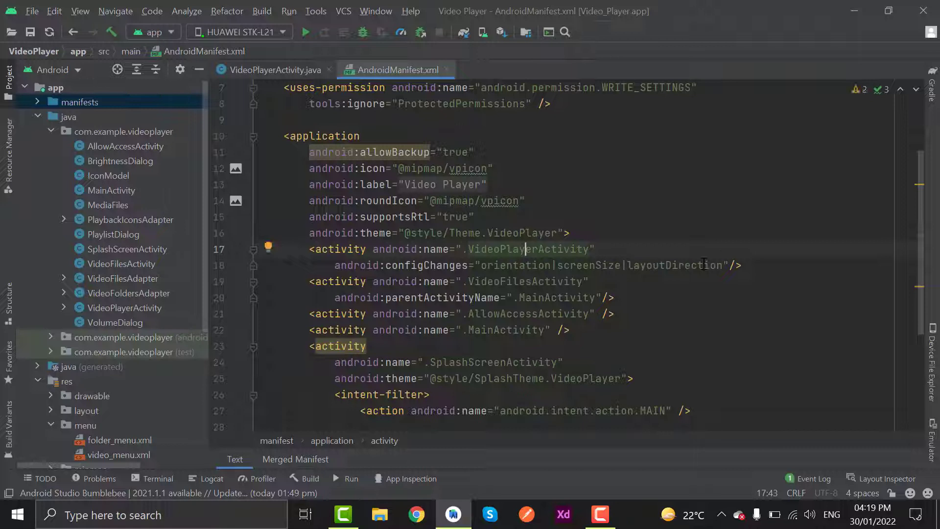
{"action": "left_click", "coordinate": [727, 265]}
{"action": "type", "text": "|"}
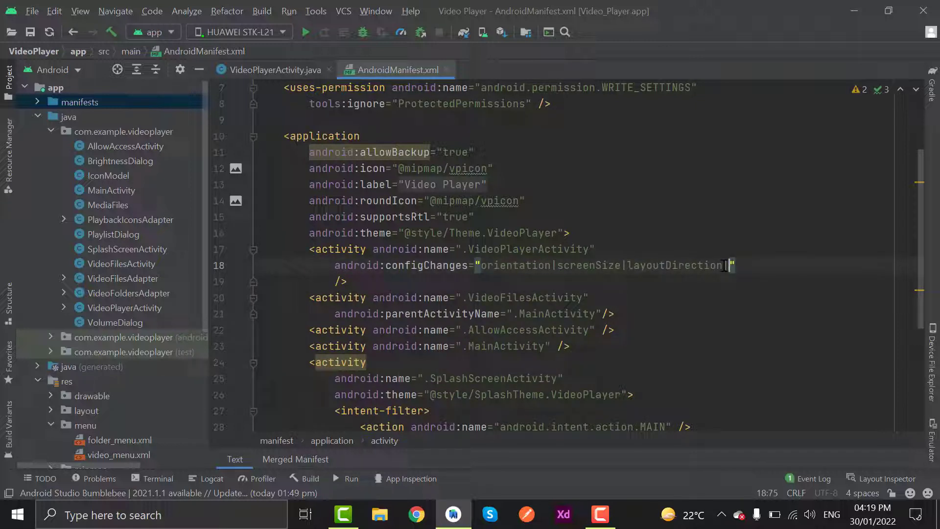
{"action": "type", "text": "screenLayout"}
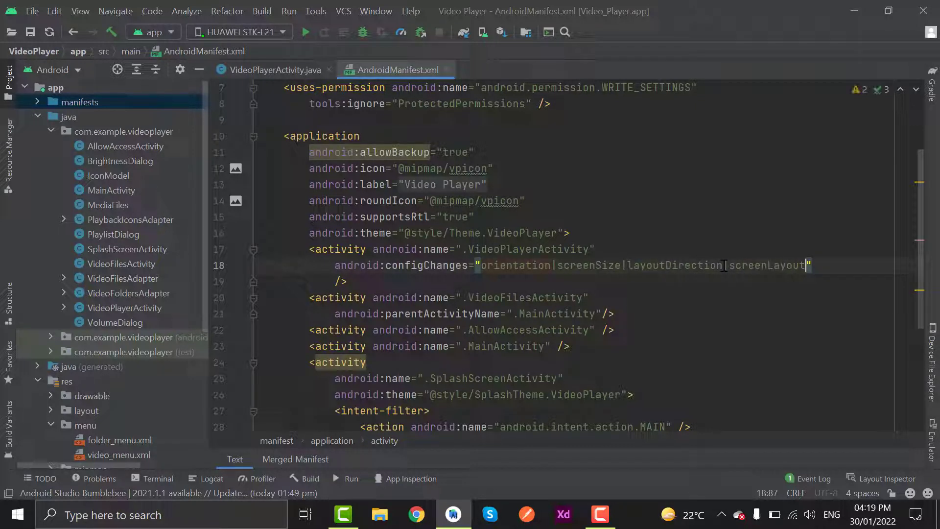
{"action": "type", "text": "|smallestScreenSize"}
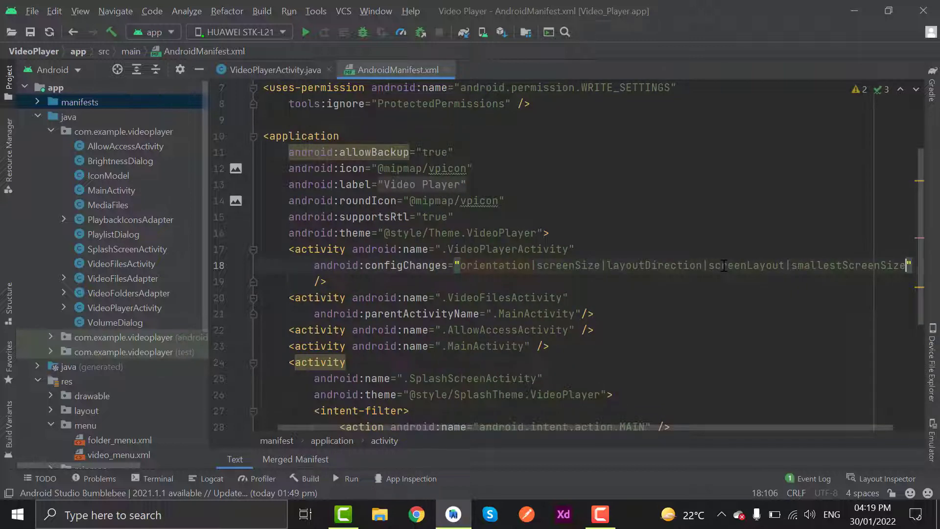
{"action": "type", "text": "keyboardHidden|"}
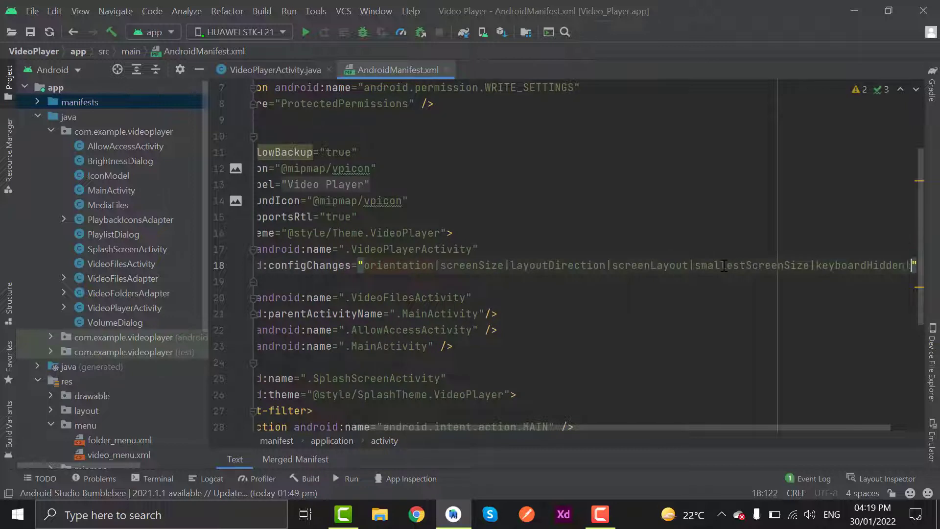
Add excludeFromRecents and android:exported attributes to the activity
{"action": "scroll", "scroll_direction": "right", "scroll_amount": 3}
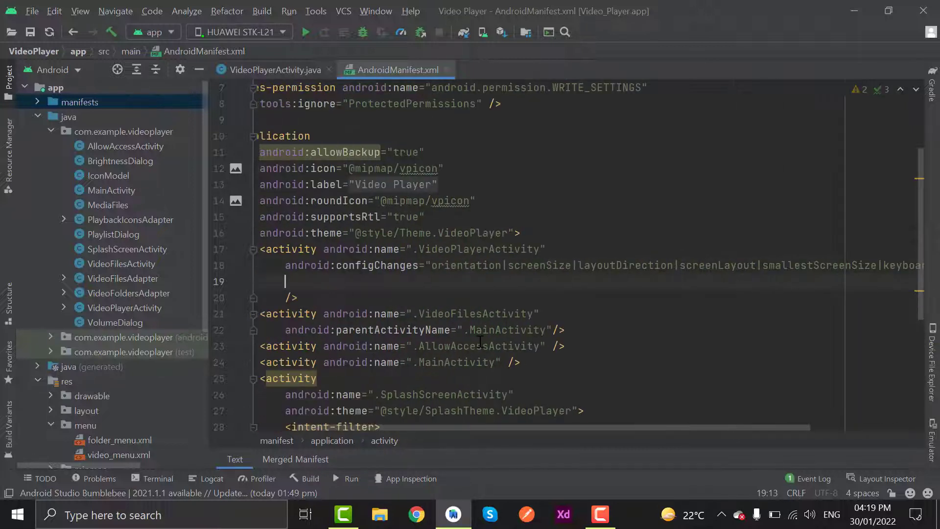
{"action": "scroll", "scroll_direction": "left", "scroll_amount": 3}
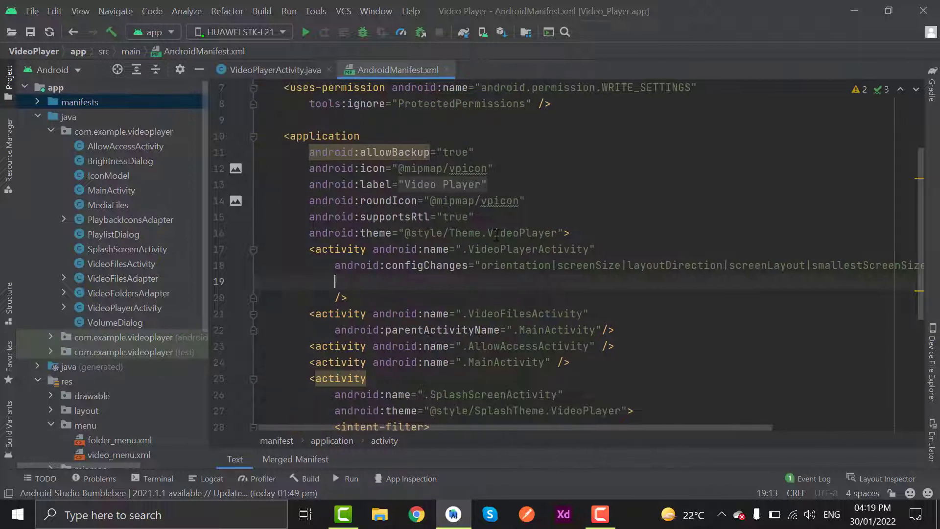
{"action": "type", "text": "exc"}
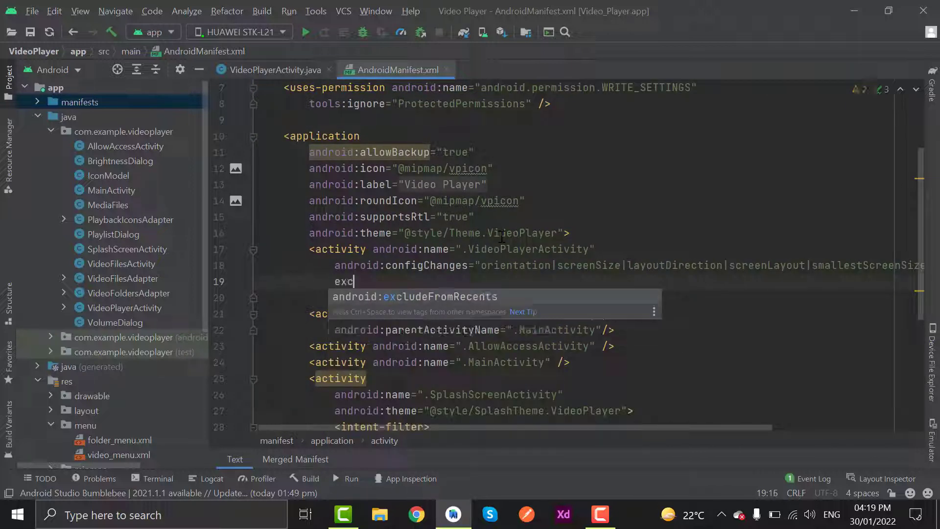
{"action": "left_click", "coordinate": [414, 296]}
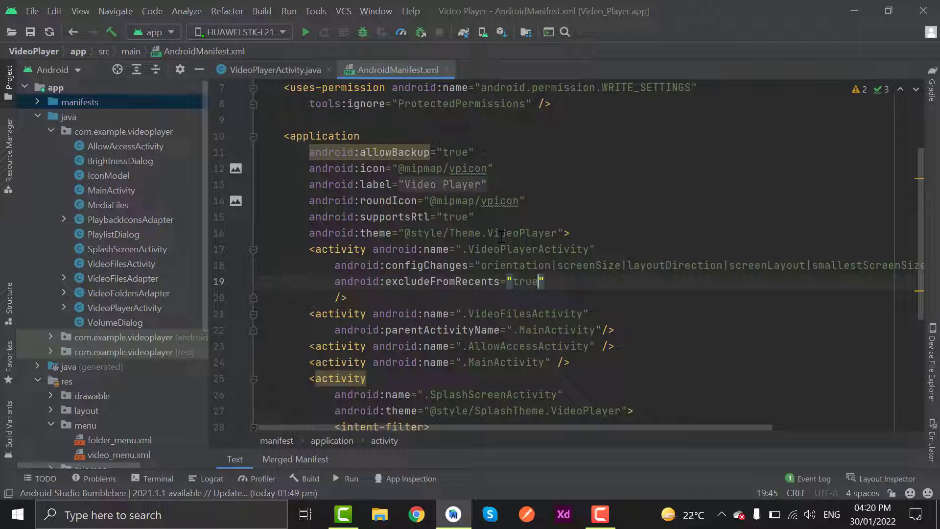
{"action": "key", "text": "enter"}
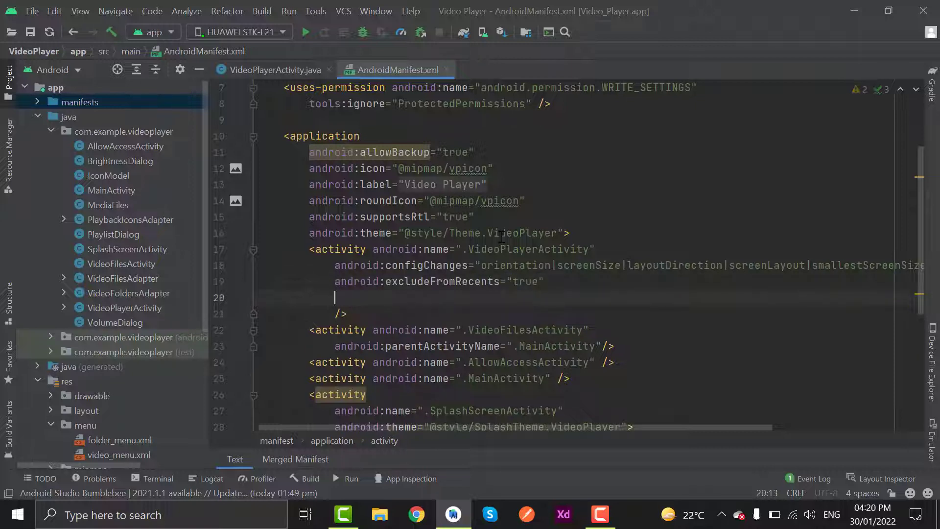
{"action": "type", "text": "android:exported=\"true"}
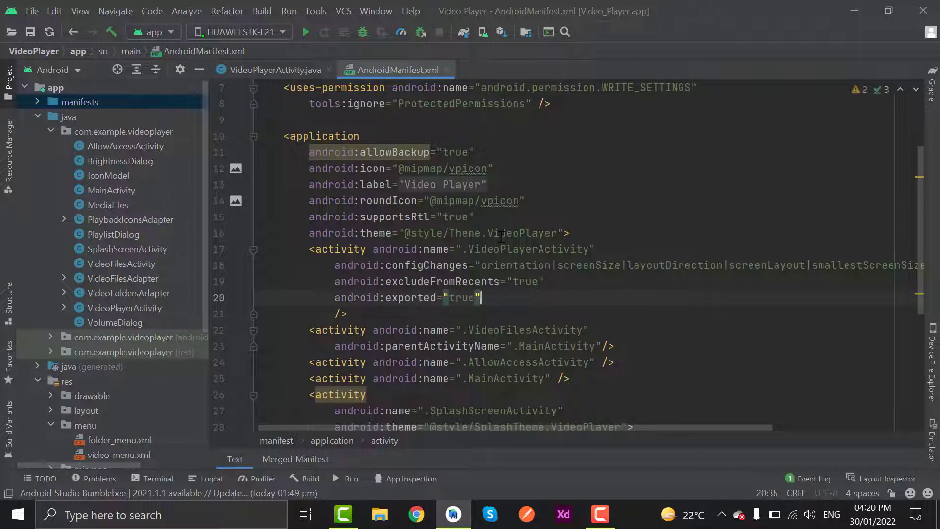
Add resizeableActivity and supportsPictureInPicture="true", applying the tools:ignore quick fix
{"action": "type", "text": "resi"}
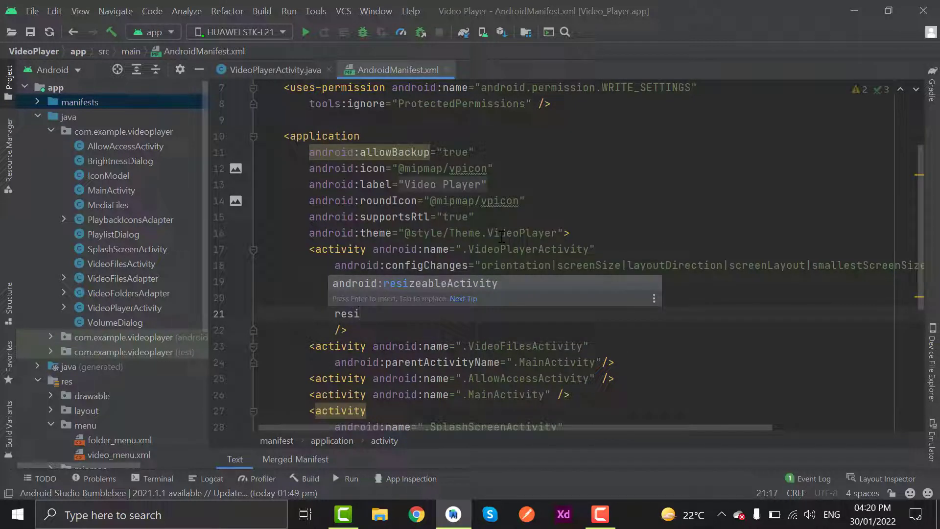
{"action": "key", "text": "Enter"}
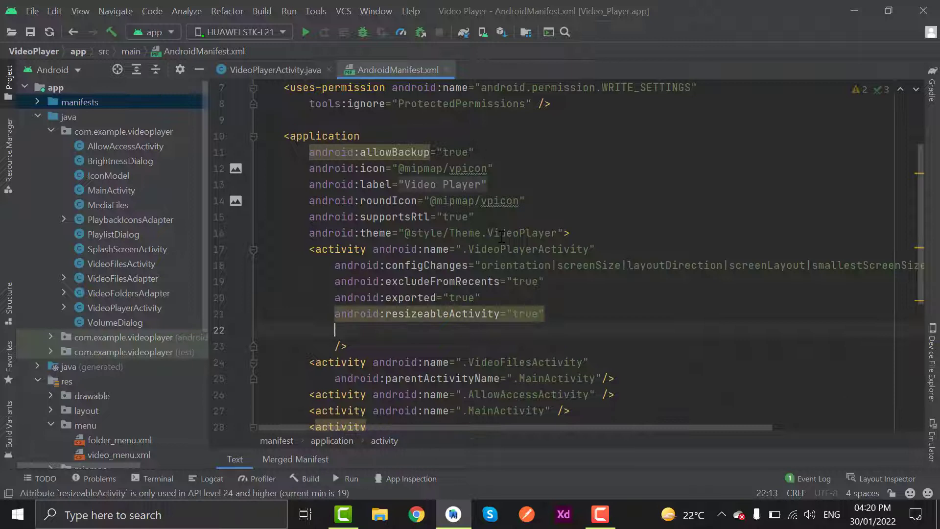
{"action": "type", "text": "supportsPictureInPicture=\"true"}
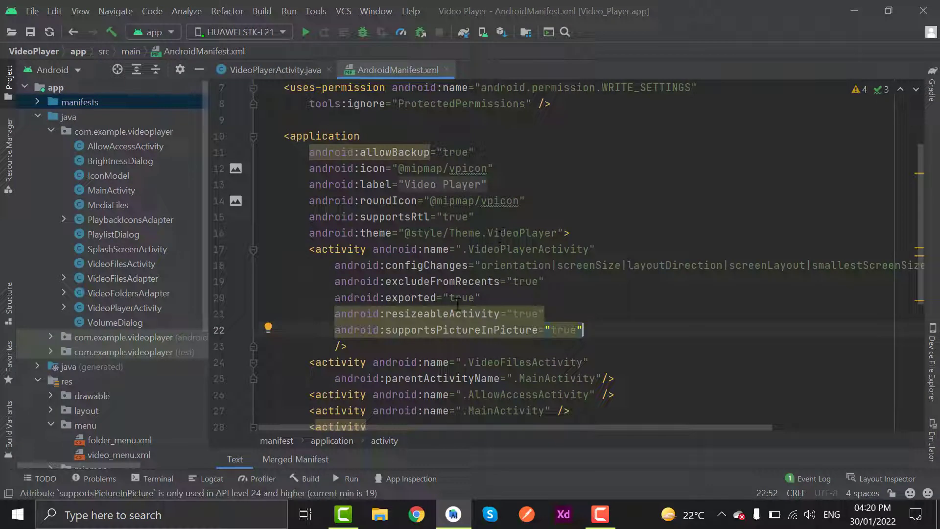
{"action": "left_click", "coordinate": [268, 312]}
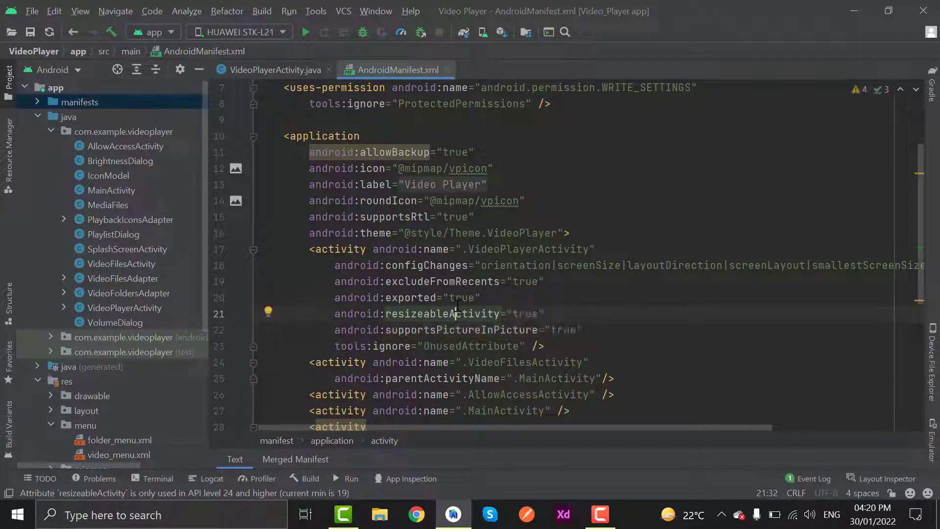
{"action": "scroll", "scroll_direction": "down", "scroll_amount": 3}
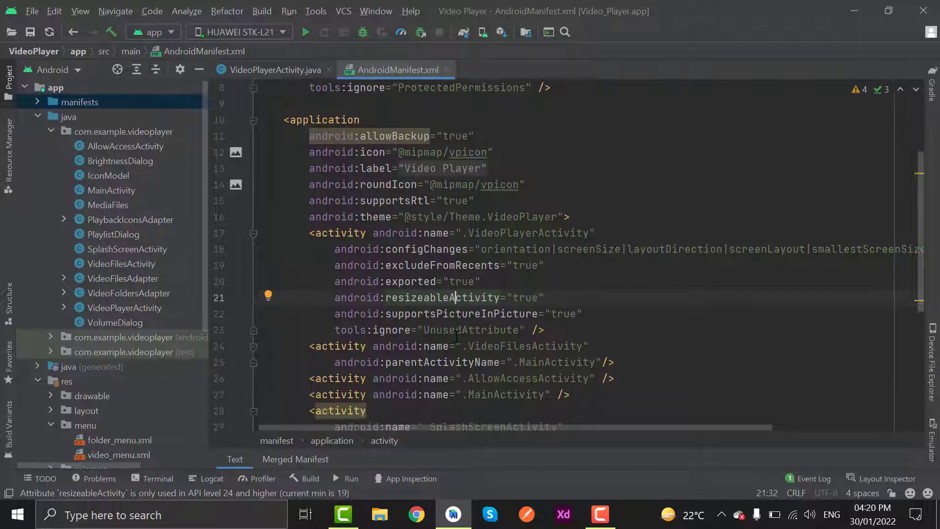
{"action": "scroll", "scroll_direction": "down", "scroll_amount": 3}
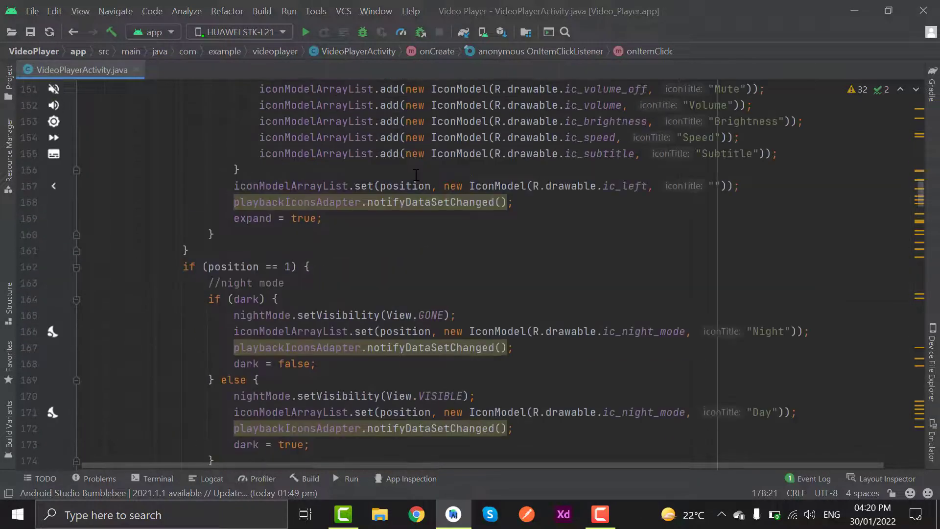
Declare 'PictureInPictureParams.Builder pictureInPicture;' on a new line below Uri uriSubtitle
{"action": "scroll", "scroll_direction": "up", "scroll_amount": 3}
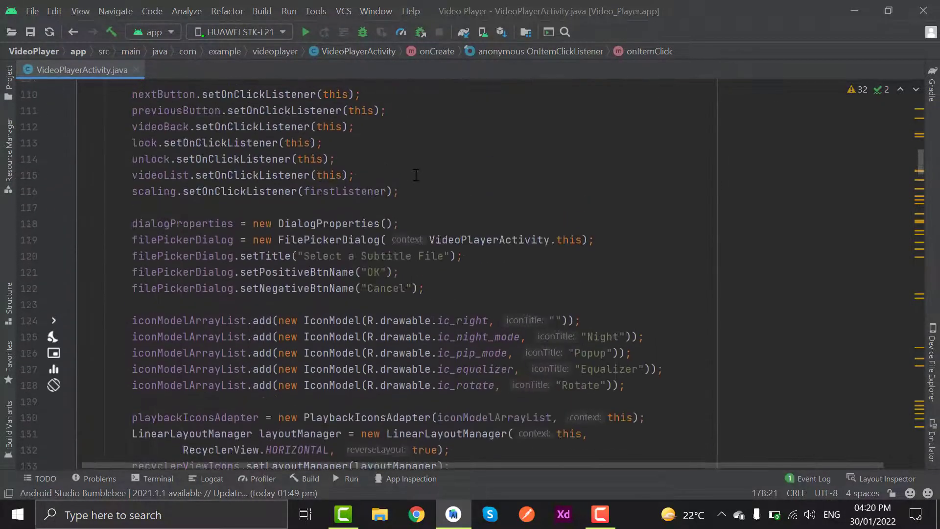
{"action": "scroll", "scroll_direction": "up", "scroll_amount": 3}
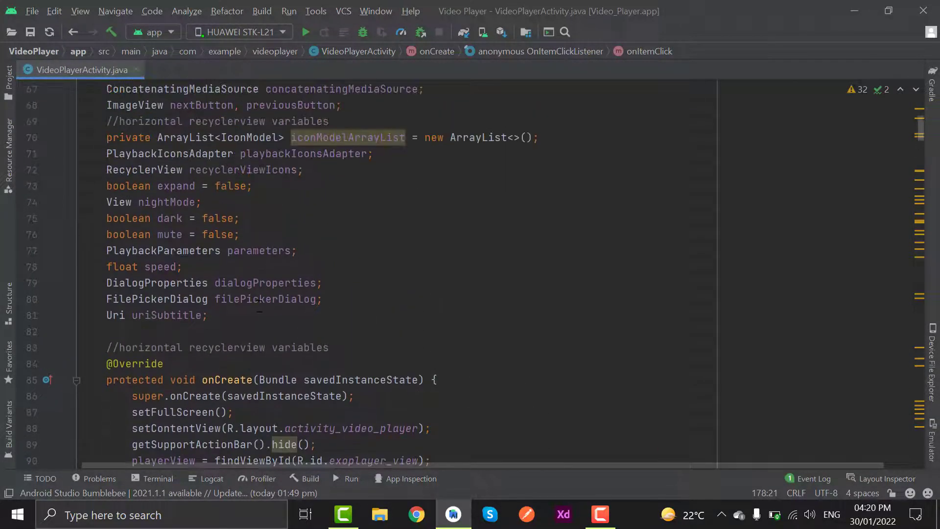
{"action": "left_click", "coordinate": [106, 331]}
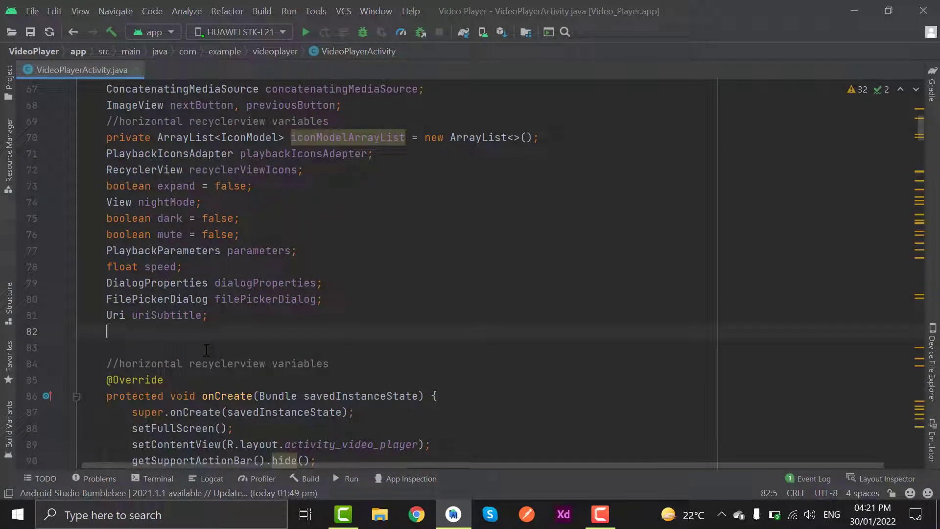
{"action": "type", "text": "Picturein"}
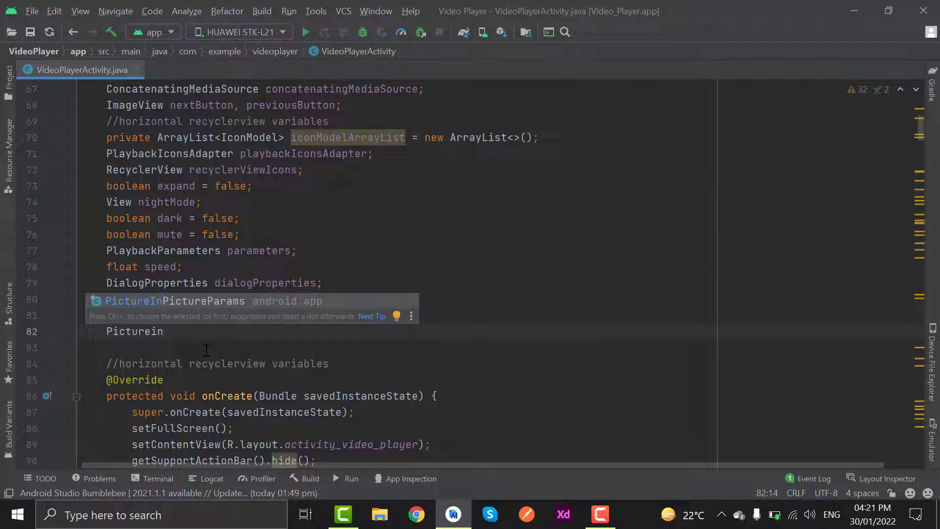
{"action": "type", "text": "PictureInPictureParams.B"}
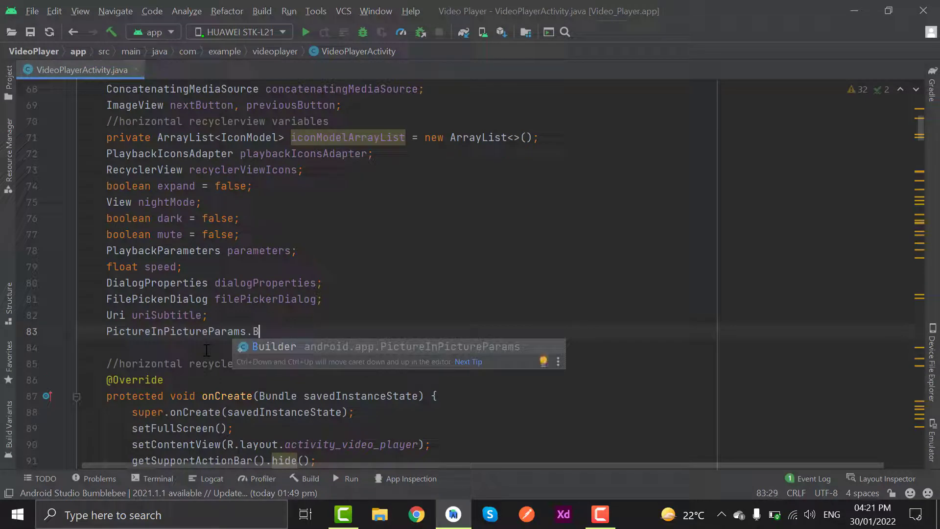
{"action": "type", "text": "uilder pi"}
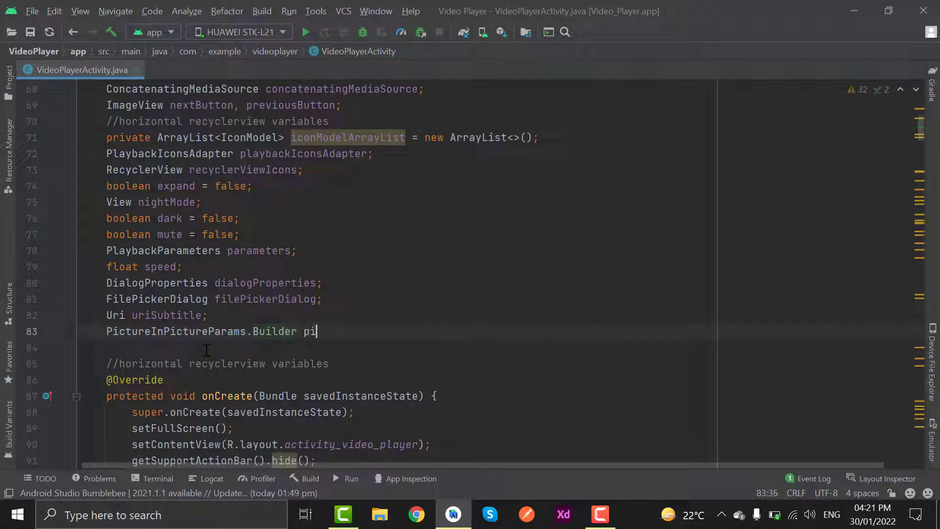
{"action": "type", "text": "cture"}
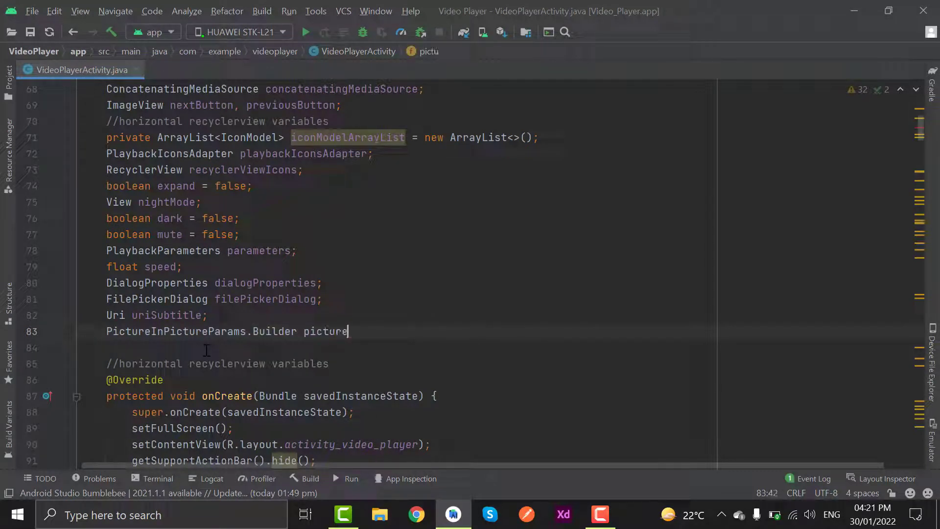
{"action": "type", "text": "InPictur"}
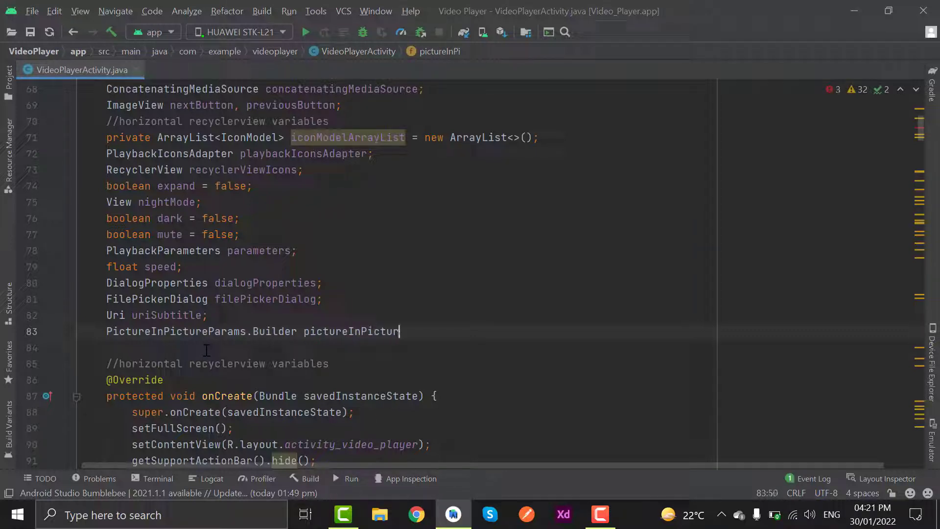
{"action": "type", "text": "e;"}
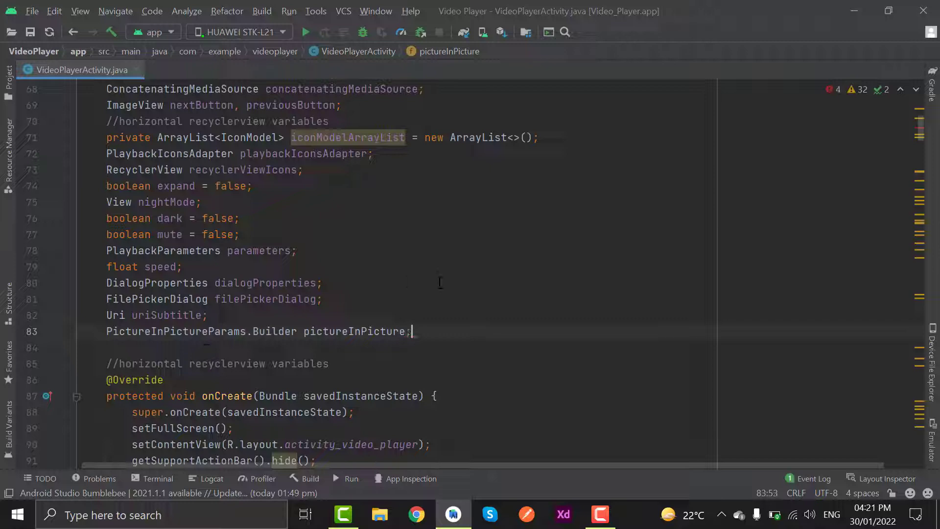
{"action": "scroll", "scroll_direction": "down", "scroll_amount": 3}
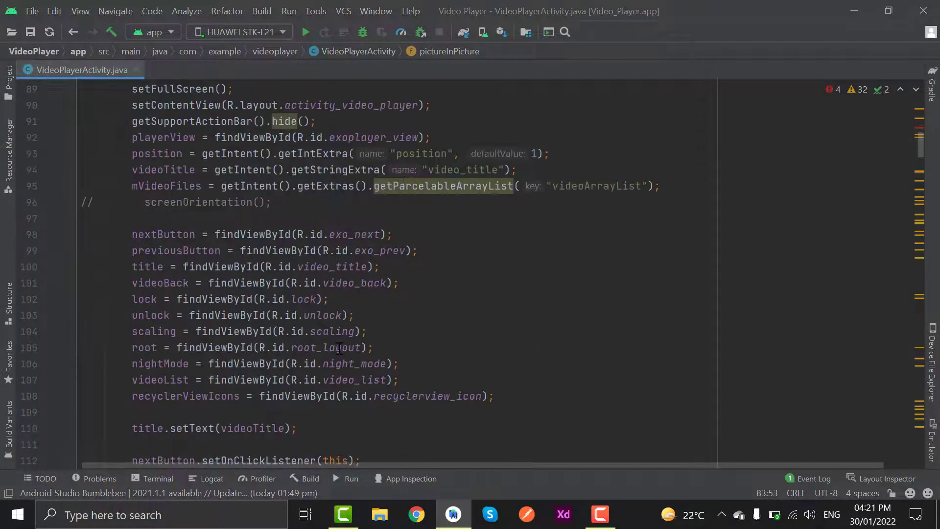
{"action": "scroll", "scroll_direction": "down", "scroll_amount": 3}
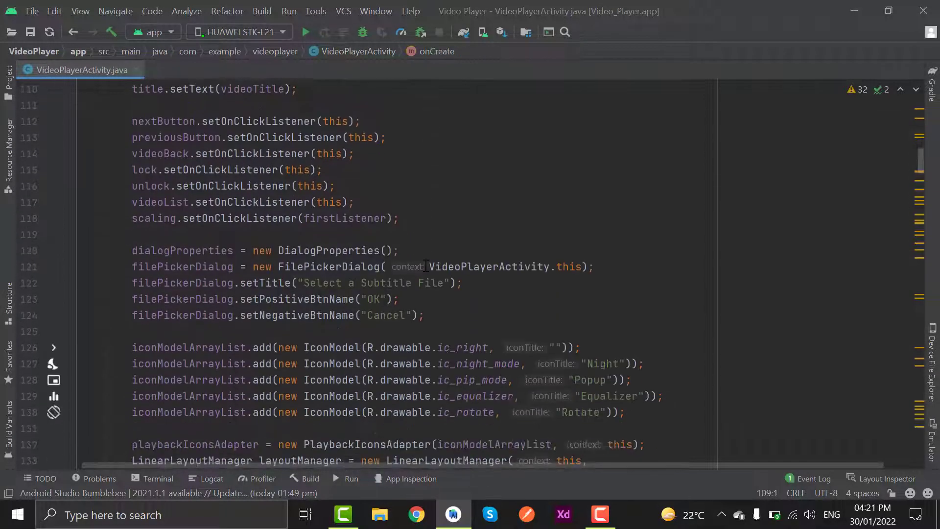
Below filePickerDialog, set pictureInPicture = new PictureInPictureParams.Builder() inside an SDK_INT >= O check
{"action": "scroll", "scroll_direction": "down", "scroll_amount": 3}
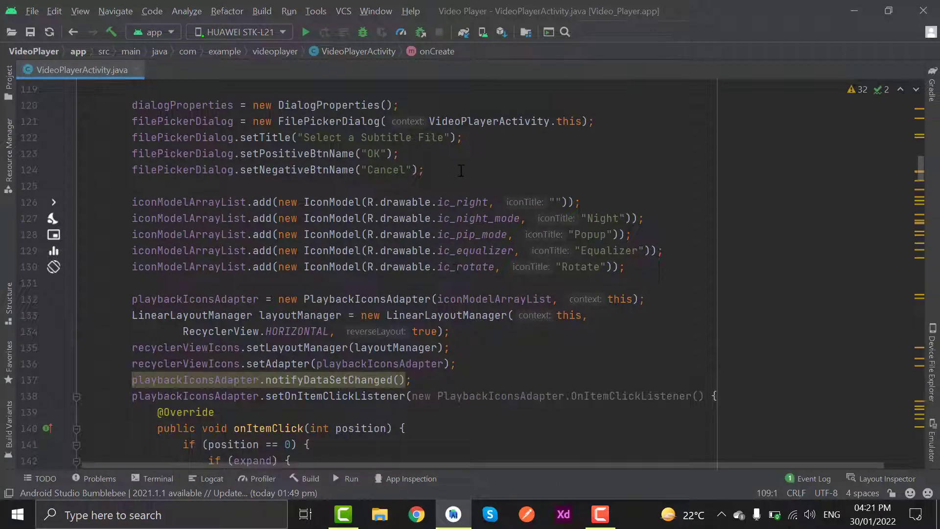
{"action": "type", "text": "if"}
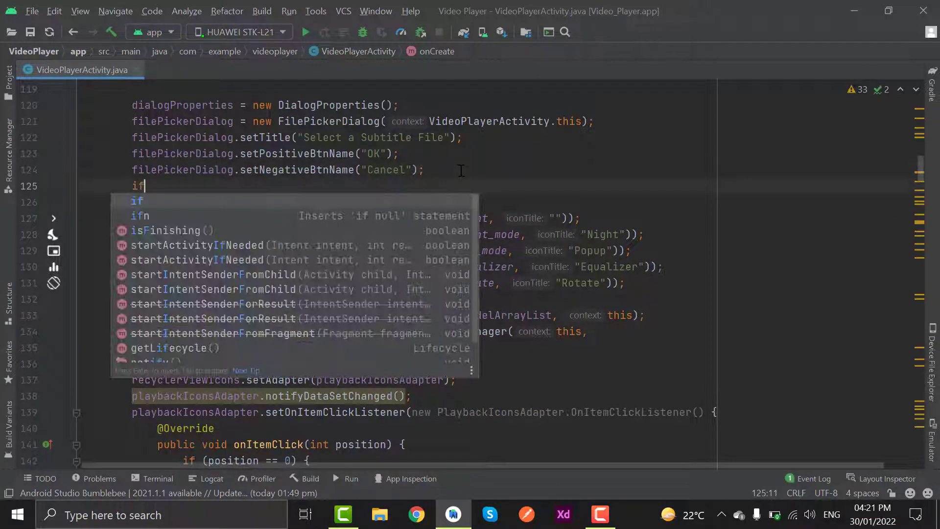
{"action": "type", "text": "(Build"}
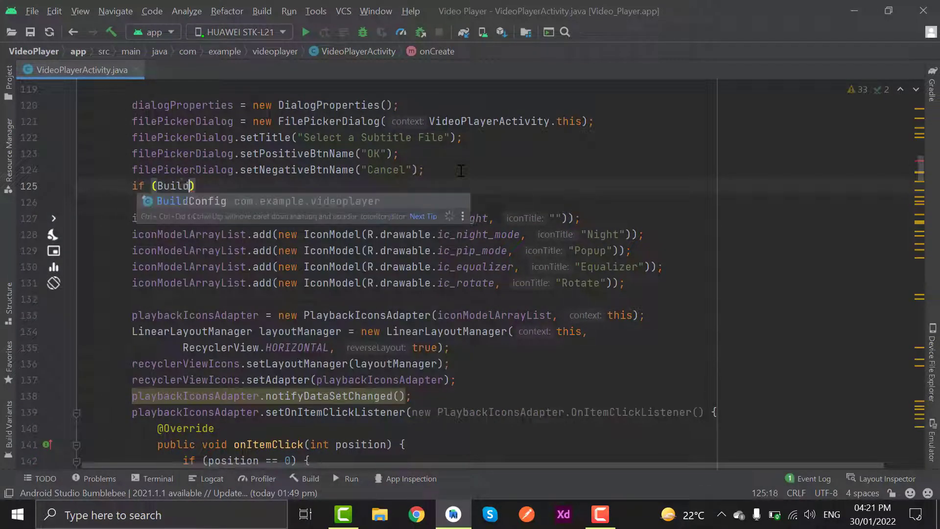
{"action": "type", "text": ".V"}
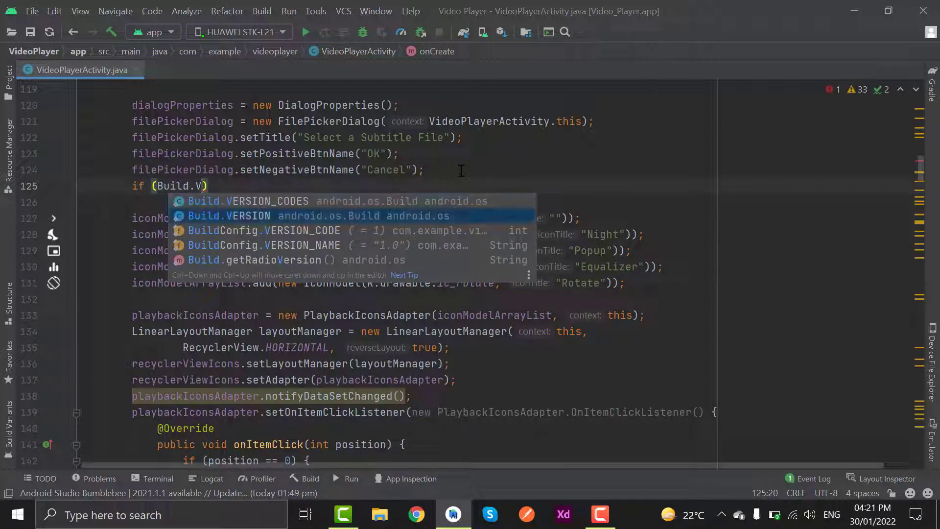
{"action": "type", "text": "ERSION.S"}
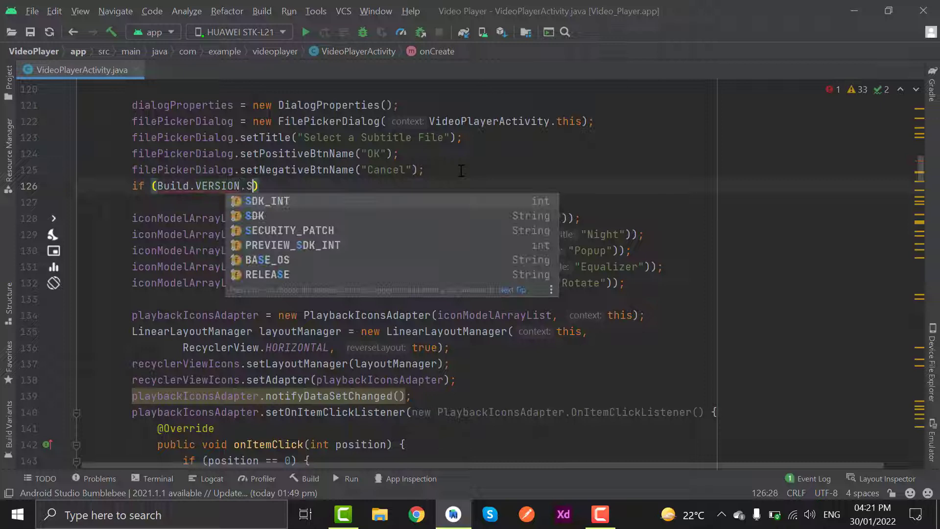
{"action": "left_click", "coordinate": [268, 200]}
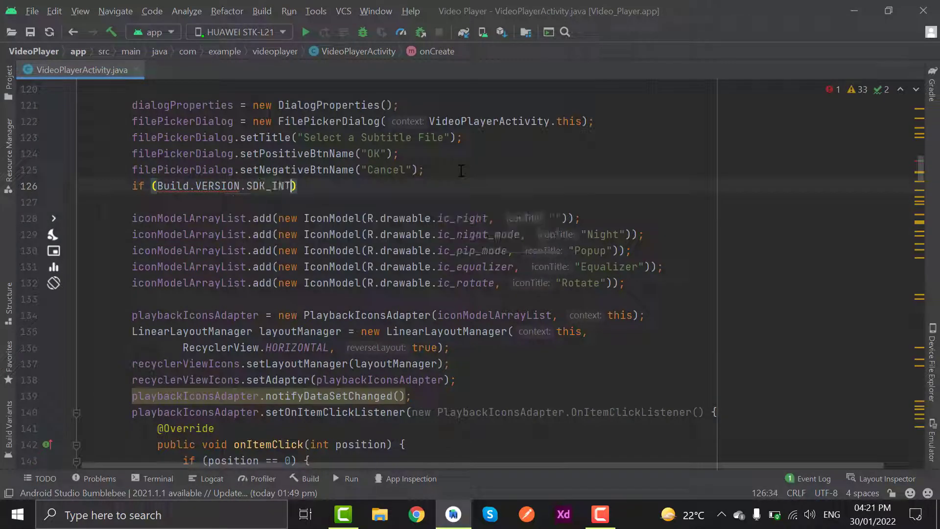
{"action": "type", "text": ">="}
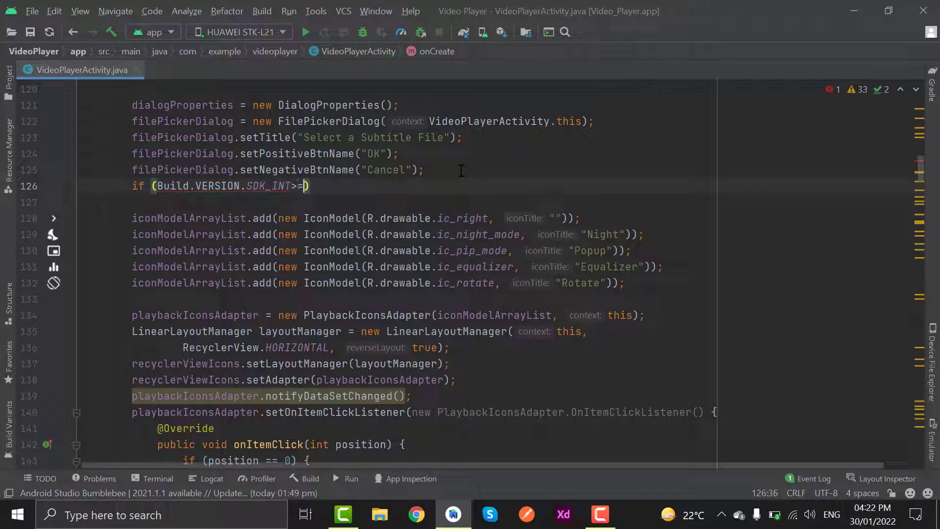
{"action": "type", "text": "Build.VERSION_CODES"}
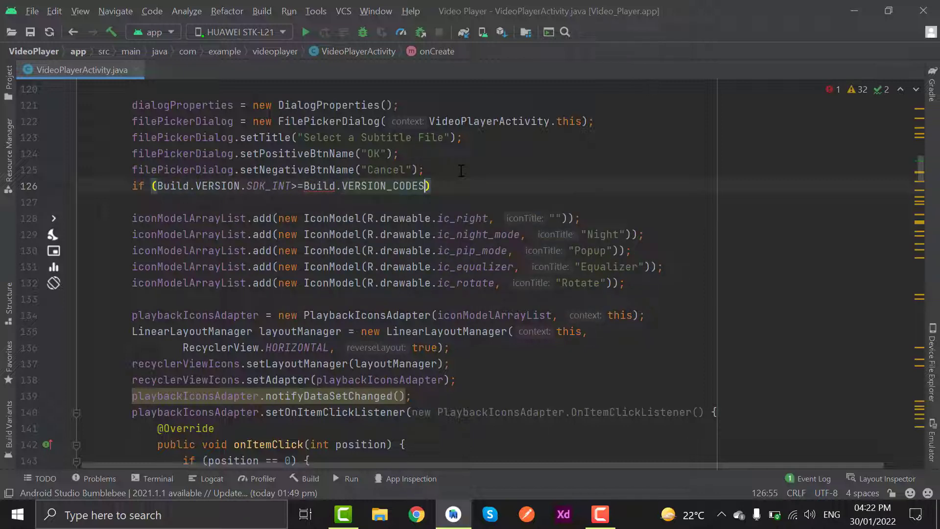
{"action": "type", "text": ".O"}
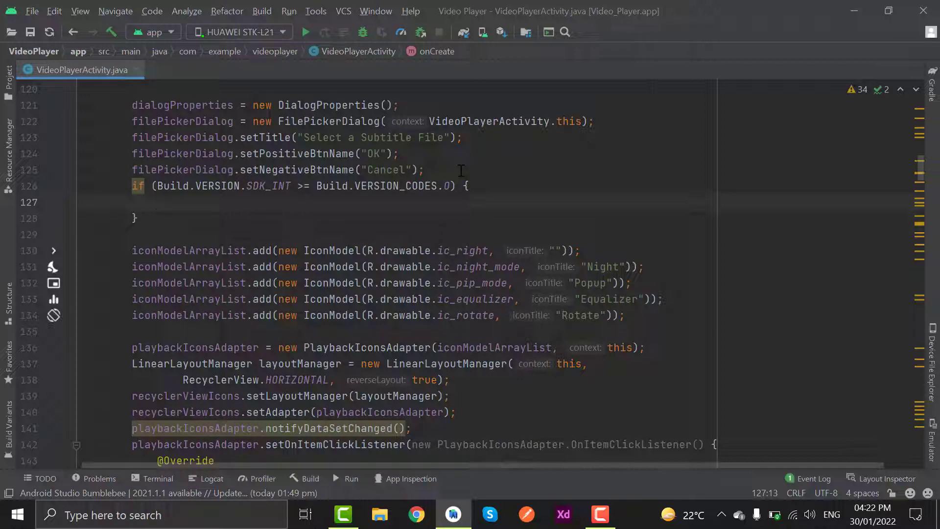
{"action": "type", "text": "pictureInPicture = new"}
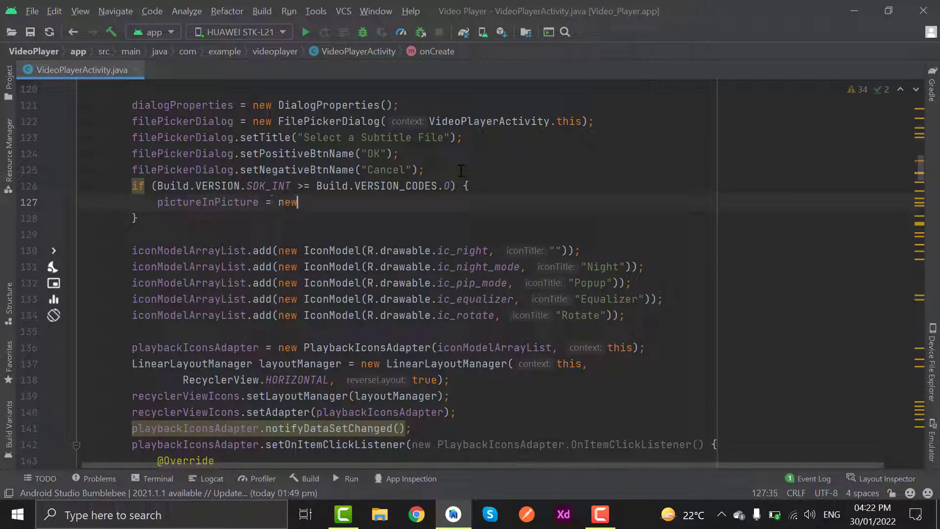
{"action": "type", "text": "PictureInPictureParams.Builder()"}
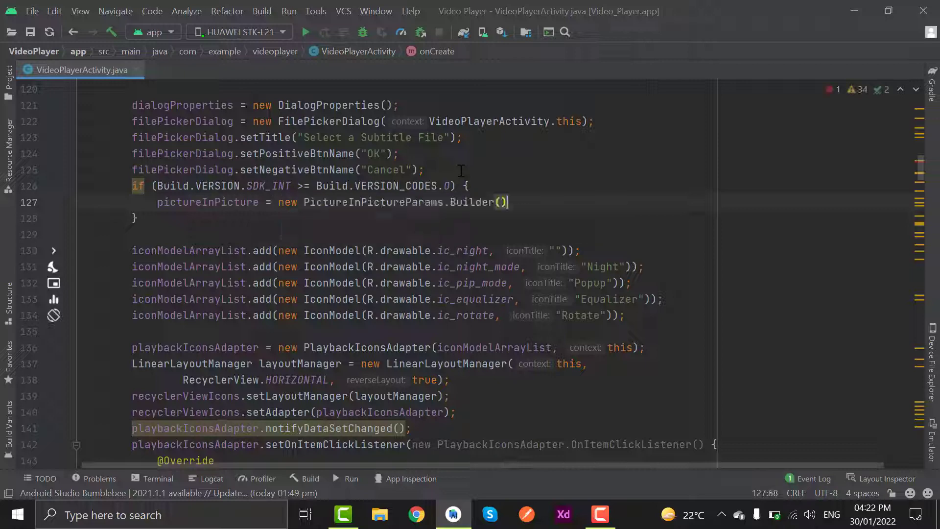
{"action": "scroll", "scroll_direction": "down", "scroll_amount": 3}
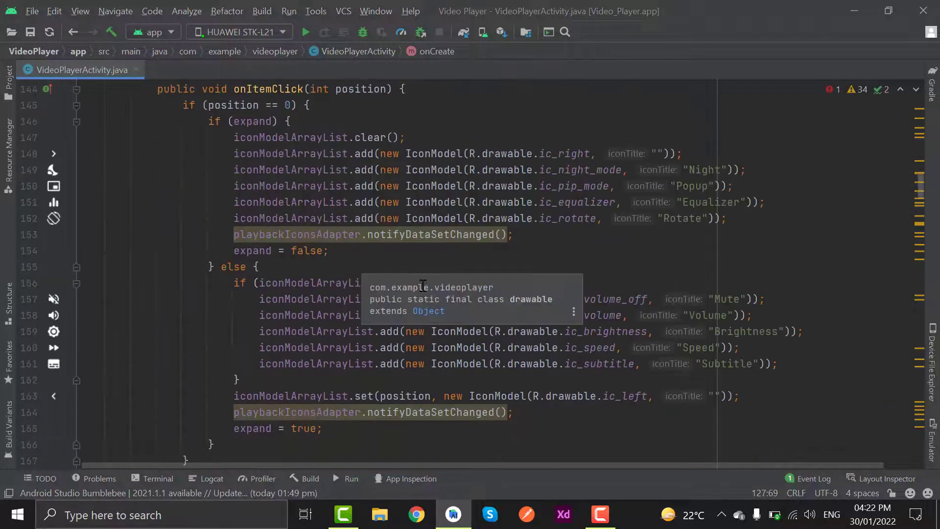
Add an empty if (Build.VERSION.SDK_INT >= Build.VERSION_CODES.O) block in the position == 2 branch
{"action": "scroll", "scroll_direction": "down", "scroll_amount": 3}
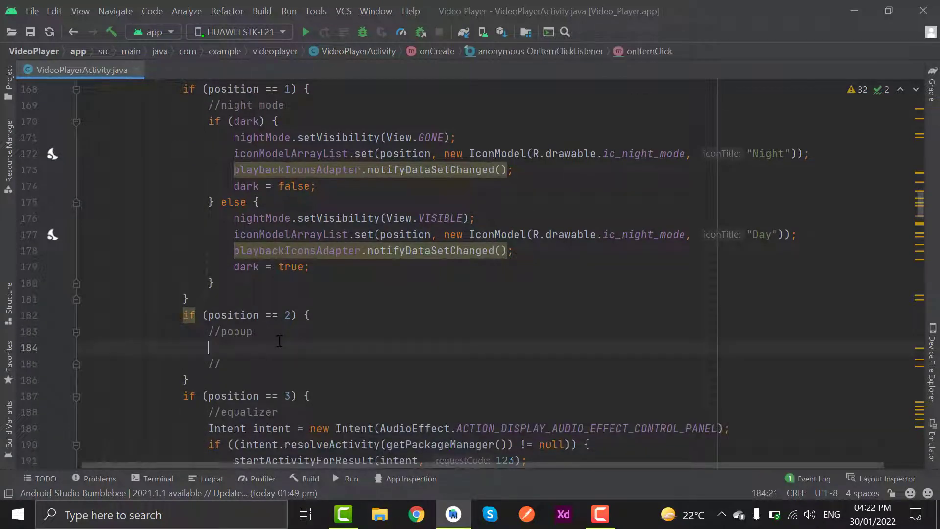
{"action": "scroll", "scroll_direction": "down", "scroll_amount": 3}
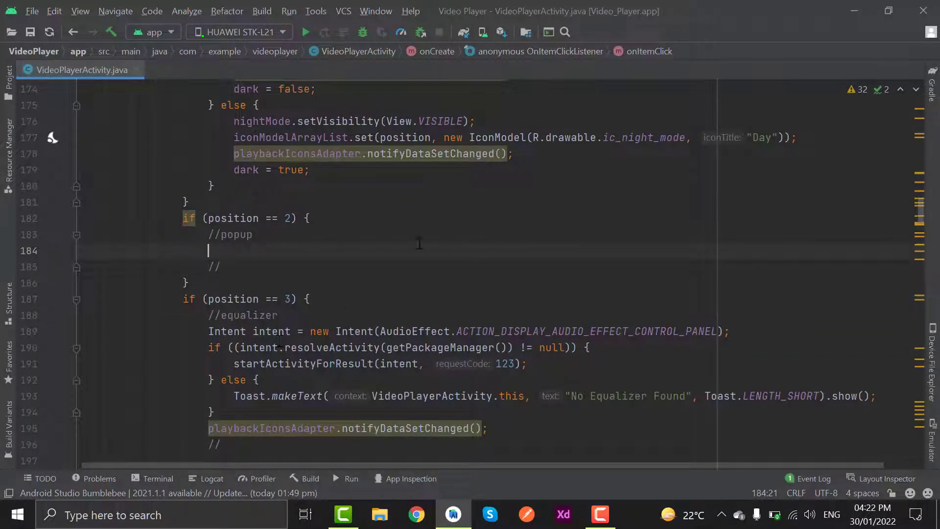
{"action": "type", "text": "if"}
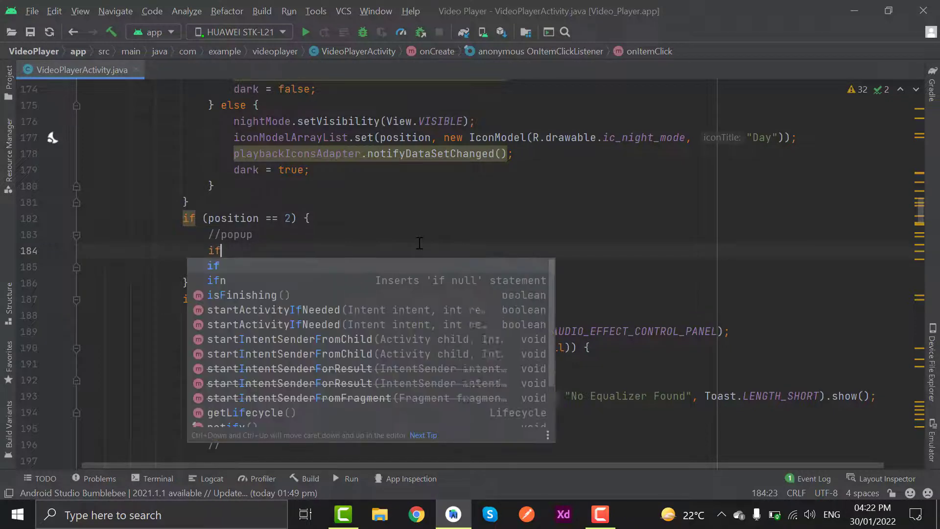
{"action": "type", "text": "(Build.VERSION."}
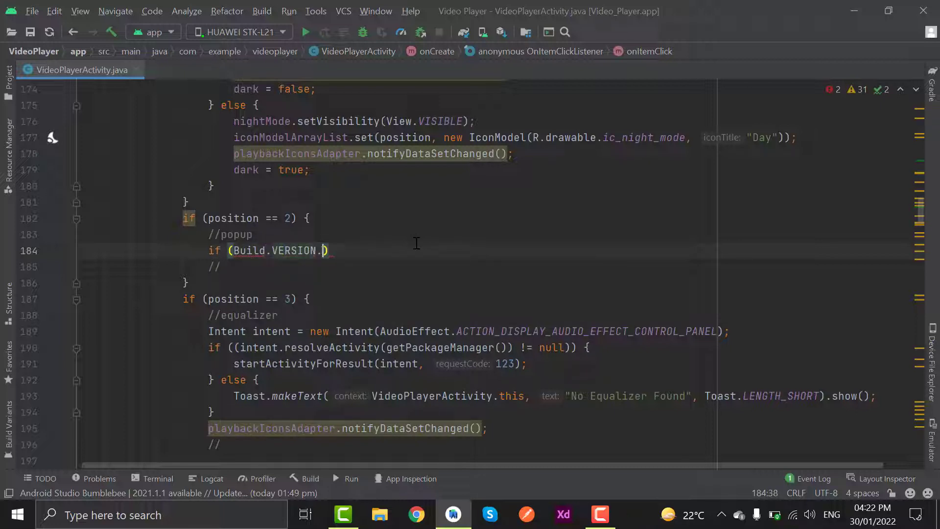
{"action": "type", "text": "SDK_INT"}
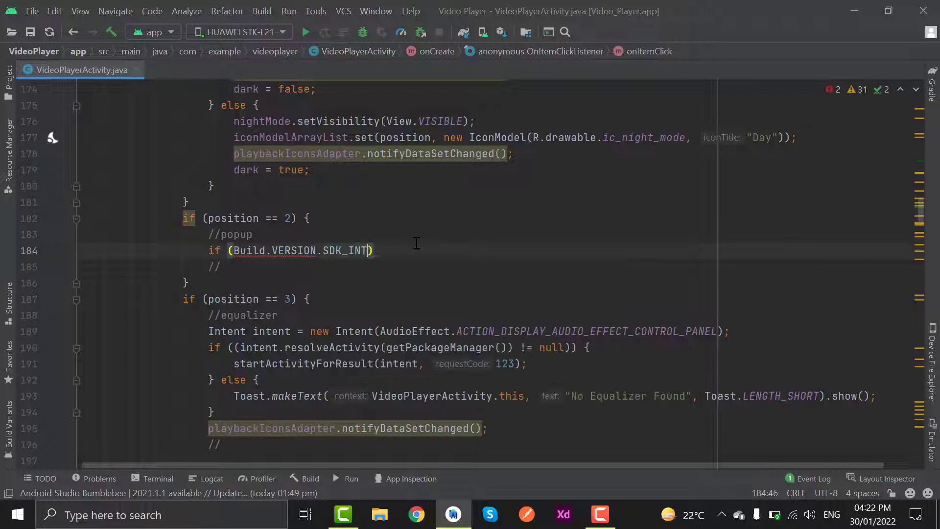
{"action": "type", "text": ">="}
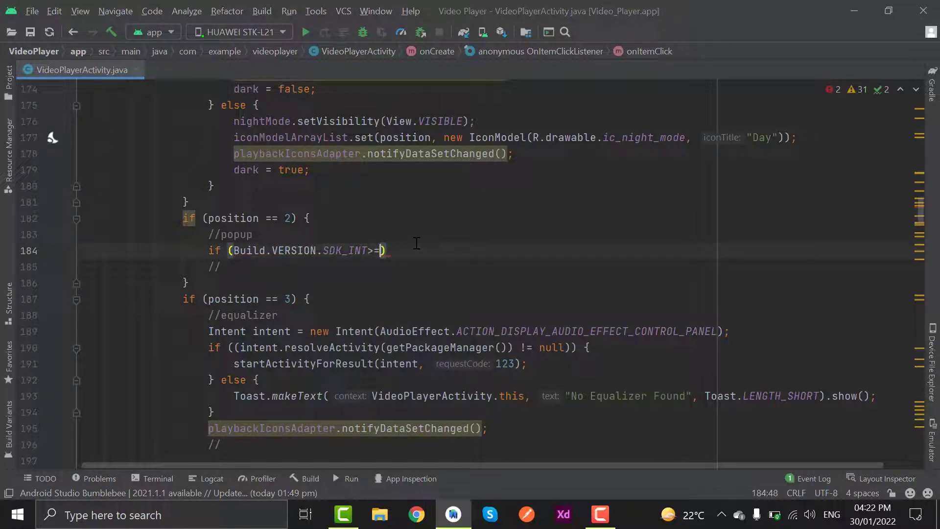
{"action": "type", "text": "Build"}
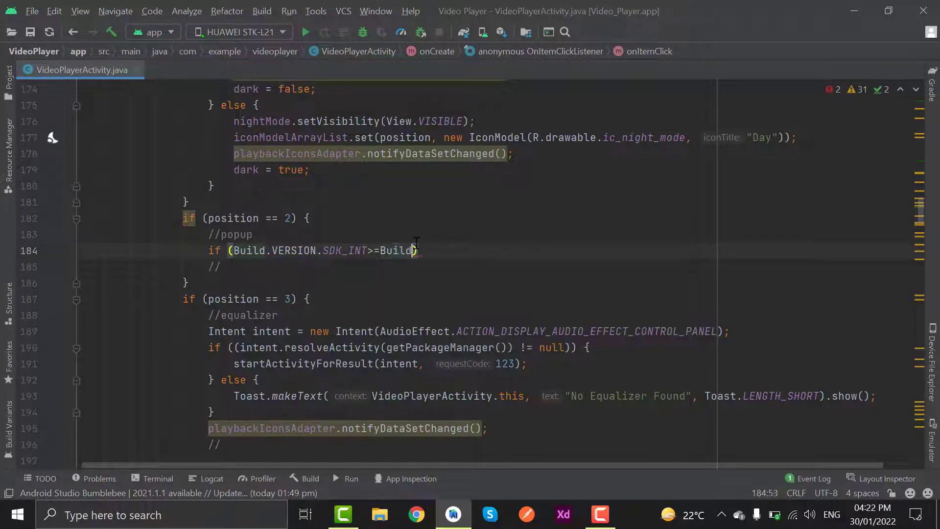
{"action": "type", "text": "VERSION_CODES.O"}
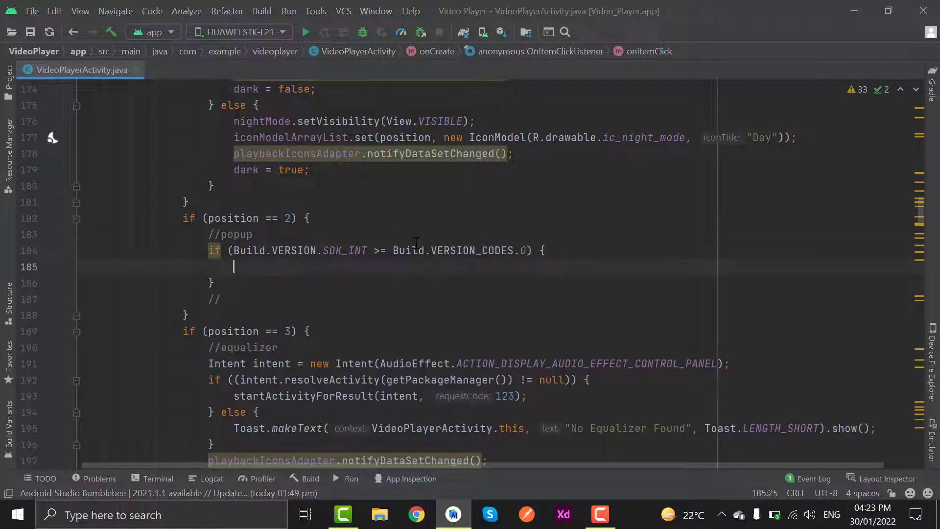
{"action": "scroll", "scroll_direction": "down", "scroll_amount": 3}
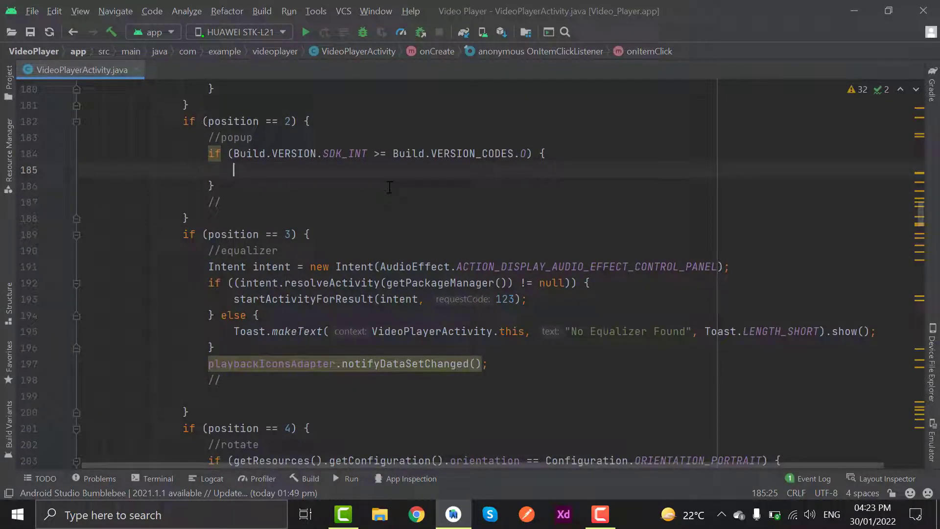
Create Rational aspectRatio = new Rational(16, 9) and set it on pictureInPicture
{"action": "type", "text": "Rati"}
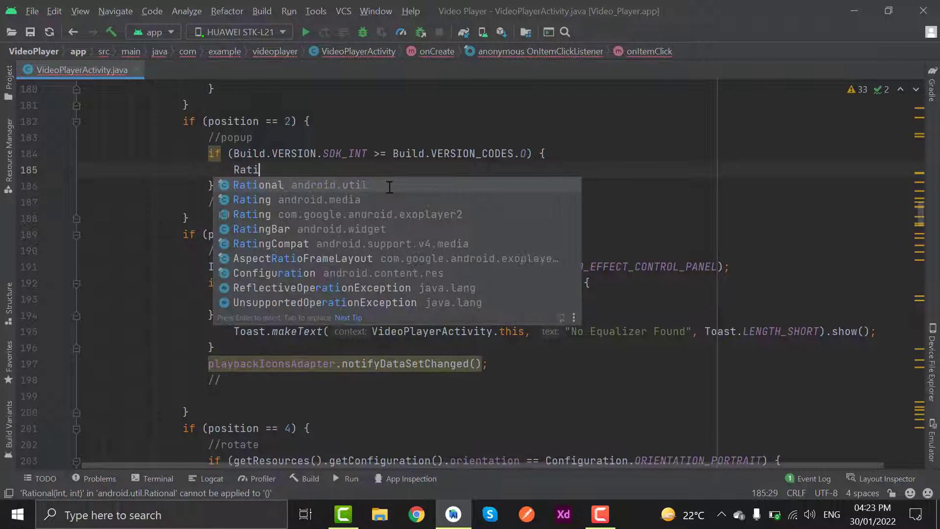
{"action": "type", "text": "onal aspec"}
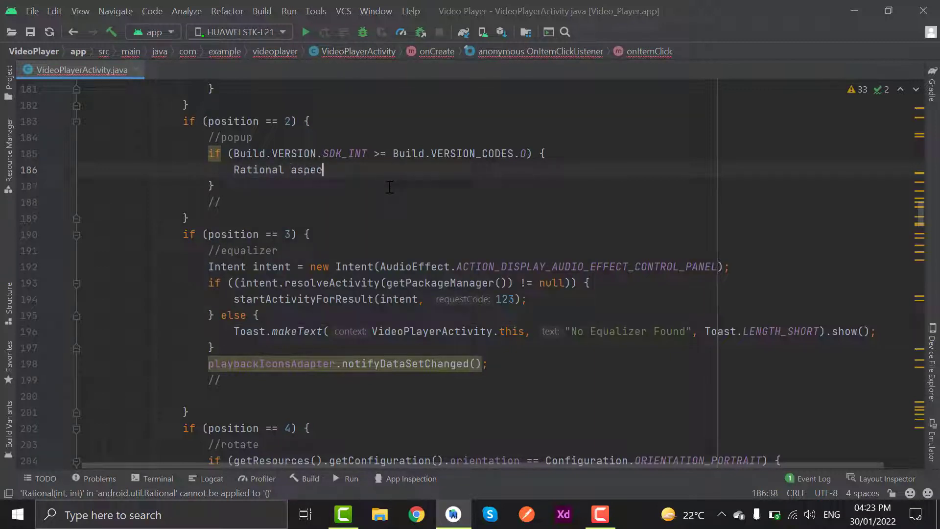
{"action": "type", "text": "tRatio"}
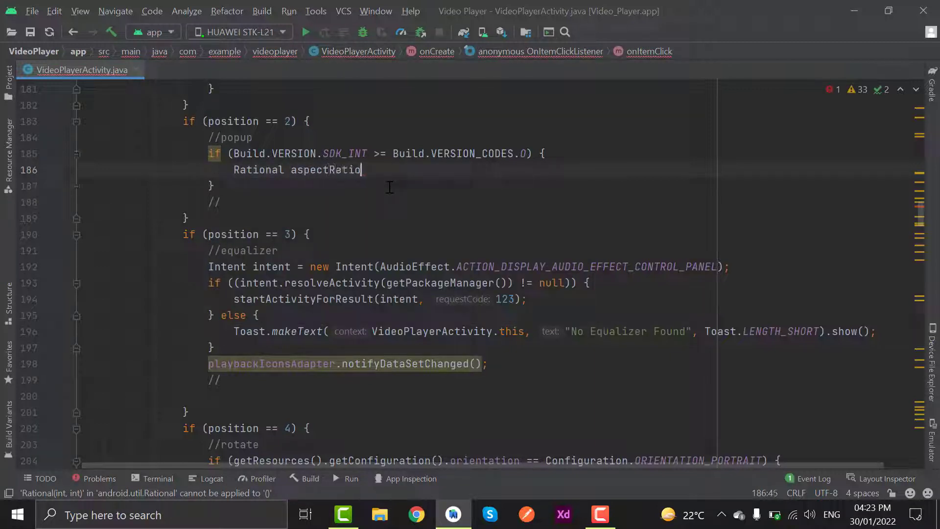
{"action": "type", "text": "= new Rational("}
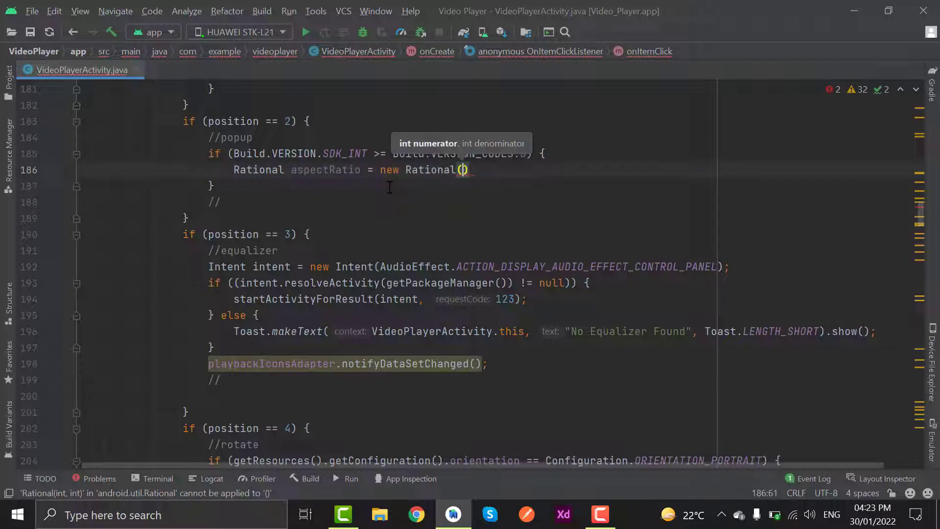
{"action": "type", "text": "16, 9"}
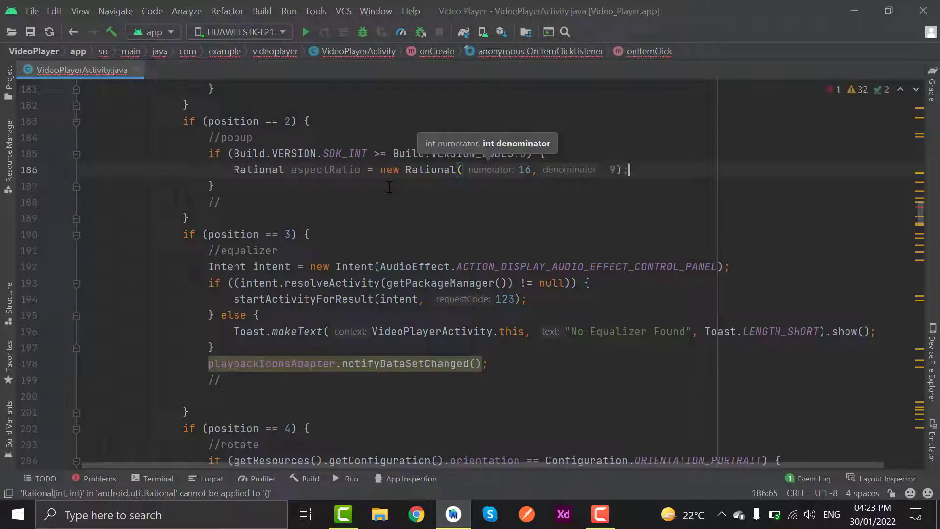
{"action": "type", "text": "pictureInPicture"}
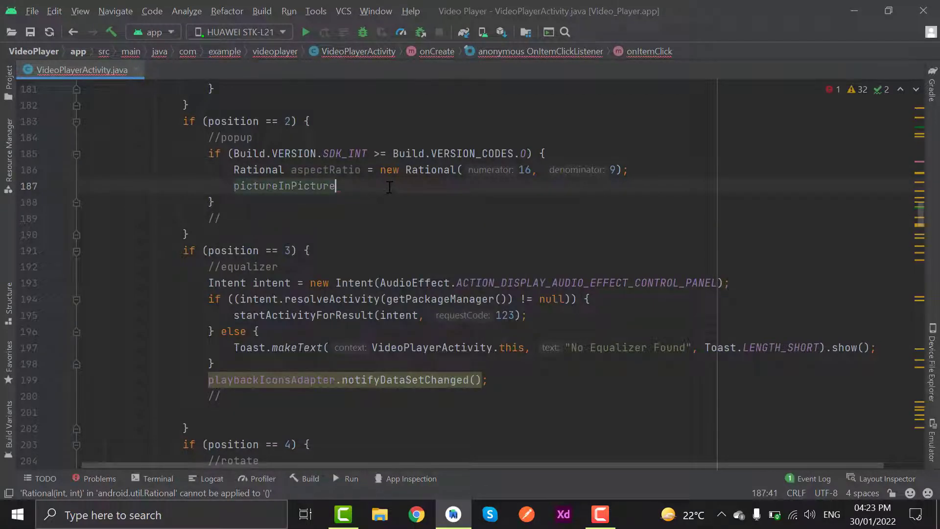
{"action": "type", "text": ".setAspectRatio("}
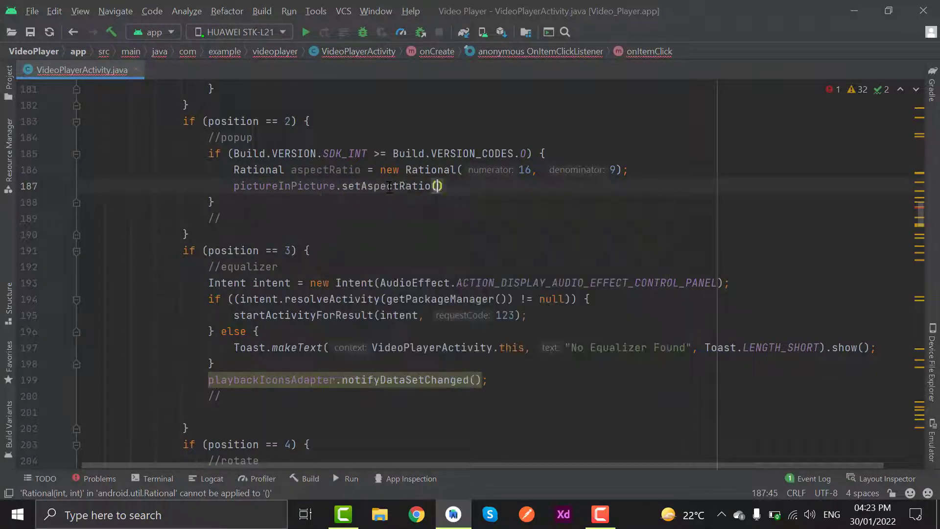
{"action": "type", "text": "aspectRatio"}
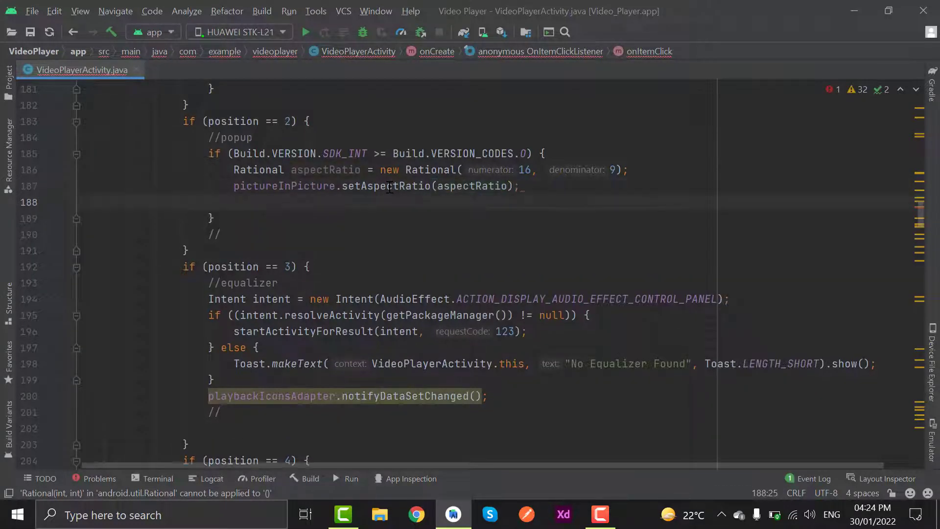
Call enterPictureInPictureMode(pictureInPicture.build()) on the next line
{"action": "left_click", "coordinate": [234, 202]}
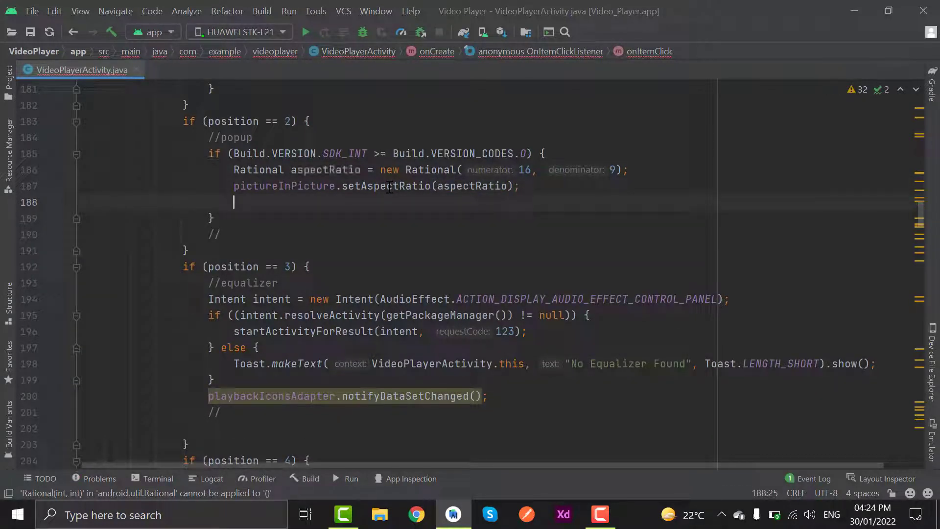
{"action": "type", "text": "enterPictureInPictureMode(pictureInPicture"}
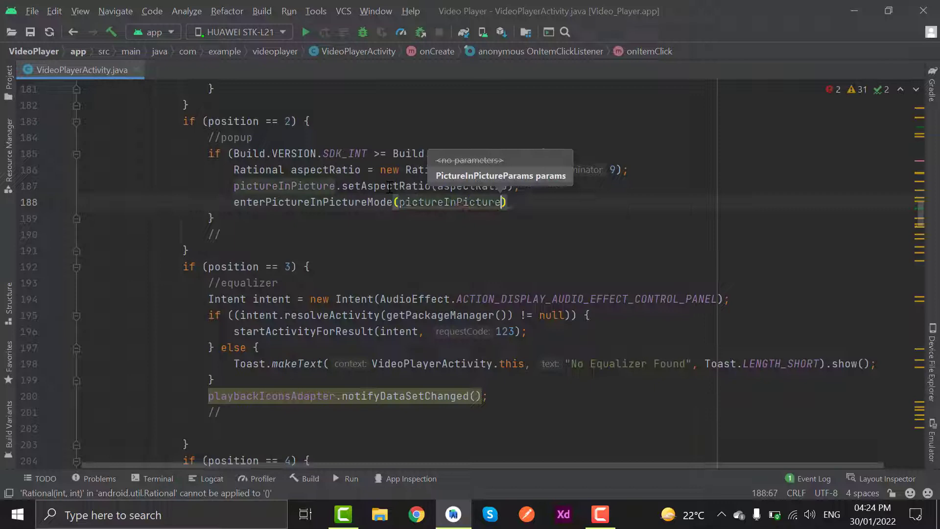
{"action": "type", "text": ".build());"}
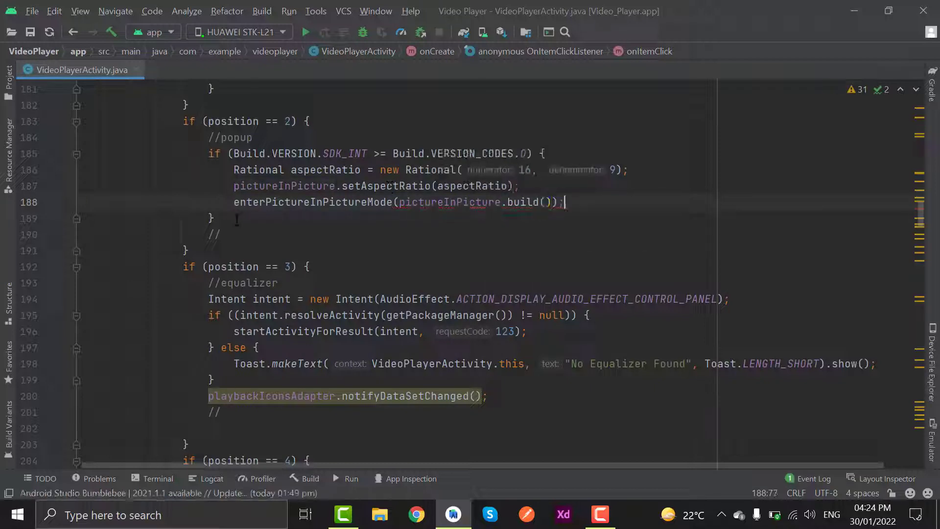
Add an else branch containing Log.wtf("not oreo", "yes");
{"action": "type", "text": "else {"}
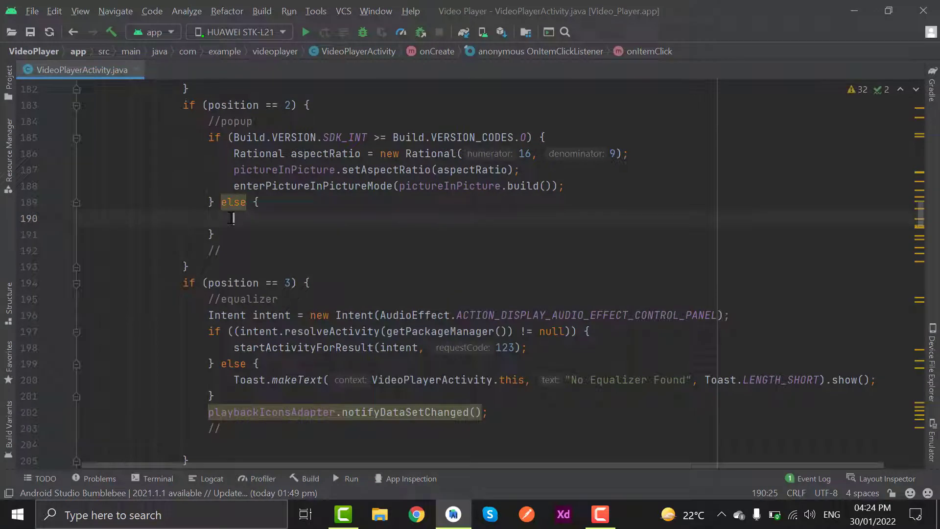
{"action": "type", "text": "Log.wtf(\"\")"}
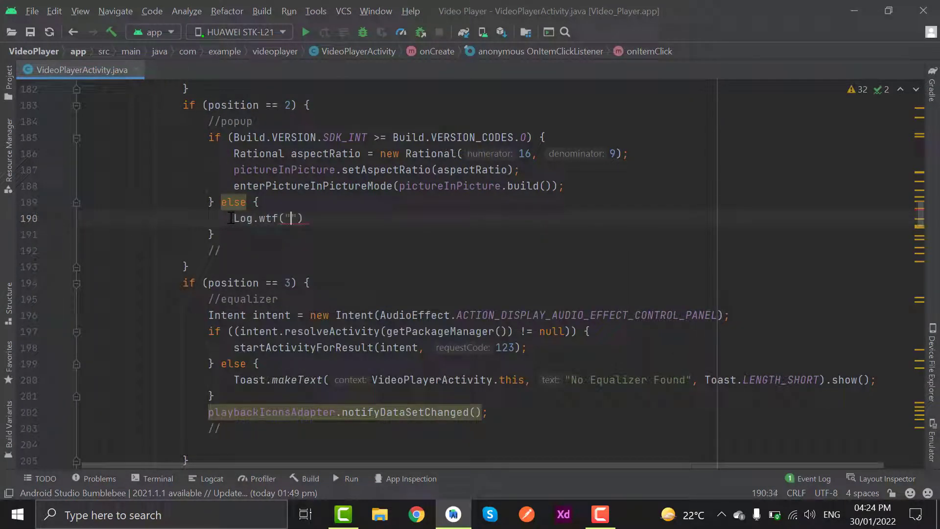
{"action": "type", "text": "not on"}
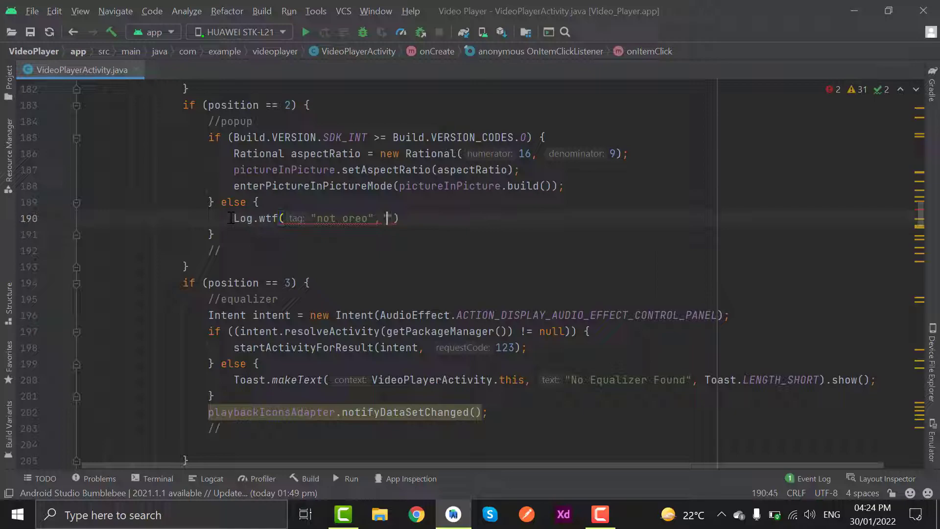
{"action": "type", "text": "yes\");"}
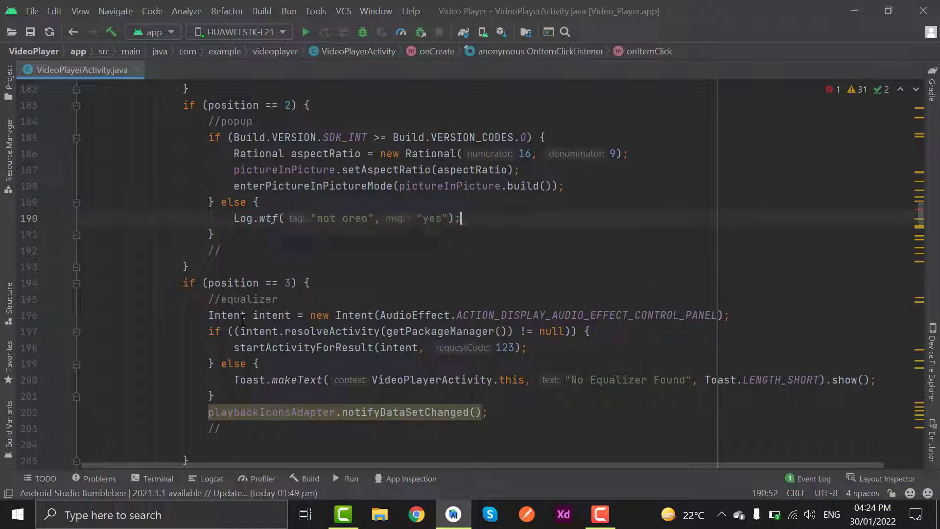
{"action": "scroll", "scroll_direction": "down", "scroll_amount": 3}
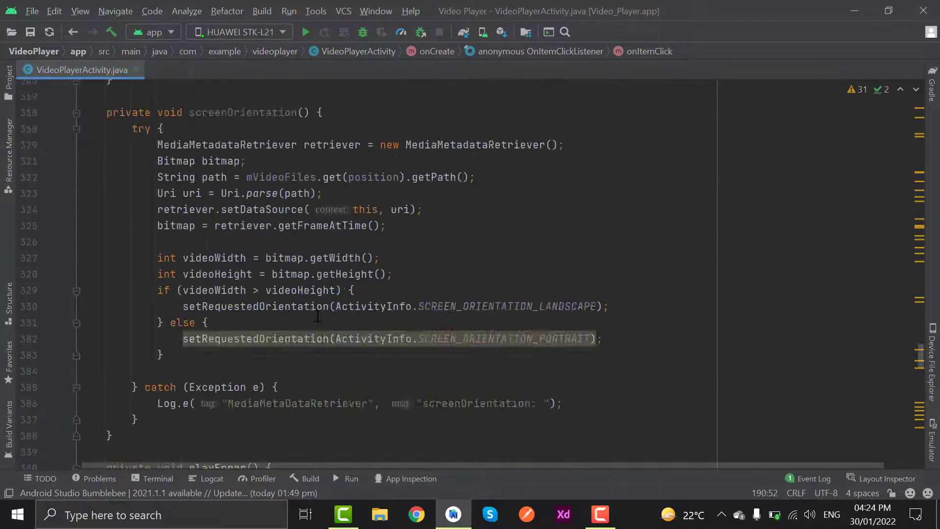
At the end of VideoPlayerActivity, autocomplete the onPictureInPictureModeChanged override with its super call
{"action": "scroll", "scroll_direction": "down", "scroll_amount": 3}
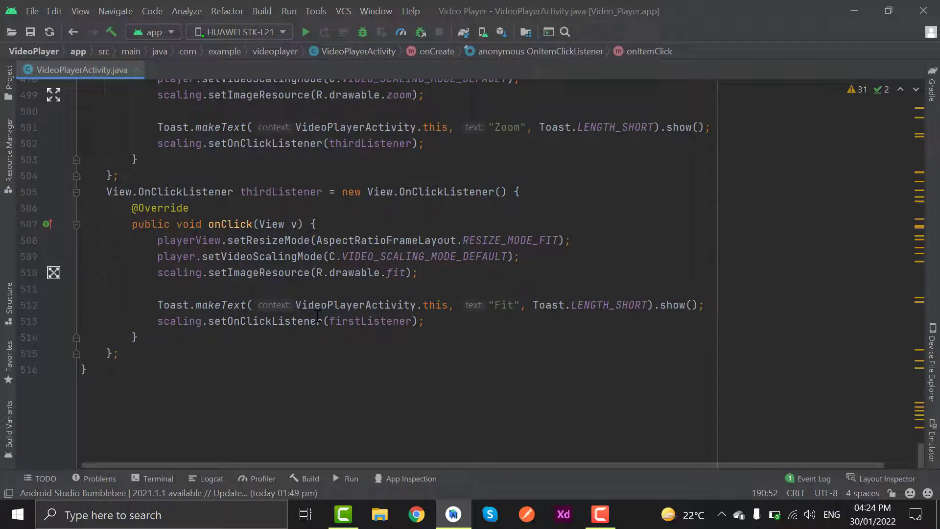
{"action": "left_click", "coordinate": [117, 353]}
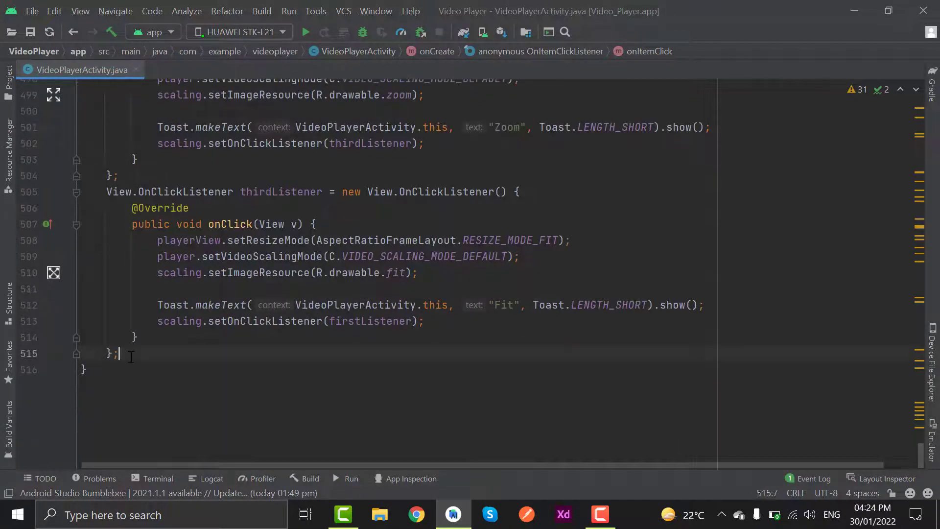
{"action": "type", "text": "on"}
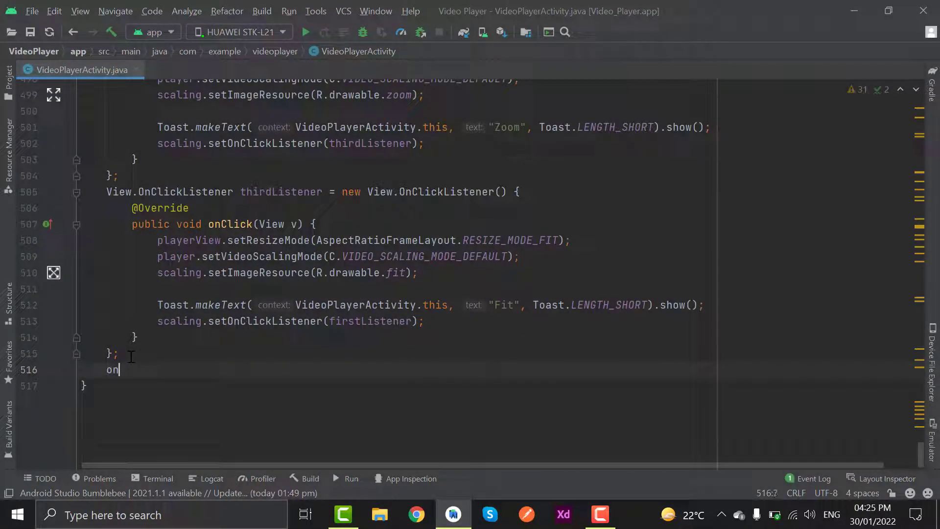
{"action": "type", "text": "Pictu"}
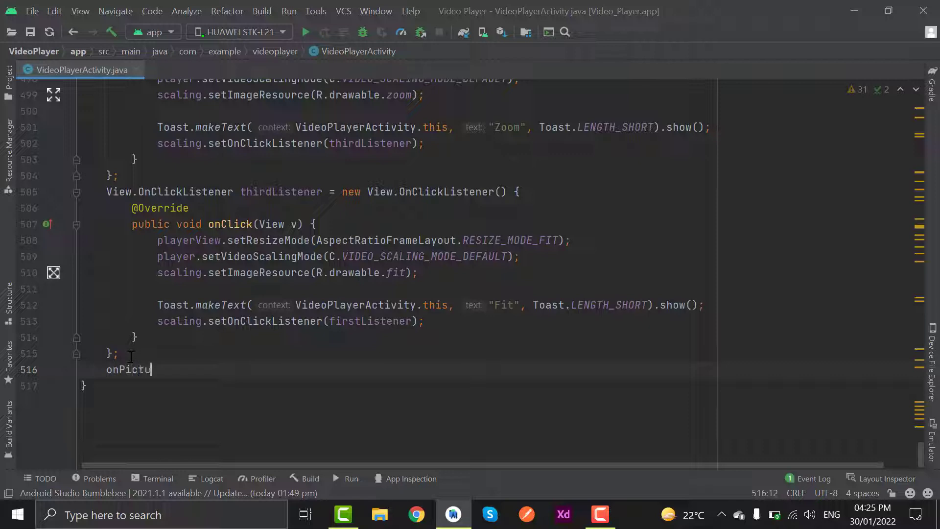
{"action": "type", "text": "ublic void"}
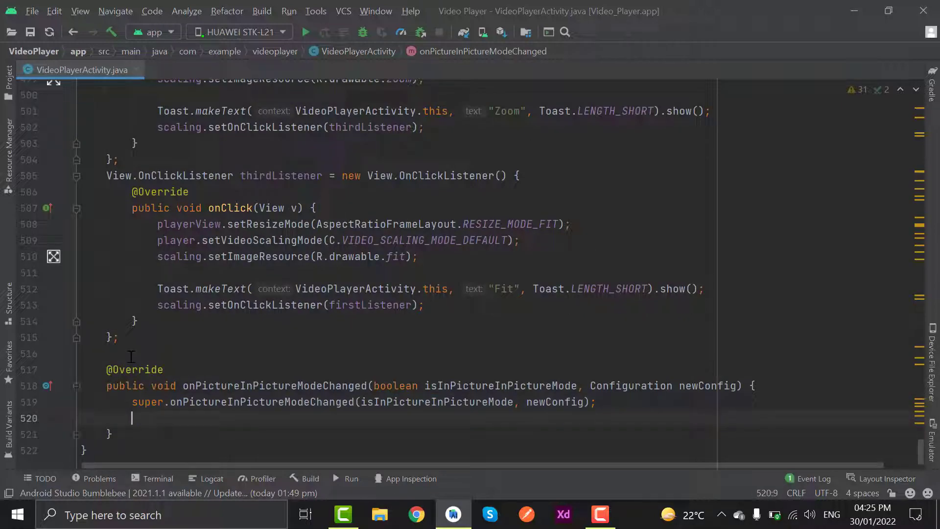
{"action": "scroll", "scroll_direction": "up", "scroll_amount": 3}
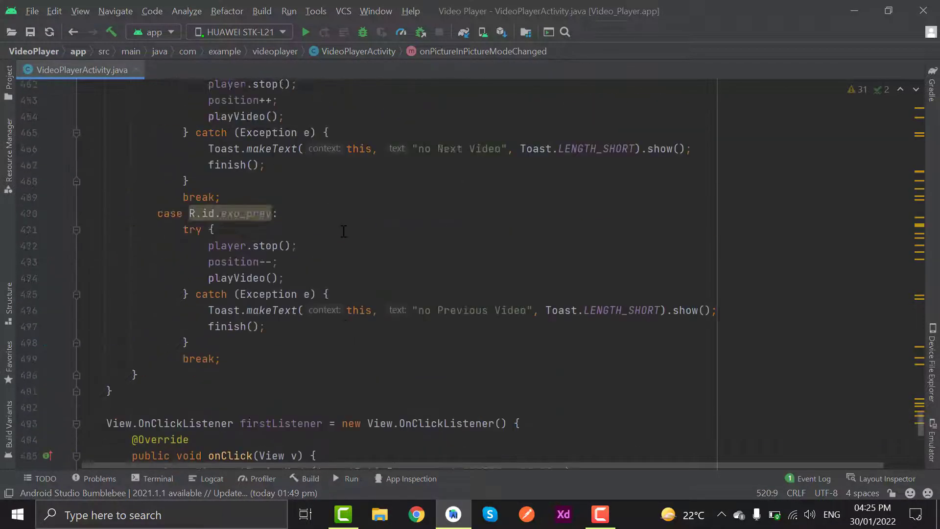
Type 'boolean isCrossChecked;' below the pictureInPicture declaration
{"action": "scroll", "scroll_direction": "up", "scroll_amount": 3}
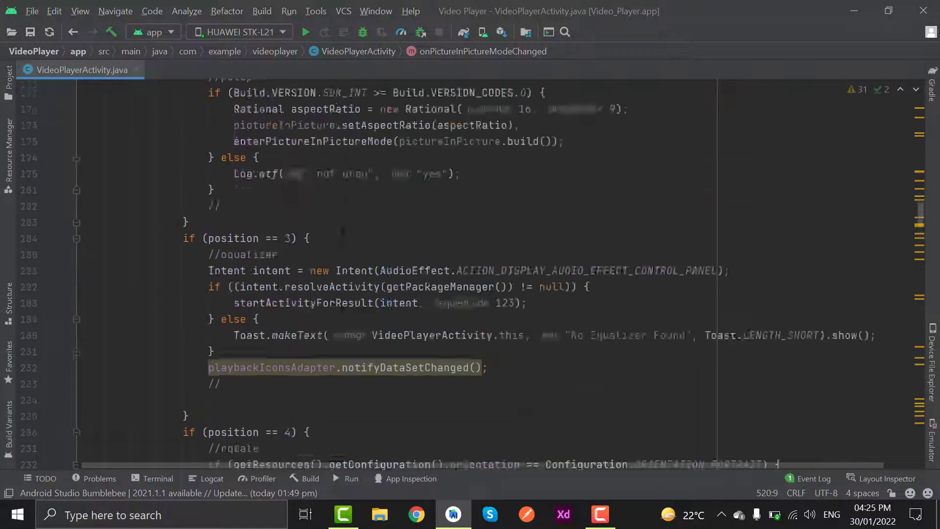
{"action": "scroll", "scroll_direction": "up", "scroll_amount": 3}
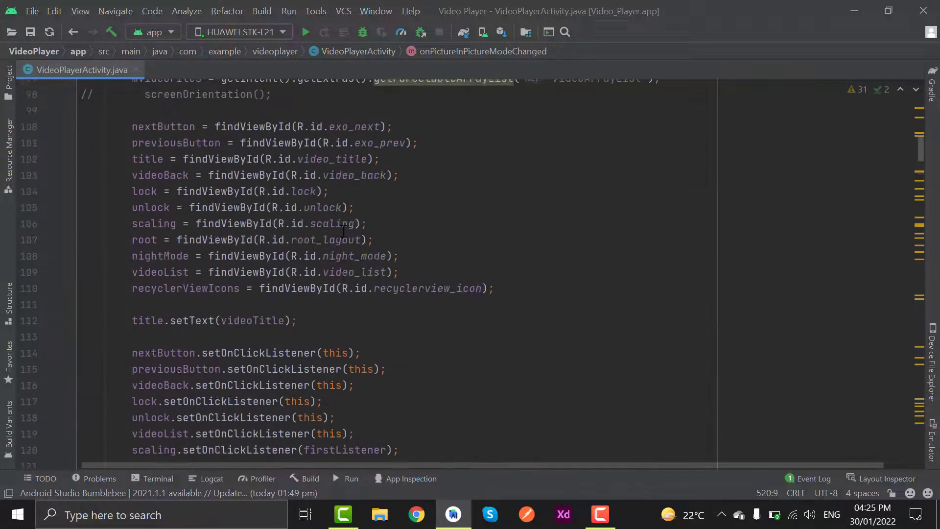
{"action": "scroll", "scroll_direction": "up", "scroll_amount": 3}
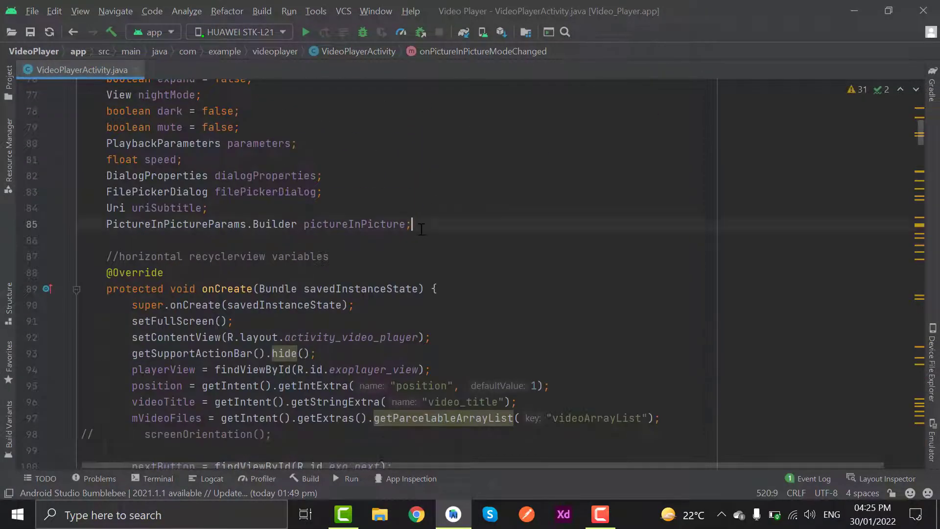
{"action": "type", "text": "boolean"}
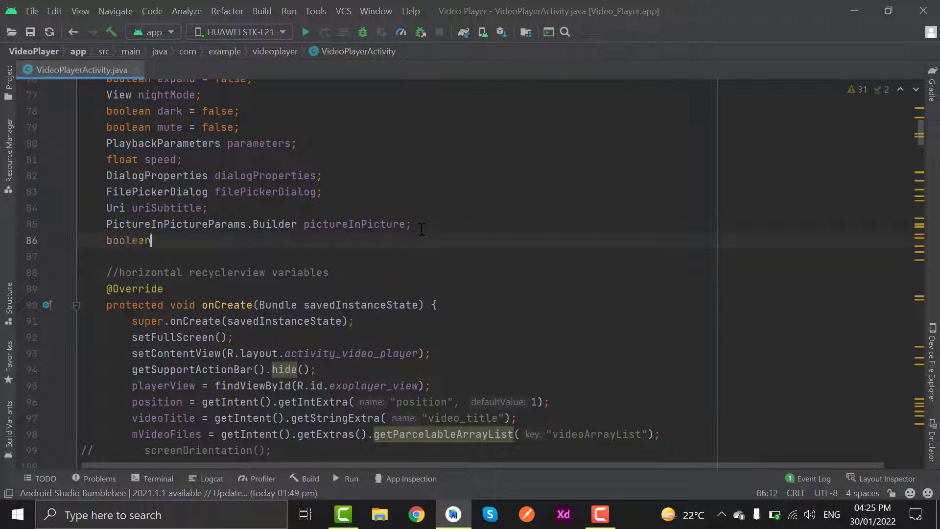
{"action": "type", "text": "is"}
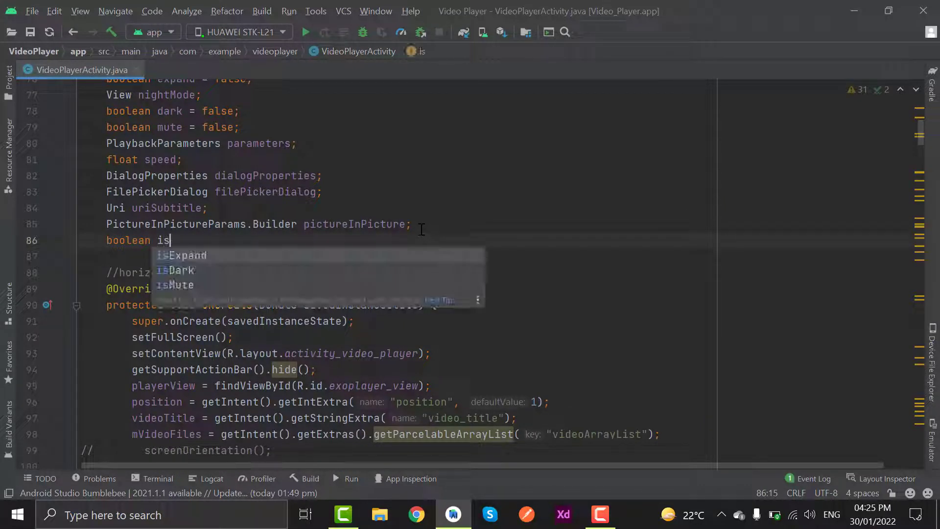
{"action": "type", "text": "Cro"}
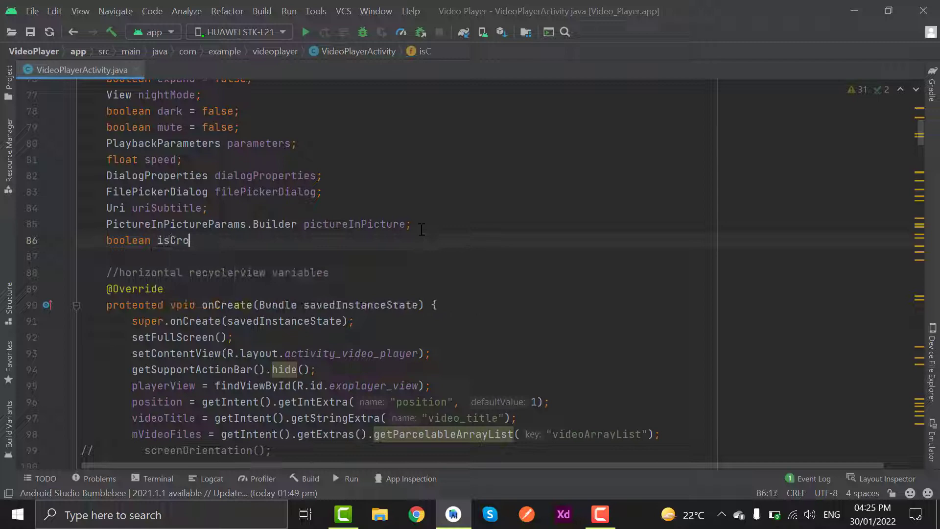
{"action": "type", "text": "ssChec"}
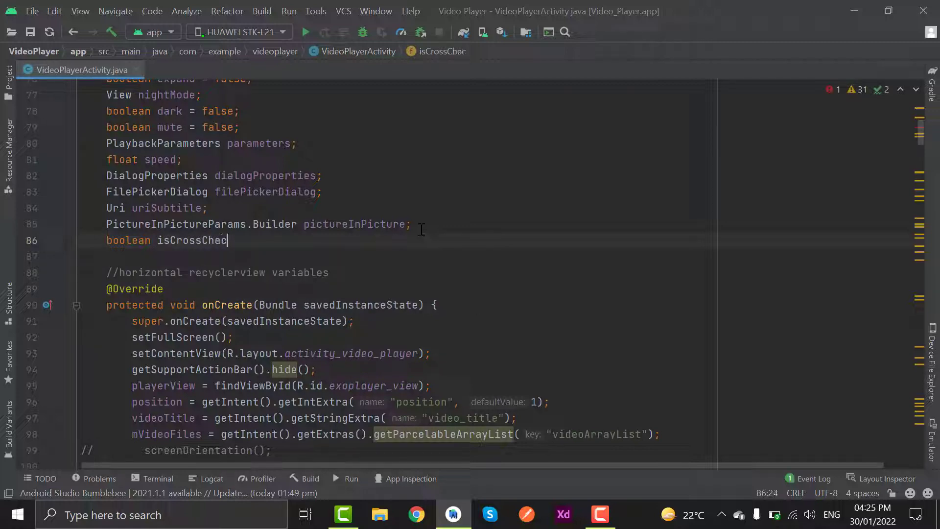
{"action": "type", "text": "ked;"}
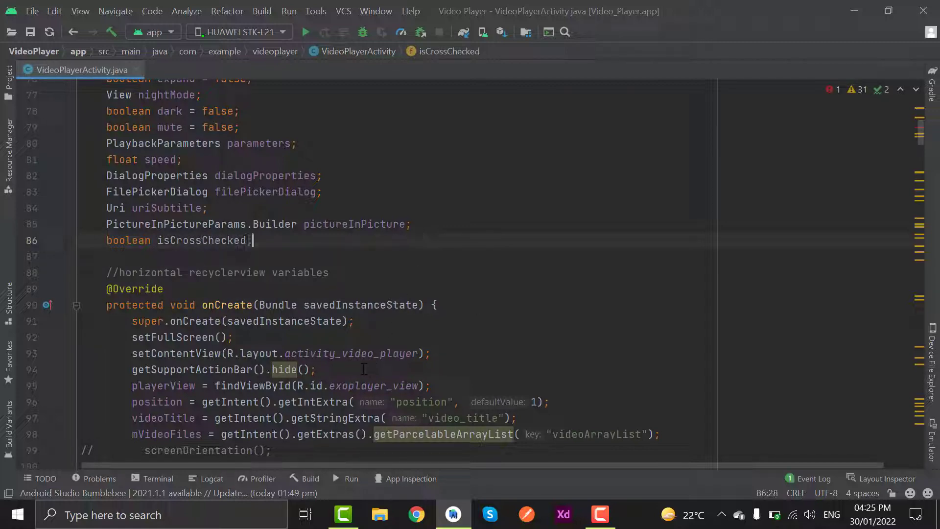
{"action": "scroll", "scroll_direction": "down", "scroll_amount": 3}
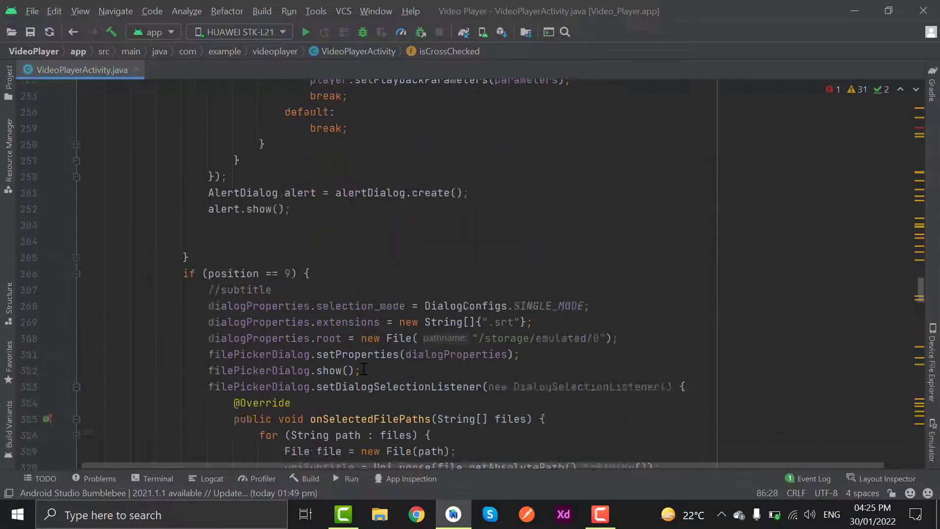
In the PiP callback, assign isCrossChecked = isInPictureInPictureMode
{"action": "scroll", "scroll_direction": "down", "scroll_amount": 3}
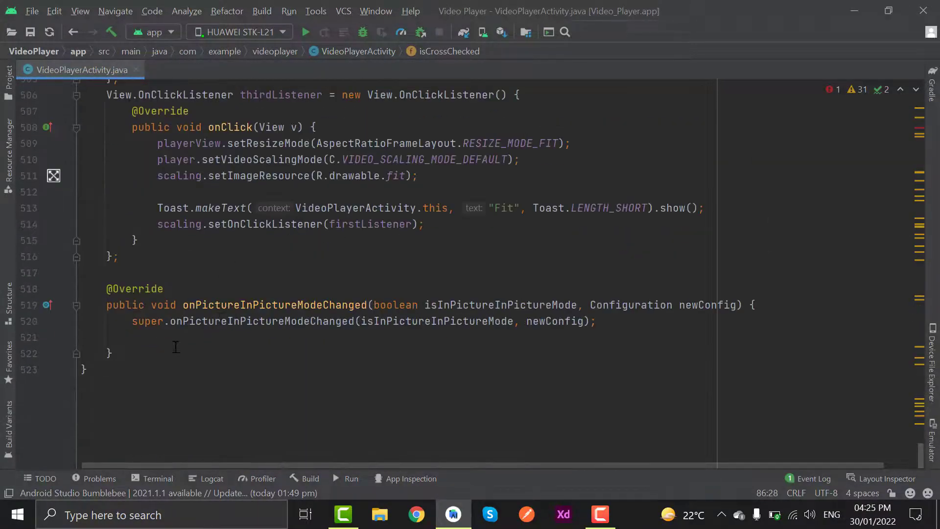
{"action": "left_click", "coordinate": [174, 337]}
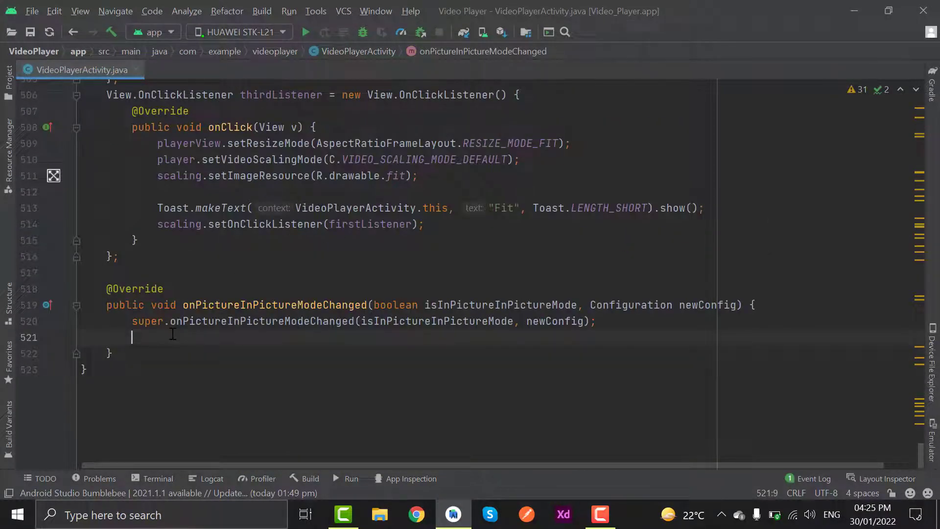
{"action": "type", "text": "isCrossChecked"}
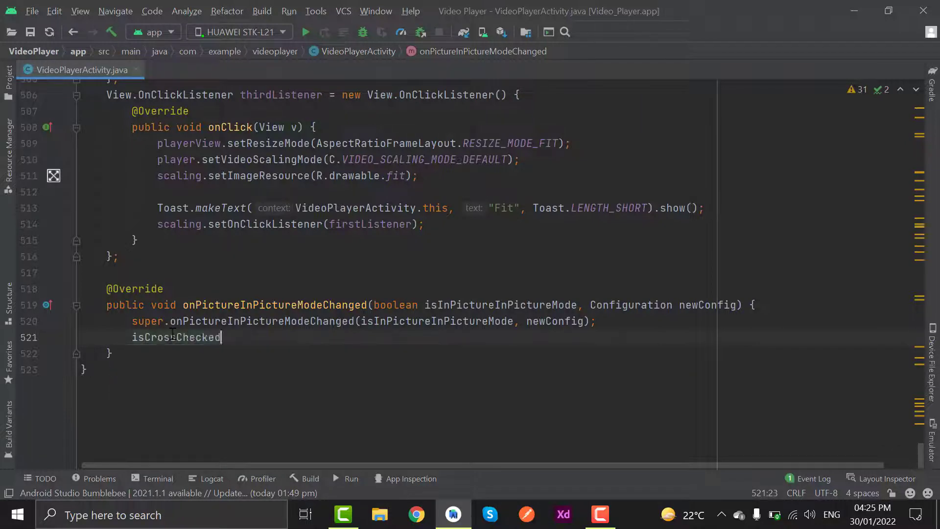
{"action": "type", "text": "= is"}
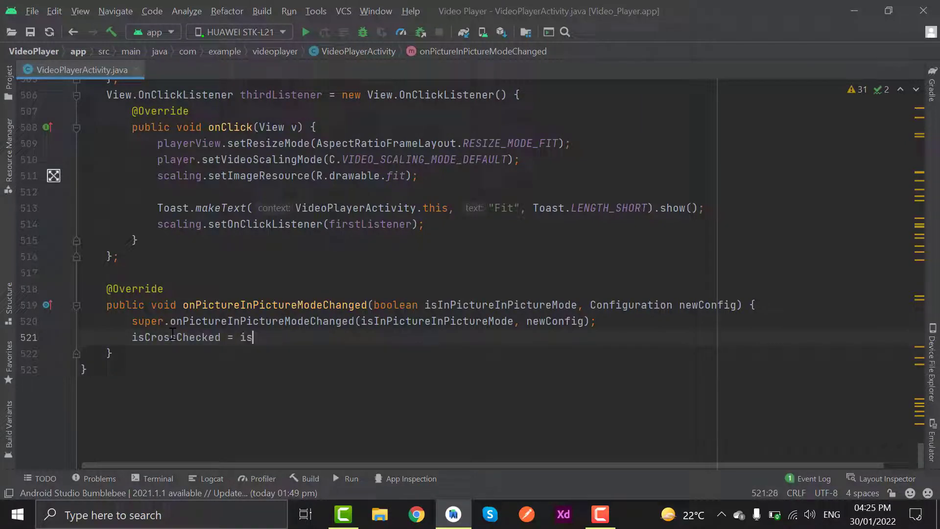
{"action": "type", "text": "InPictureInPictureMode;"}
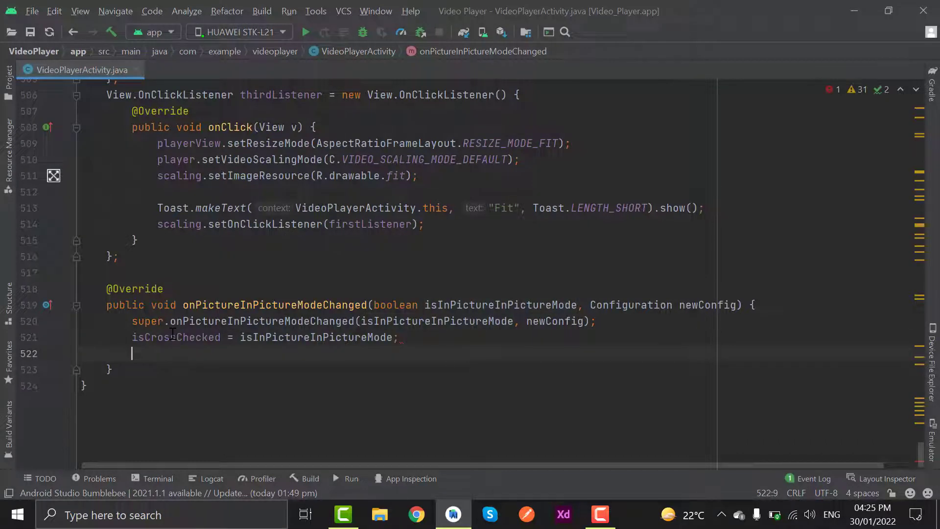
Add if/else calling playerView.hideController() in PiP and playerView.showController() otherwise
{"action": "type", "text": "if ("}
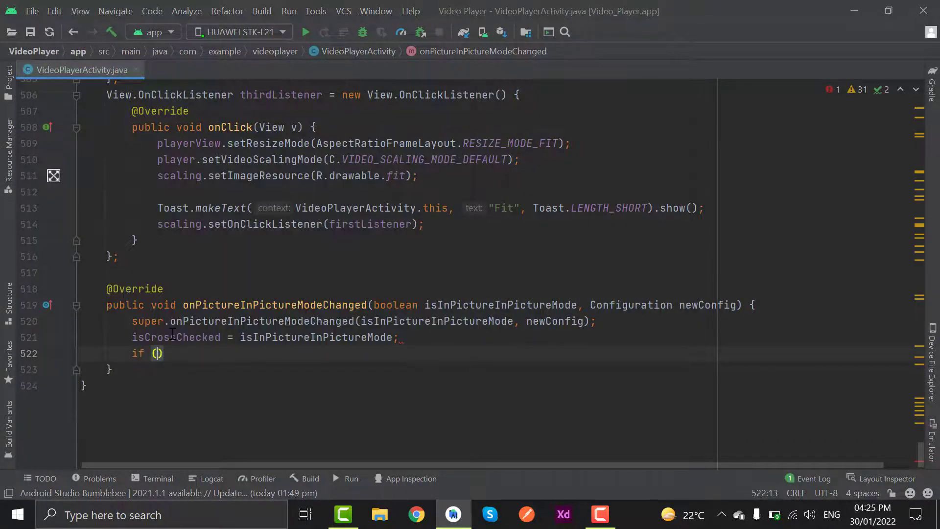
{"action": "type", "text": "isInPictureInPictureMode"}
{"action": "type", "text": "playerView."}
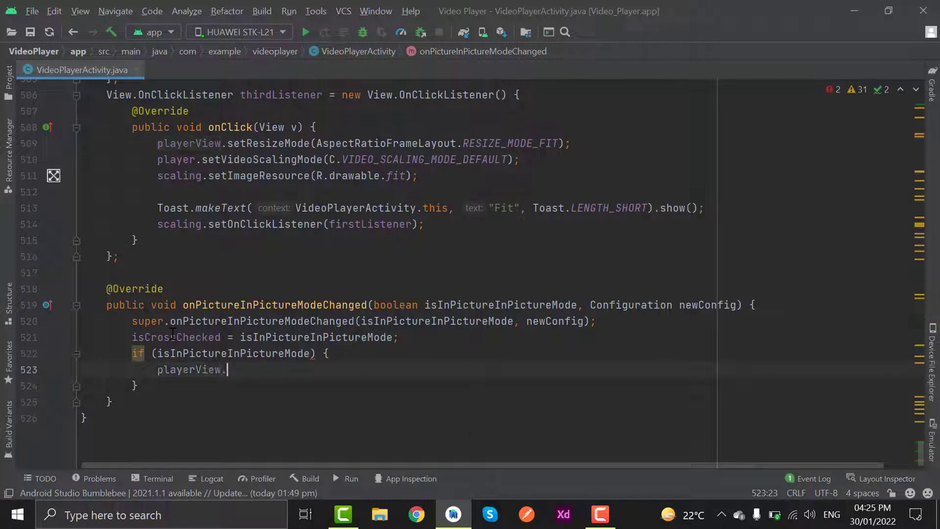
{"action": "type", "text": "hideController();"}
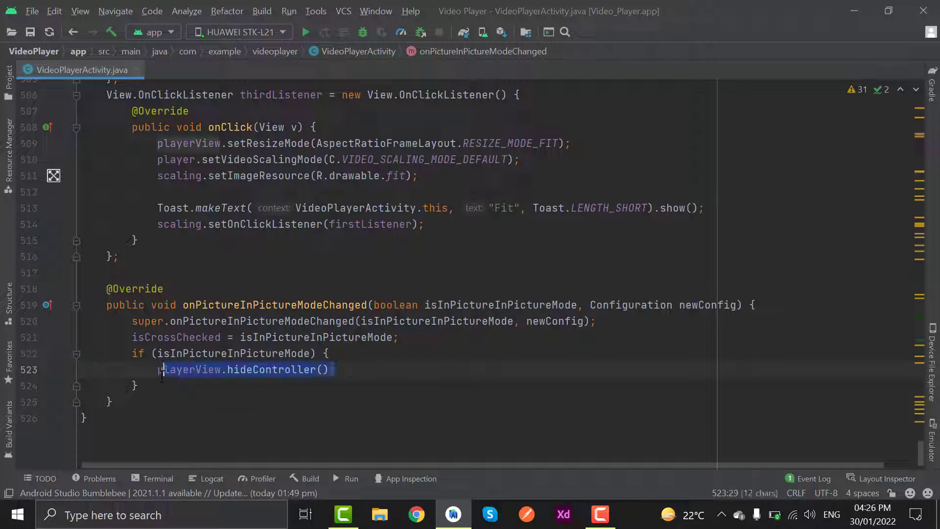
{"action": "type", "text": "else {"}
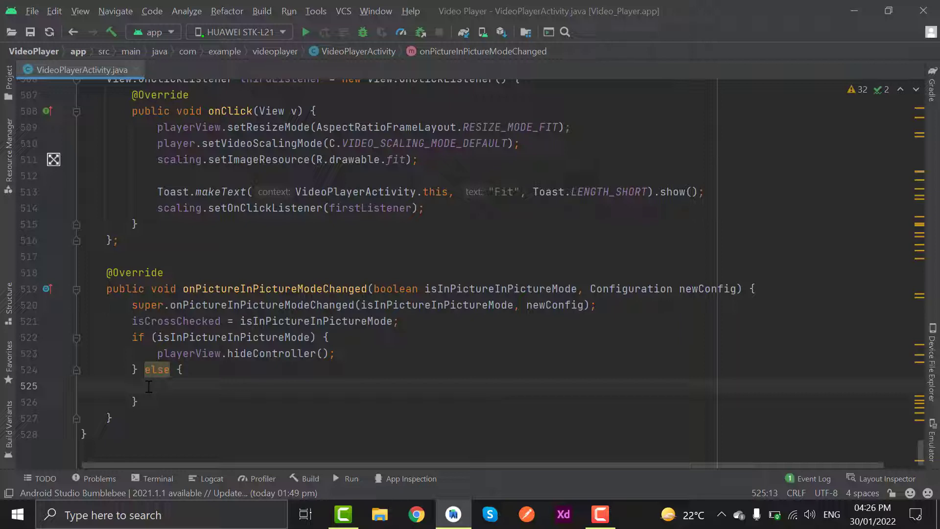
{"action": "type", "text": "playerView"}
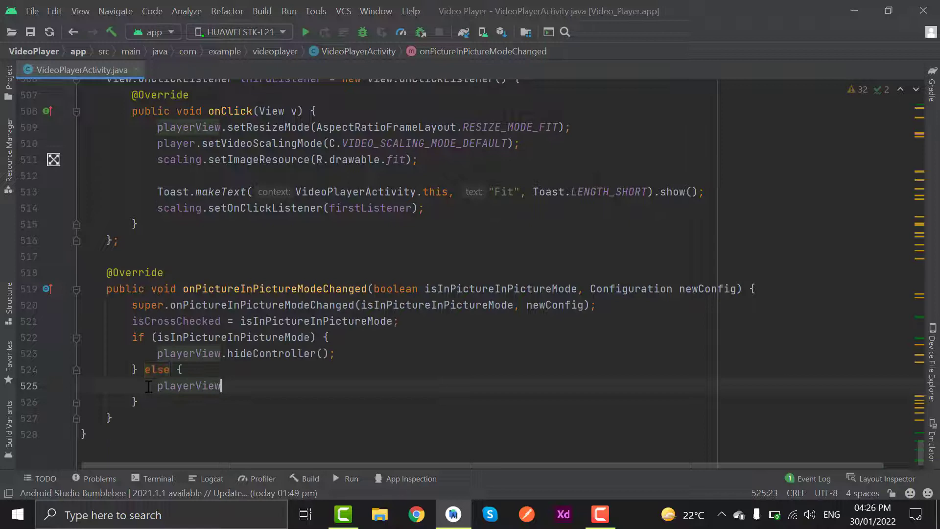
{"action": "type", "text": ".showController();"}
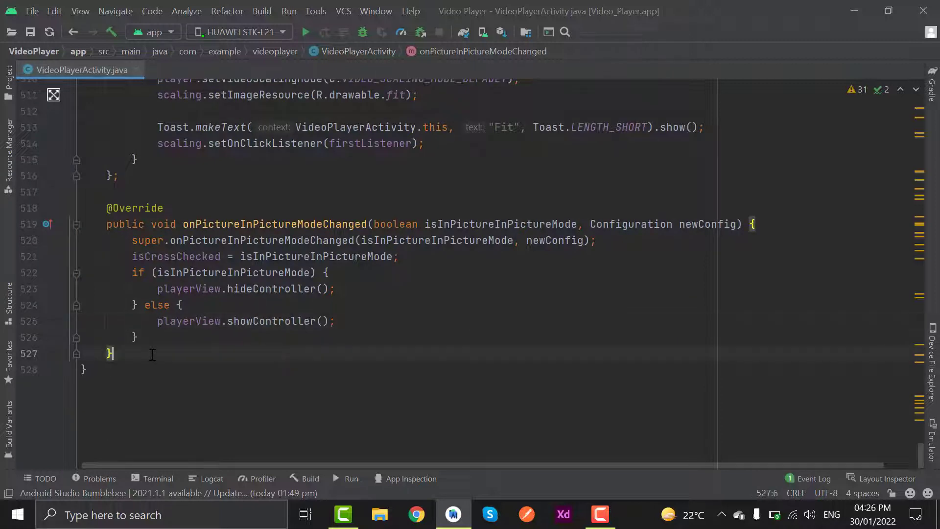
Override onStop and add if (isCrossChecked) { player.release(); finish(); } after super.onStop()
{"action": "type", "text": "onSt"}
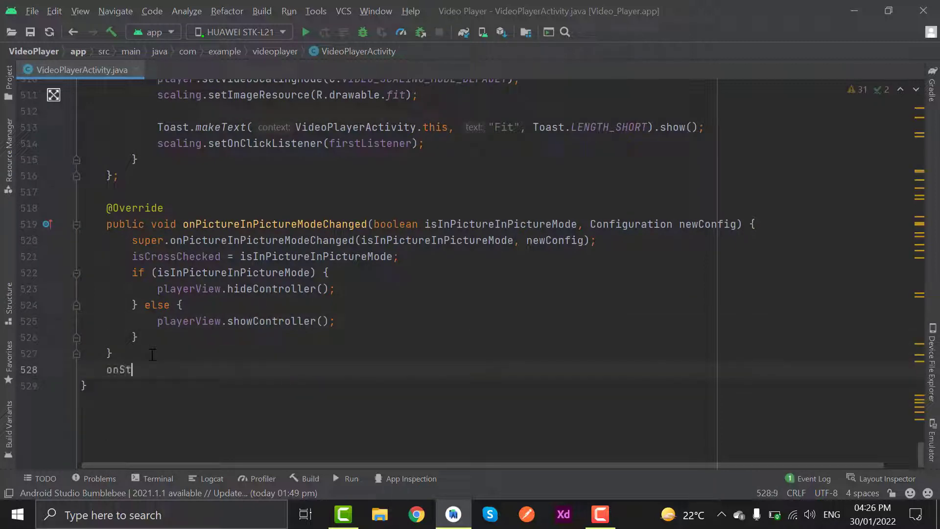
{"action": "type", "text": "otected void"}
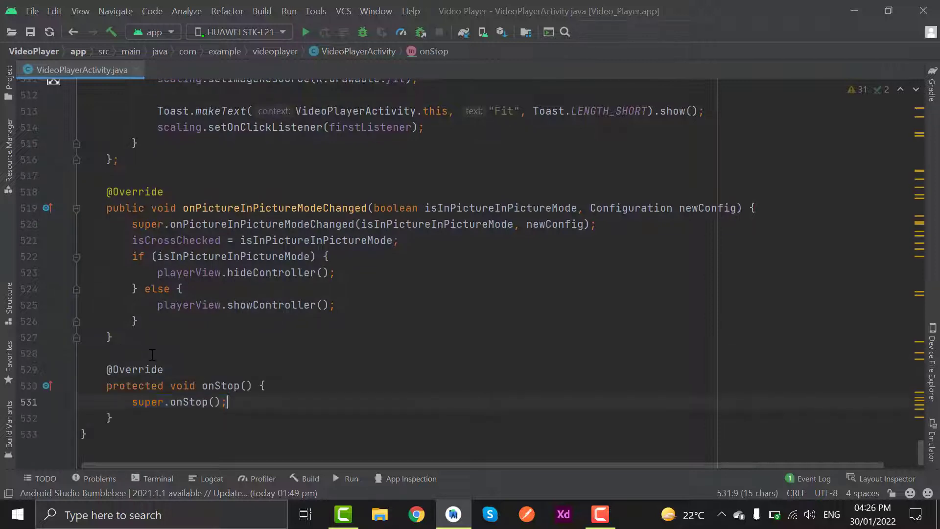
{"action": "type", "text": "if"}
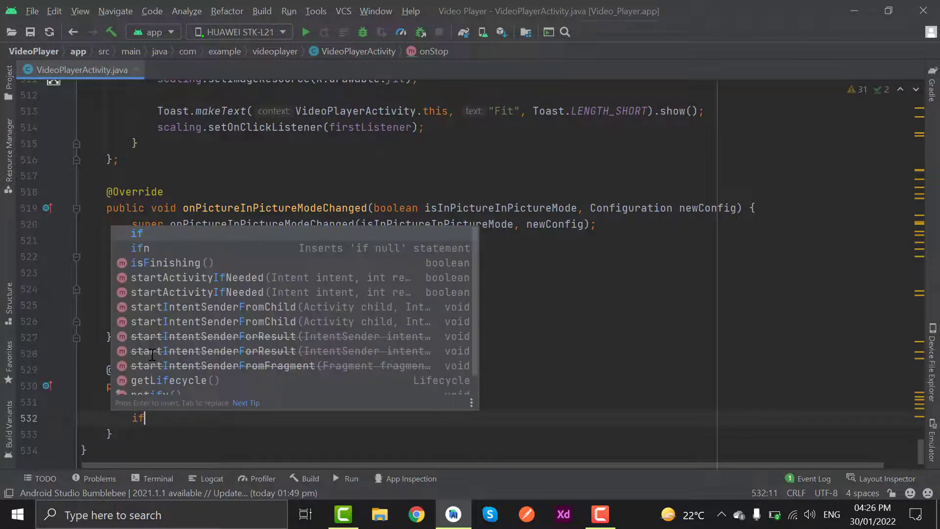
{"action": "type", "text": "isCrossChecked) {"}
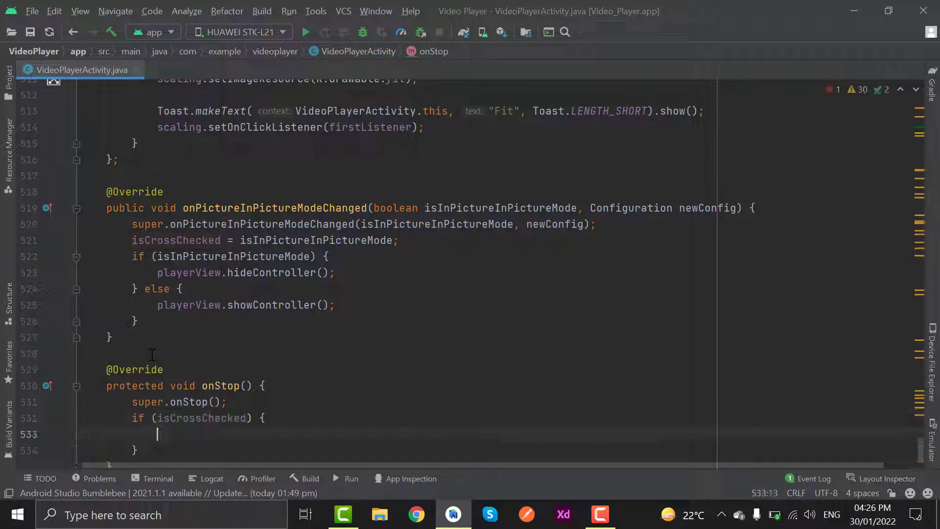
{"action": "type", "text": "ol"}
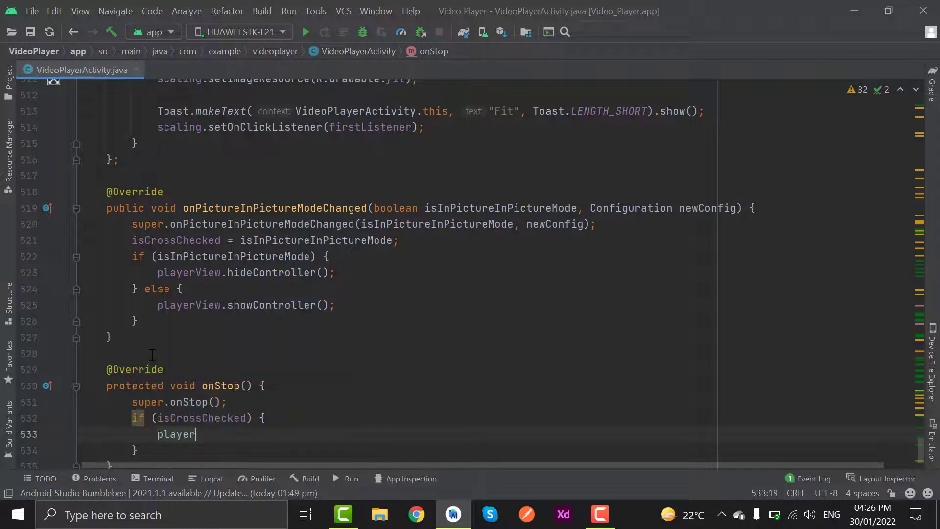
{"action": "type", "text": ".release();"}
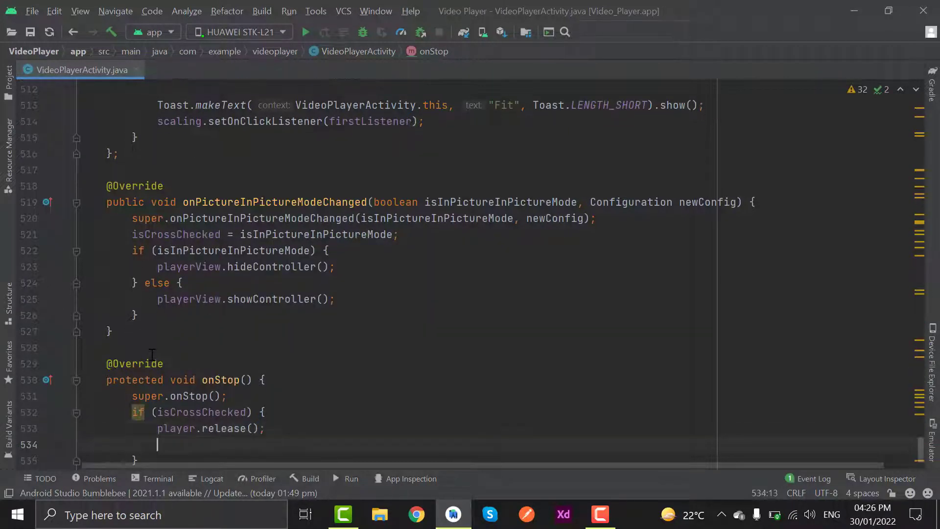
{"action": "type", "text": "finish();"}
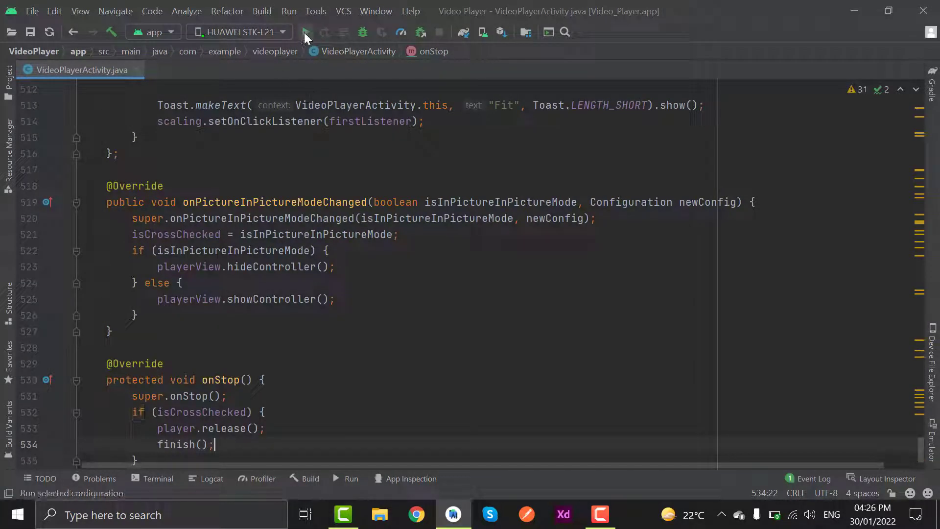
Run the app on the HUAWEI phone and play Android Auto in BMW.mp4 from Download
{"action": "left_click", "coordinate": [305, 32]}
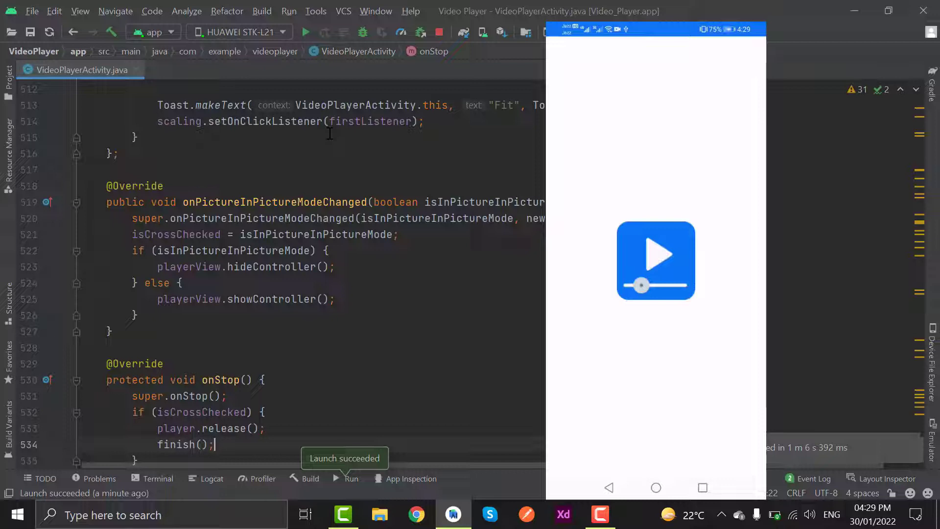
{"action": "left_click", "coordinate": [656, 260]}
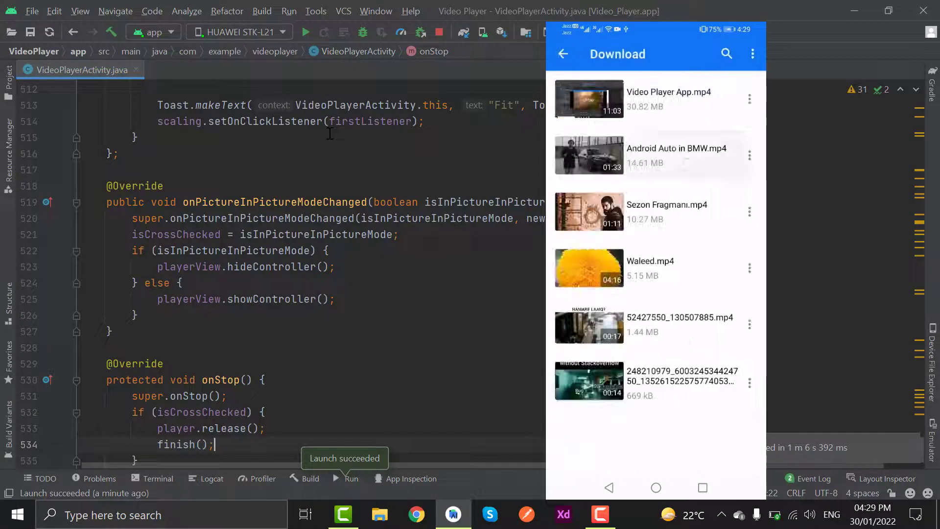
{"action": "left_click", "coordinate": [675, 156]}
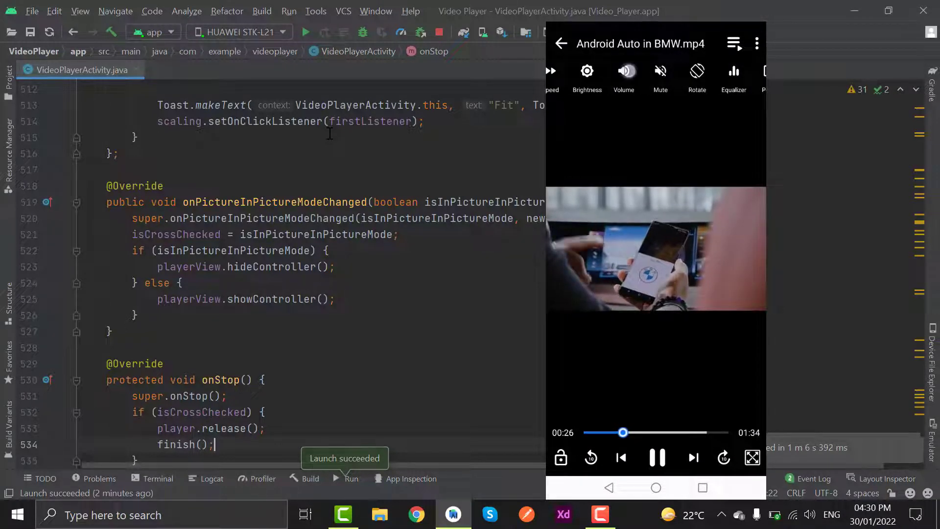
Toggle the player controls and open then dismiss the subtitle file picker
{"action": "left_click", "coordinate": [623, 75]}
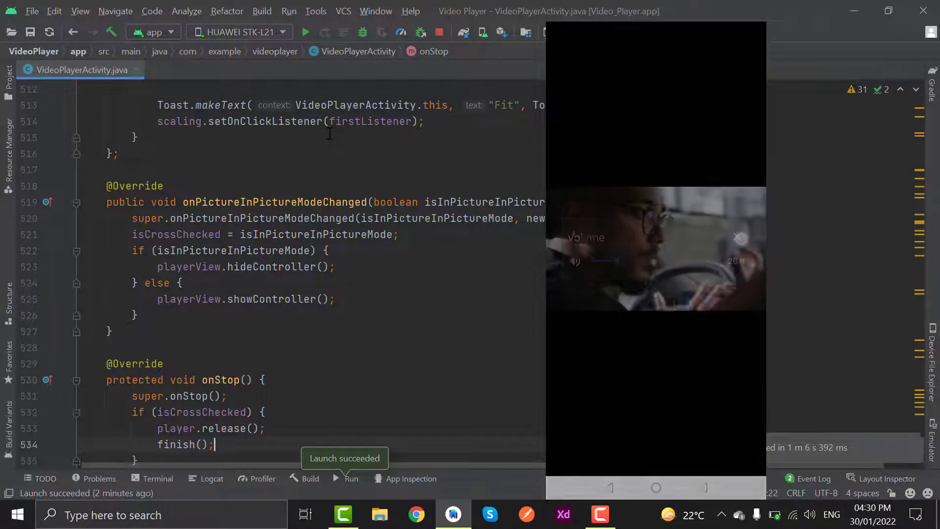
{"action": "left_click", "coordinate": [585, 75]}
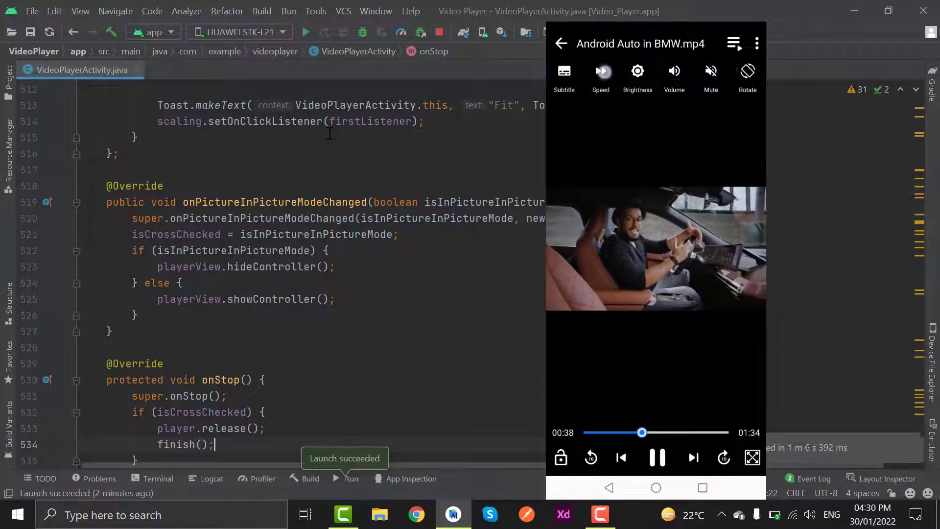
{"action": "left_click", "coordinate": [601, 70]}
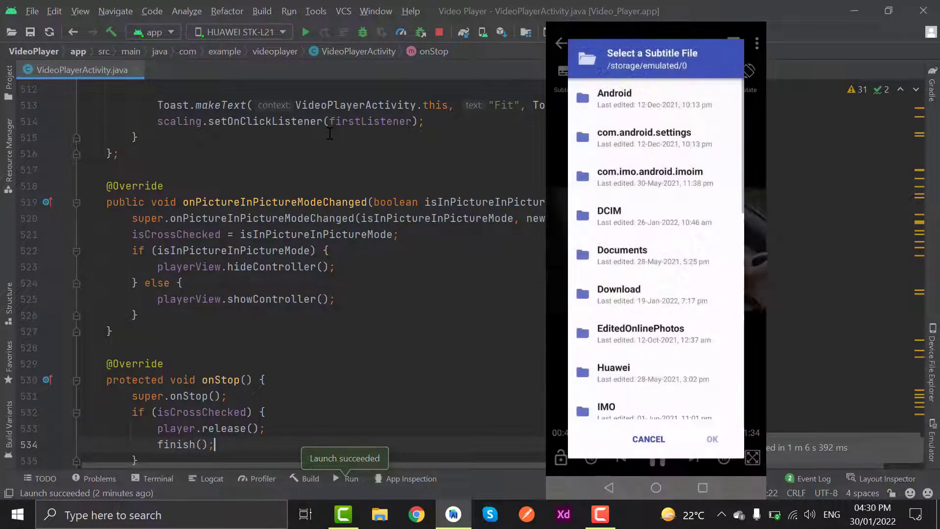
{"action": "left_click", "coordinate": [649, 439]}
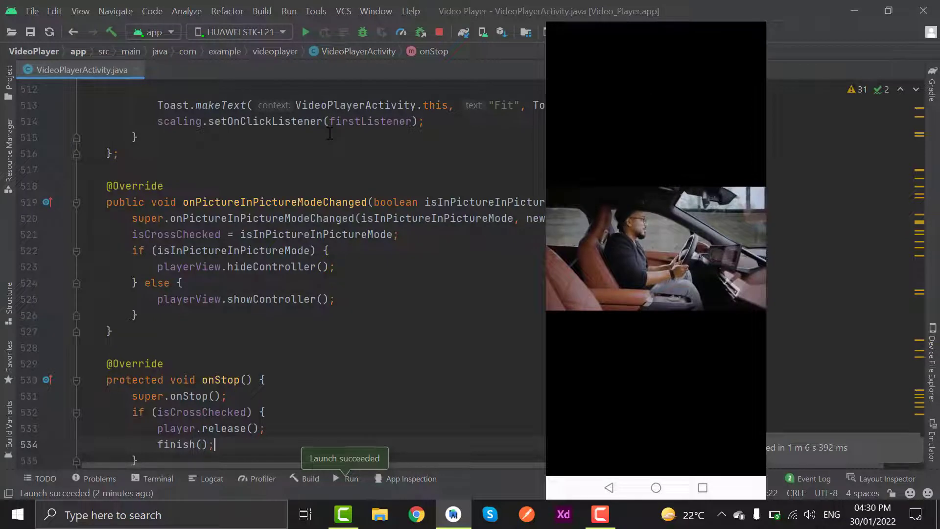
{"action": "left_click", "coordinate": [656, 249]}
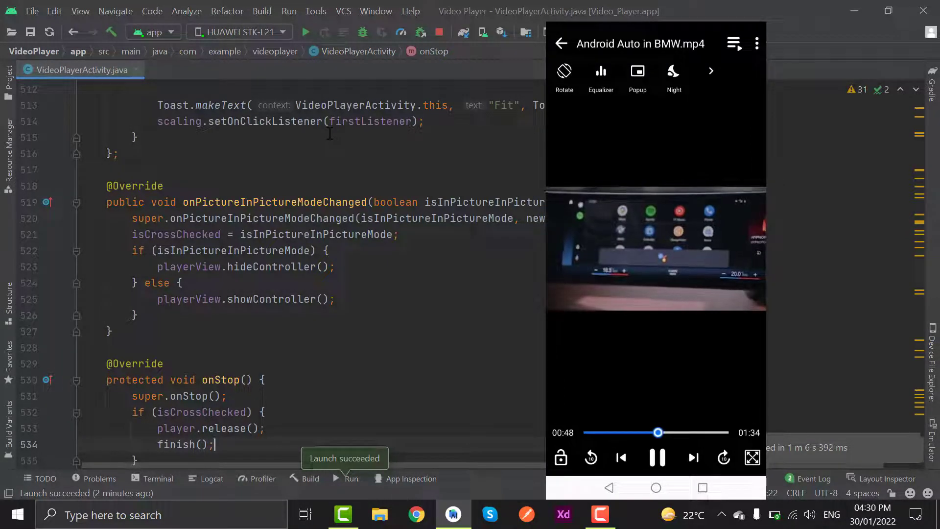
{"action": "left_click", "coordinate": [562, 43]}
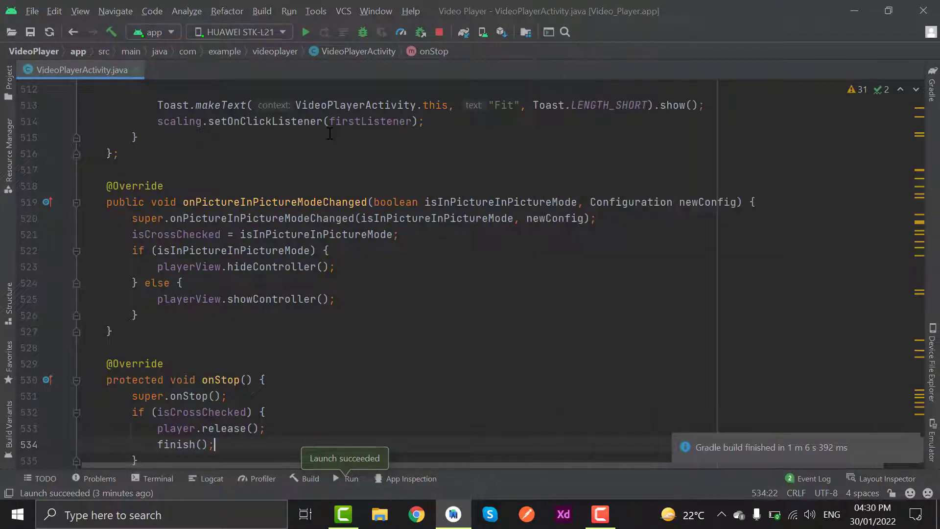
After super.onPause(), add if (isInPictureInPictureMode()) calling player setPlayWhenReady(true)
{"action": "scroll", "scroll_direction": "up", "scroll_amount": 3}
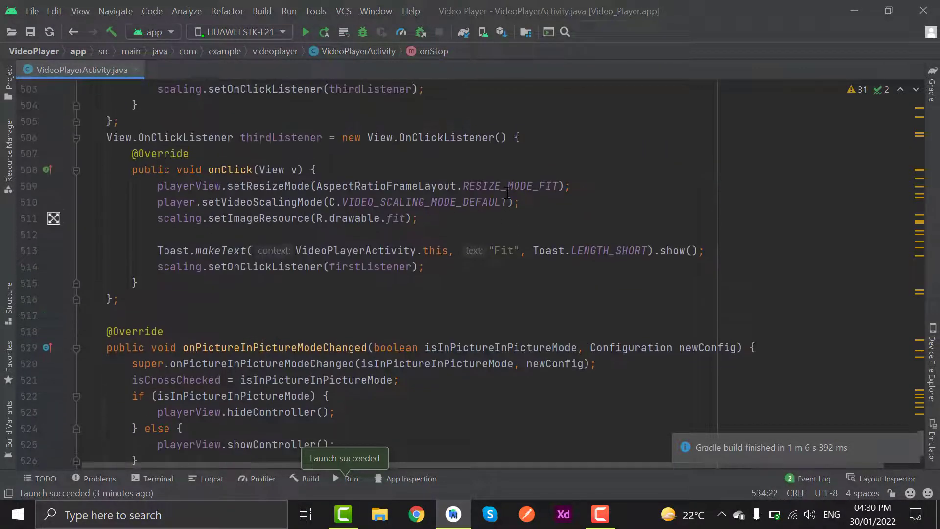
{"action": "left_click", "coordinate": [579, 178]}
{"action": "type", "text": "onPaus"}
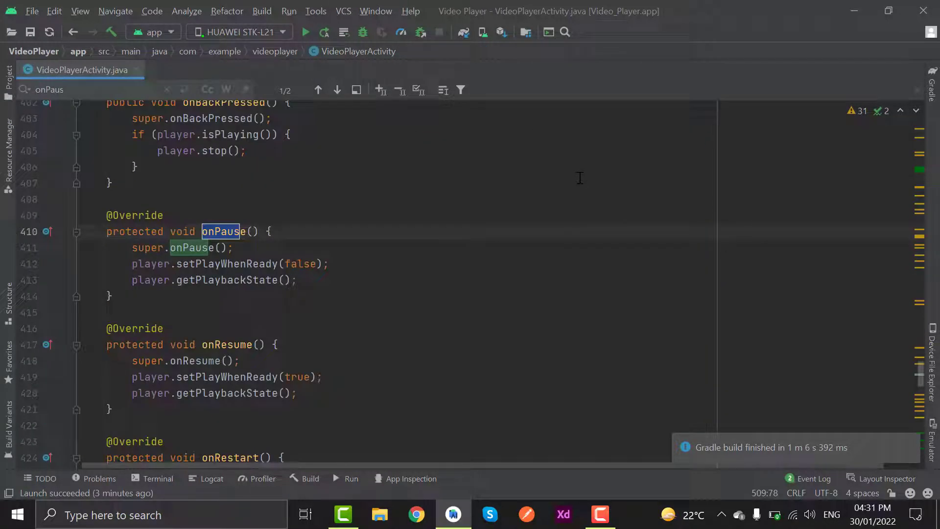
{"action": "left_click", "coordinate": [236, 248]}
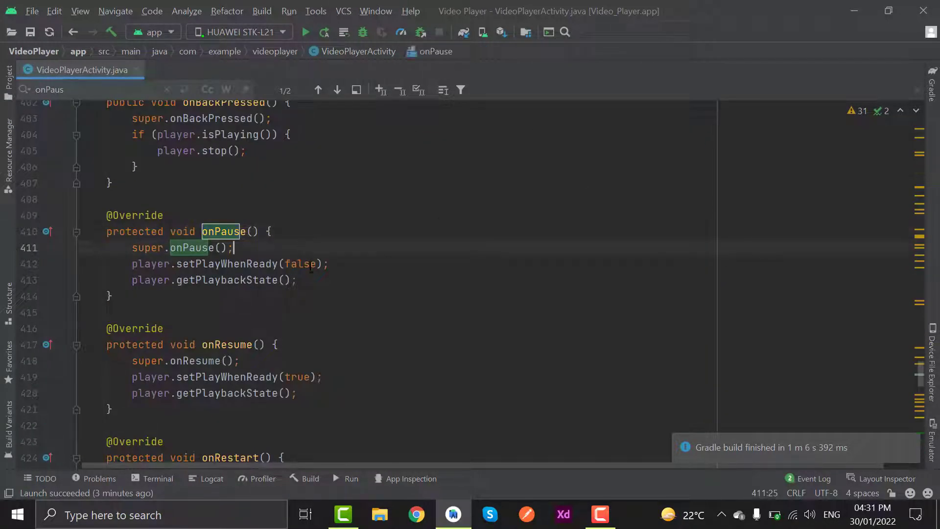
{"action": "key", "text": "enter"}
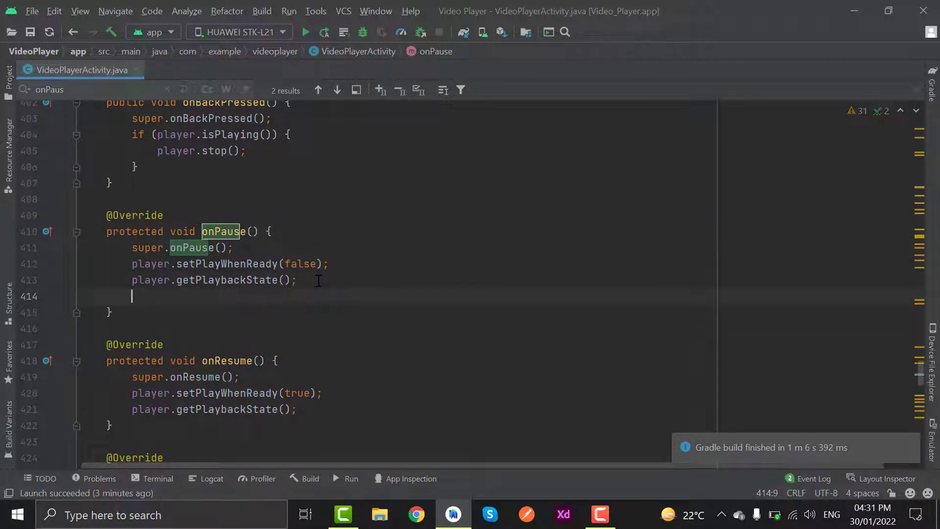
{"action": "type", "text": "if ("}
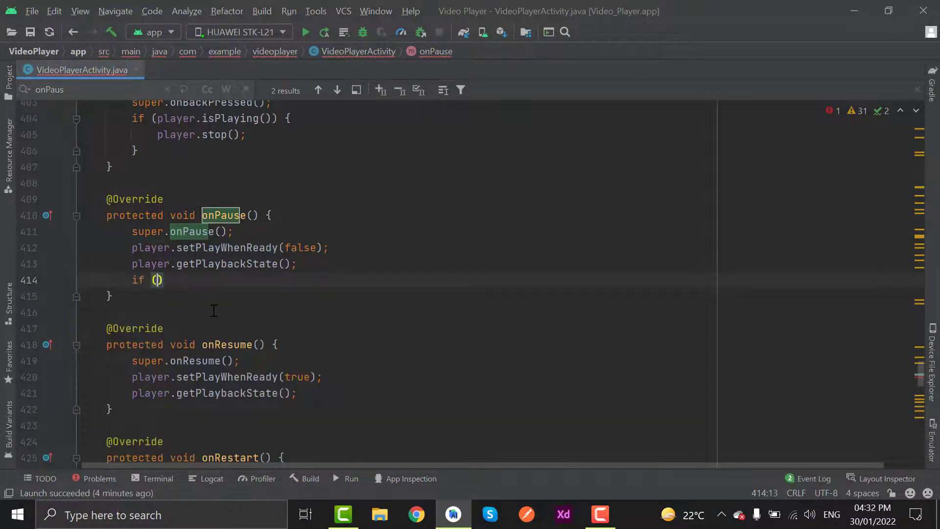
{"action": "type", "text": "isInPictureInPictureMode("}
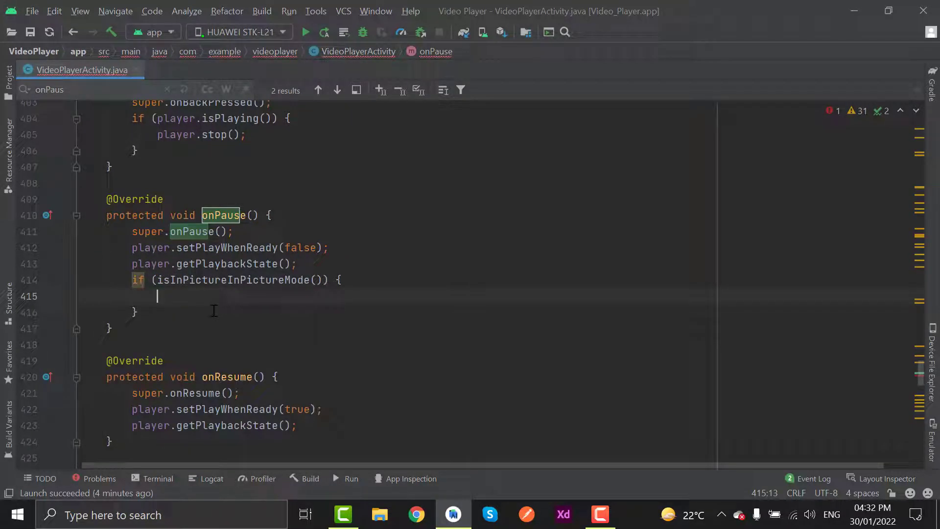
{"action": "type", "text": "player."}
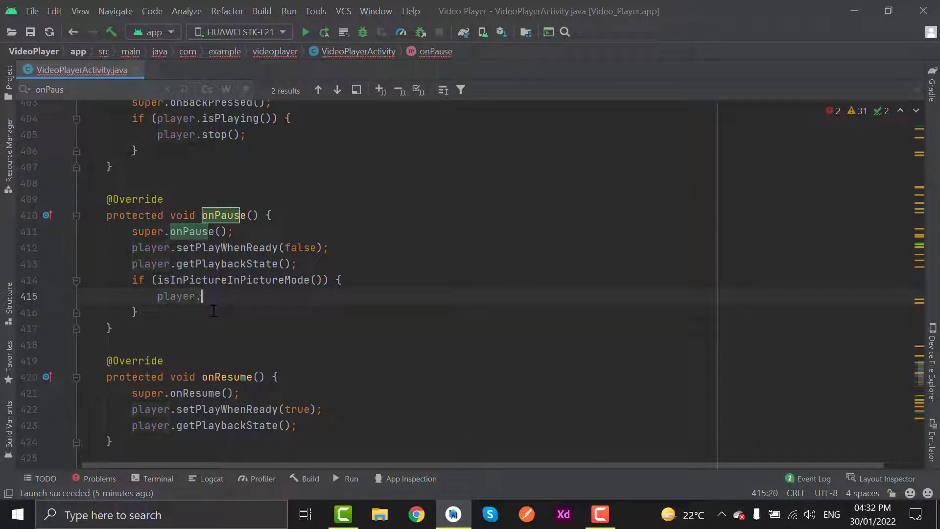
{"action": "type", "text": "setPlayWhenReady(true);"}
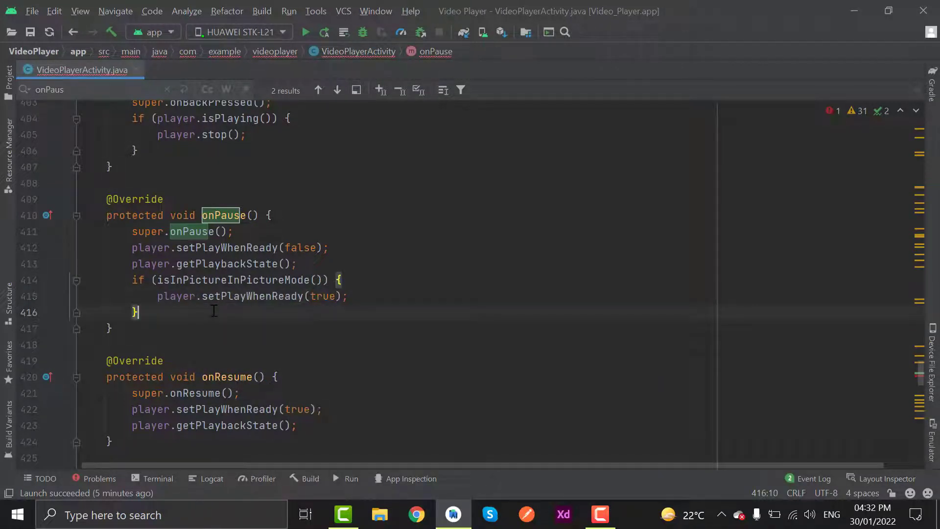
{"action": "type", "text": "else {"}
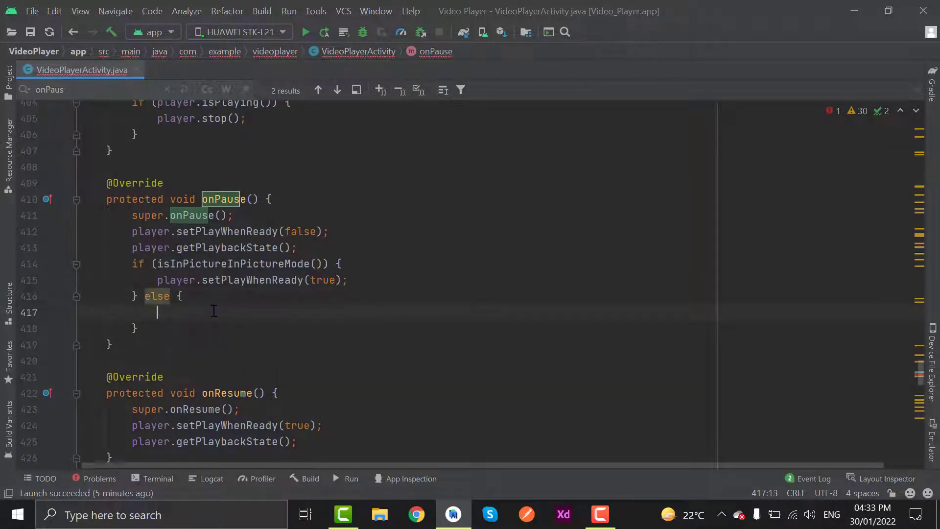
{"action": "type", "text": "player.setPlayWhenReady(false);"}
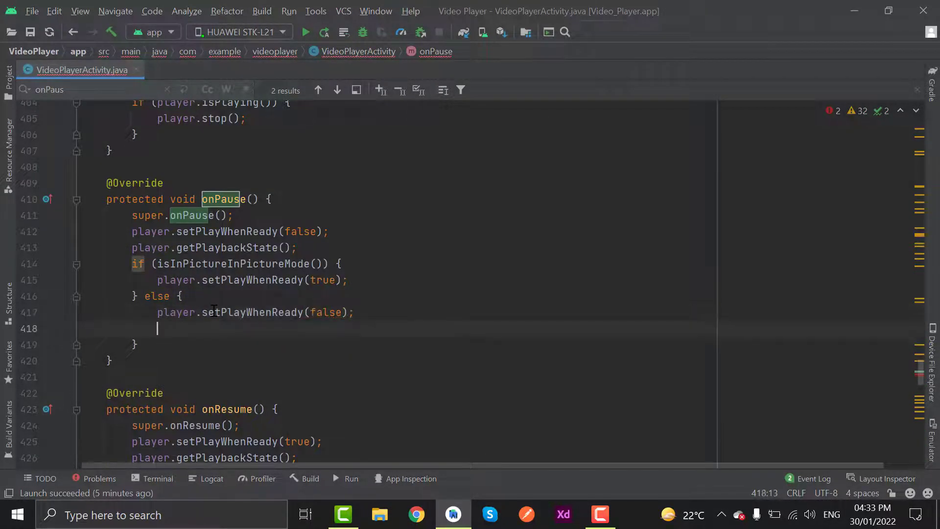
{"action": "type", "text": "player"}
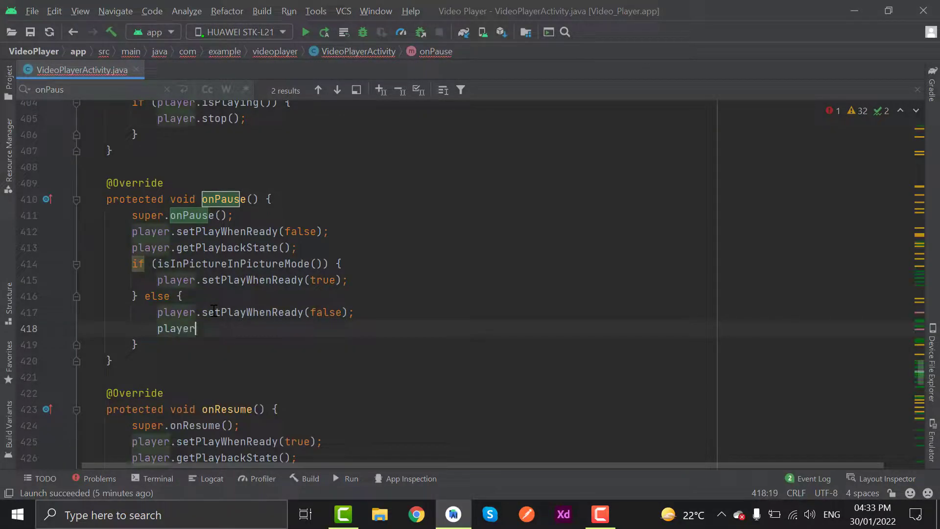
{"action": "type", "text": ".get"}
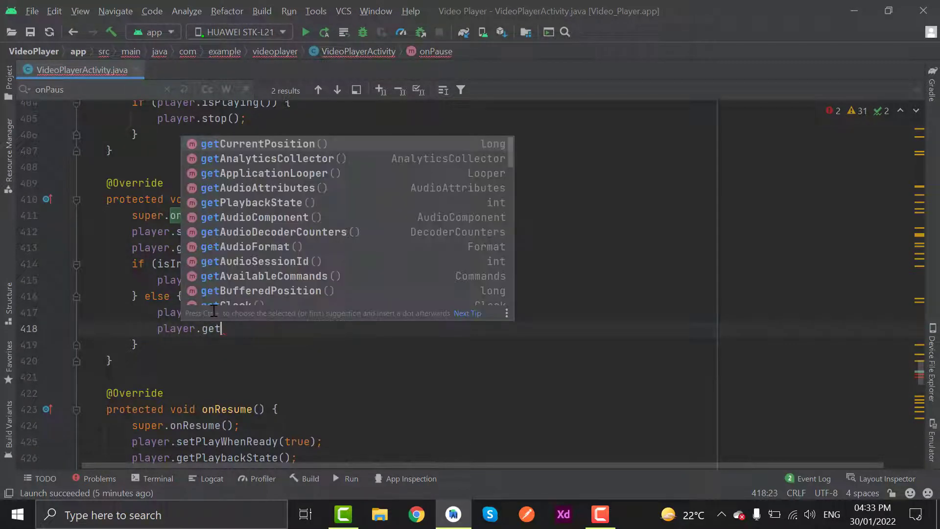
{"action": "type", "text": "PlaybackState("}
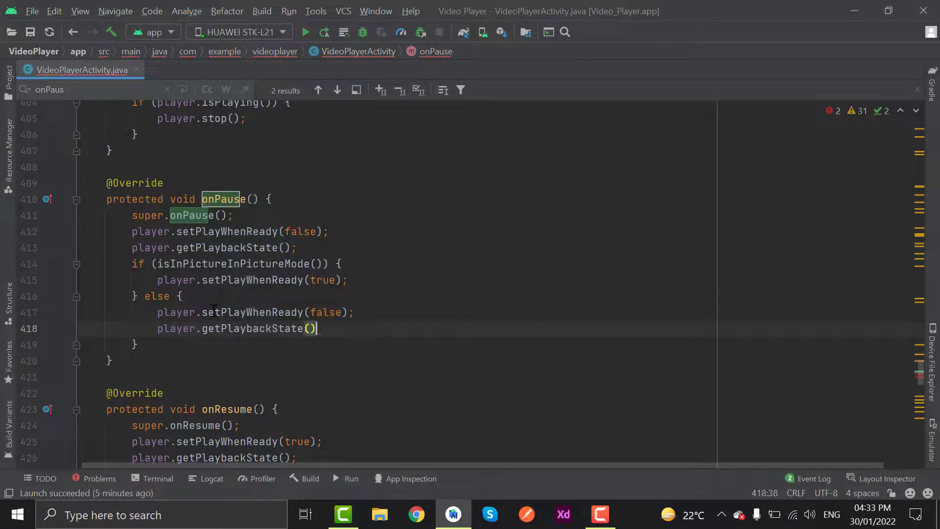
{"action": "type", "text": ";"}
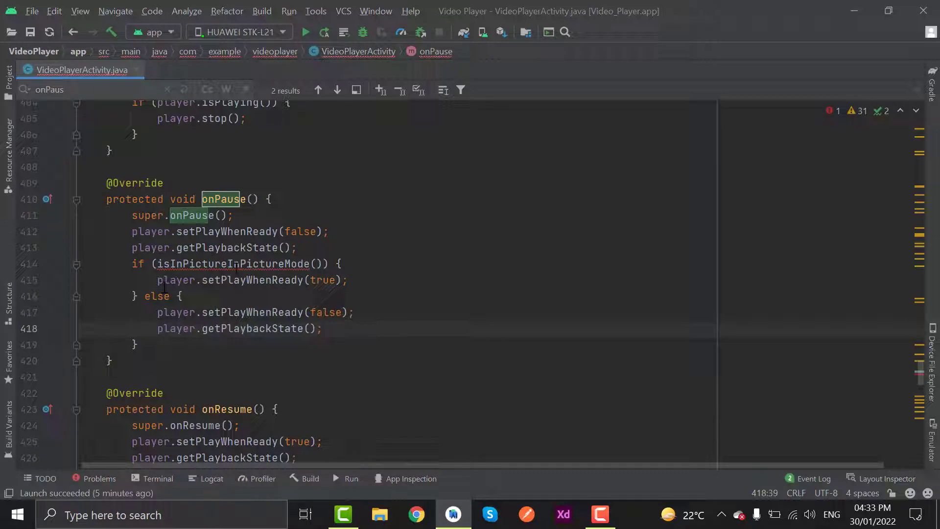
{"action": "left_click", "coordinate": [92, 264]}
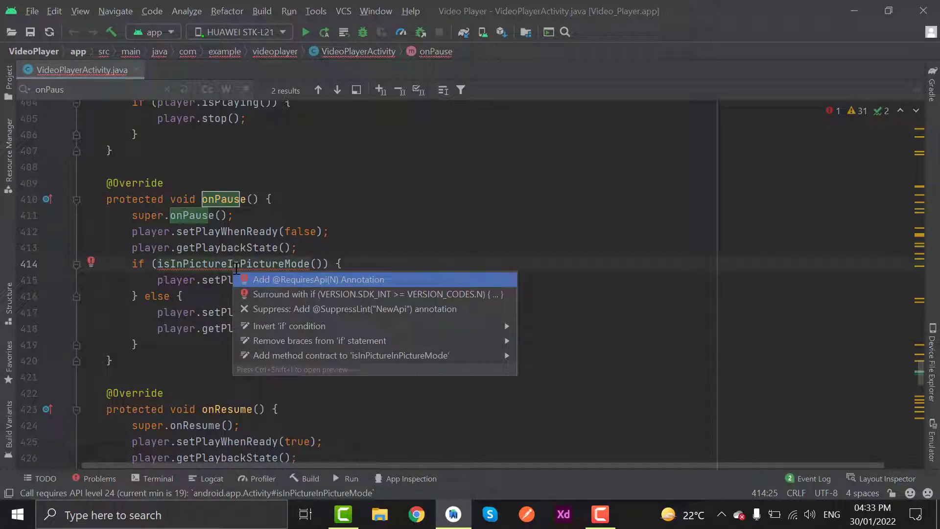
{"action": "left_click", "coordinate": [318, 280]}
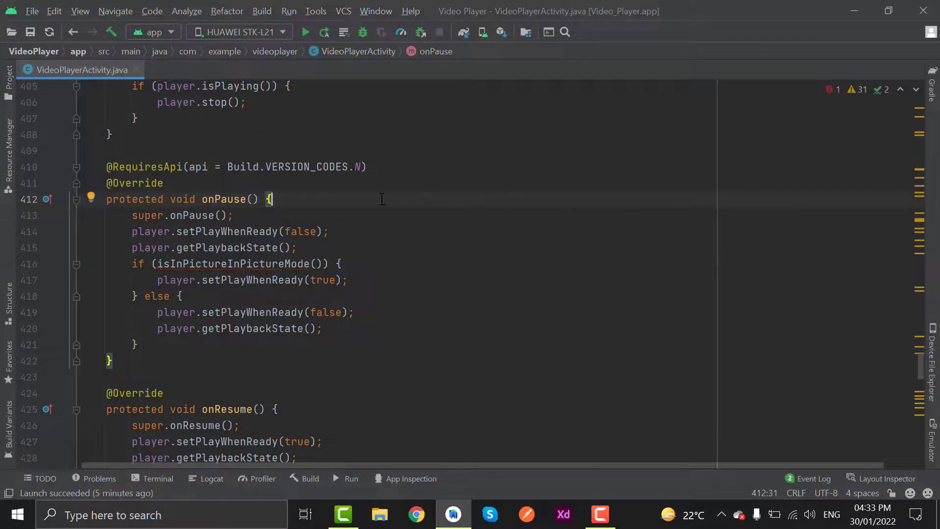
Install the updated app on the HUAWEI phone and start playing Android Auto in BMW.mp4
{"action": "left_click", "coordinate": [305, 32]}
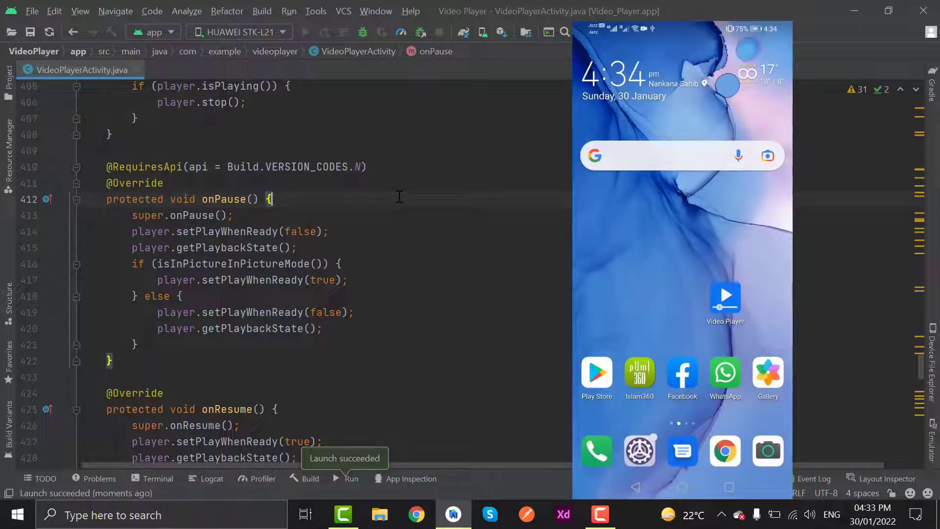
{"action": "left_click", "coordinate": [725, 295]}
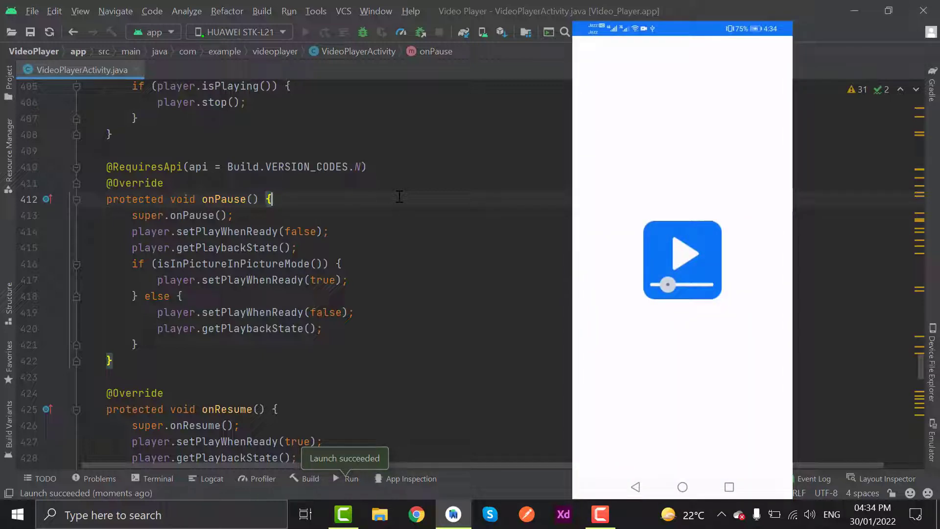
{"action": "left_click", "coordinate": [682, 260]}
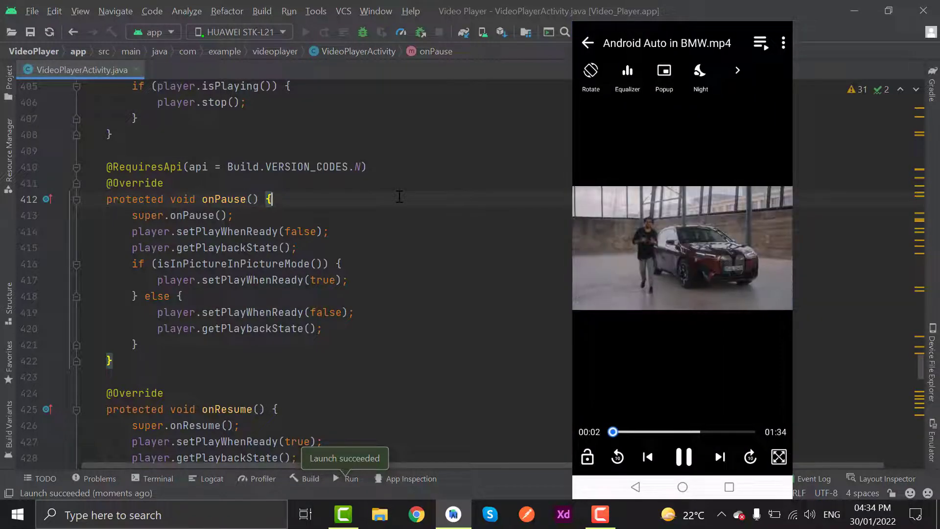
Send the playing video into picture-in-picture and tap the floating window to show controls
{"action": "left_click", "coordinate": [588, 43]}
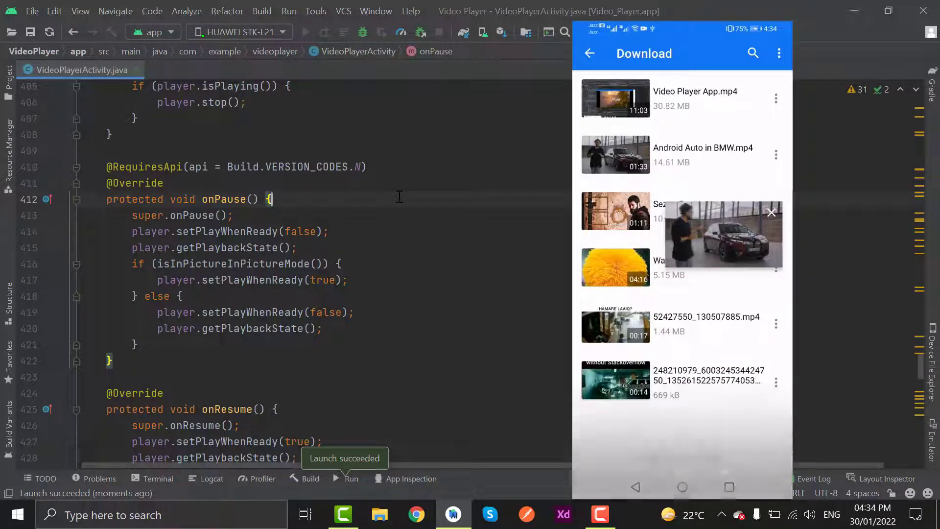
{"action": "left_click", "coordinate": [771, 212]}
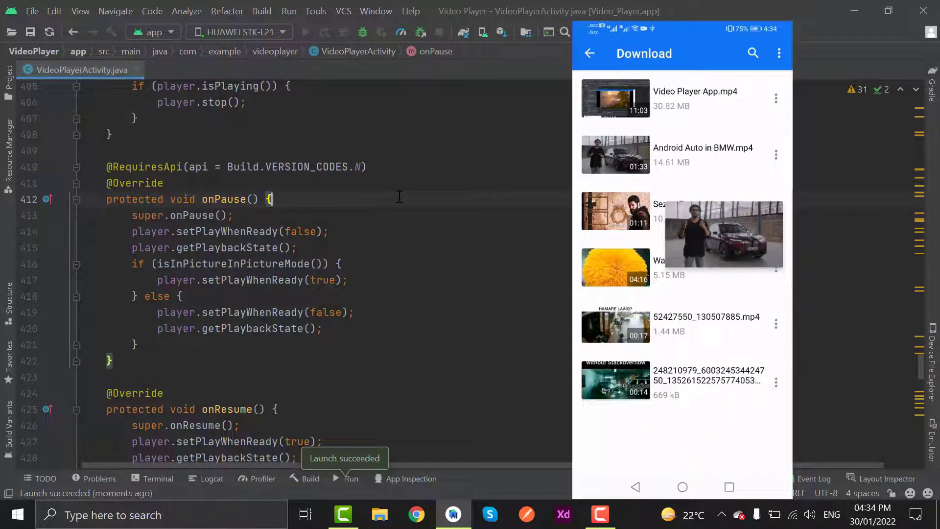
{"action": "left_click", "coordinate": [723, 234]}
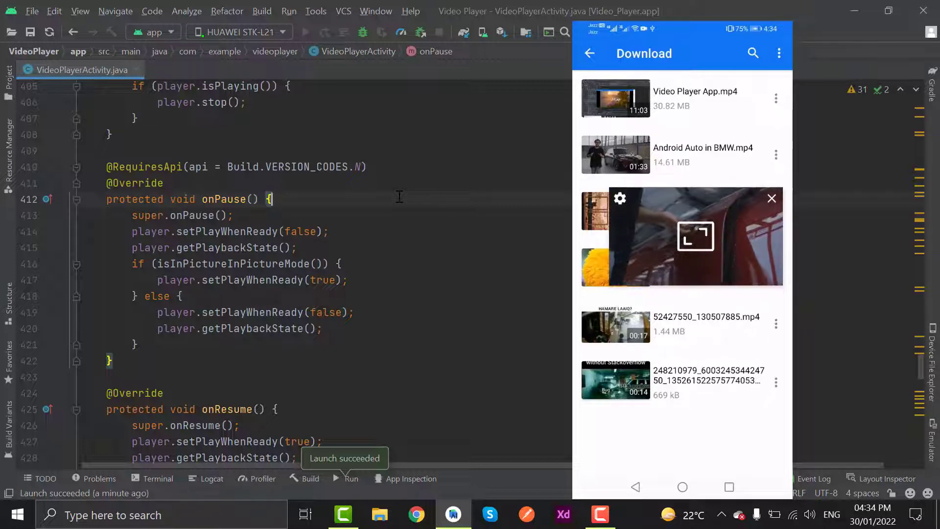
{"action": "left_click", "coordinate": [771, 199]}
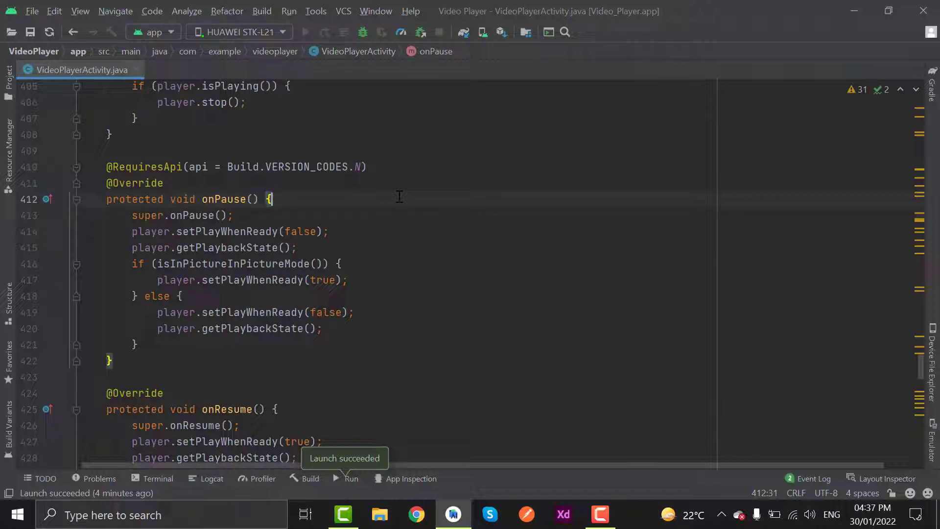
{"action": "mouse_move", "coordinate": [591, 468]}
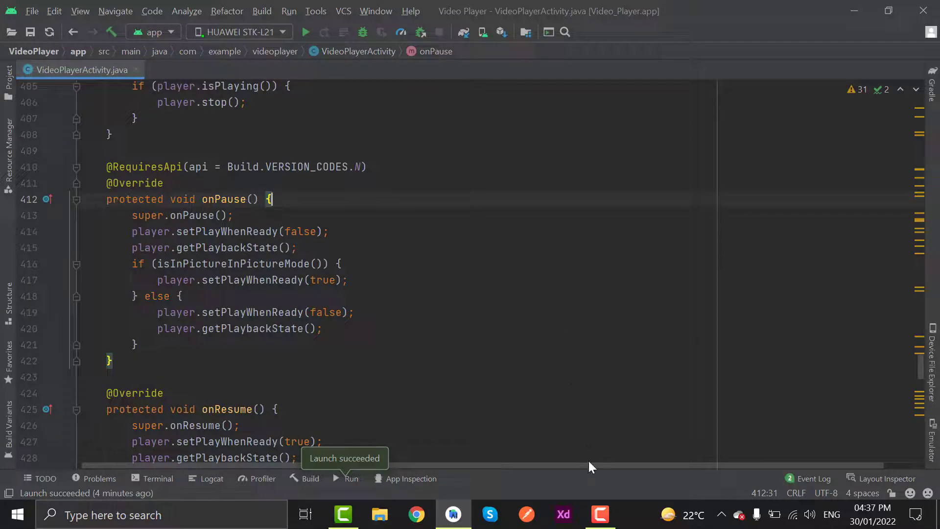